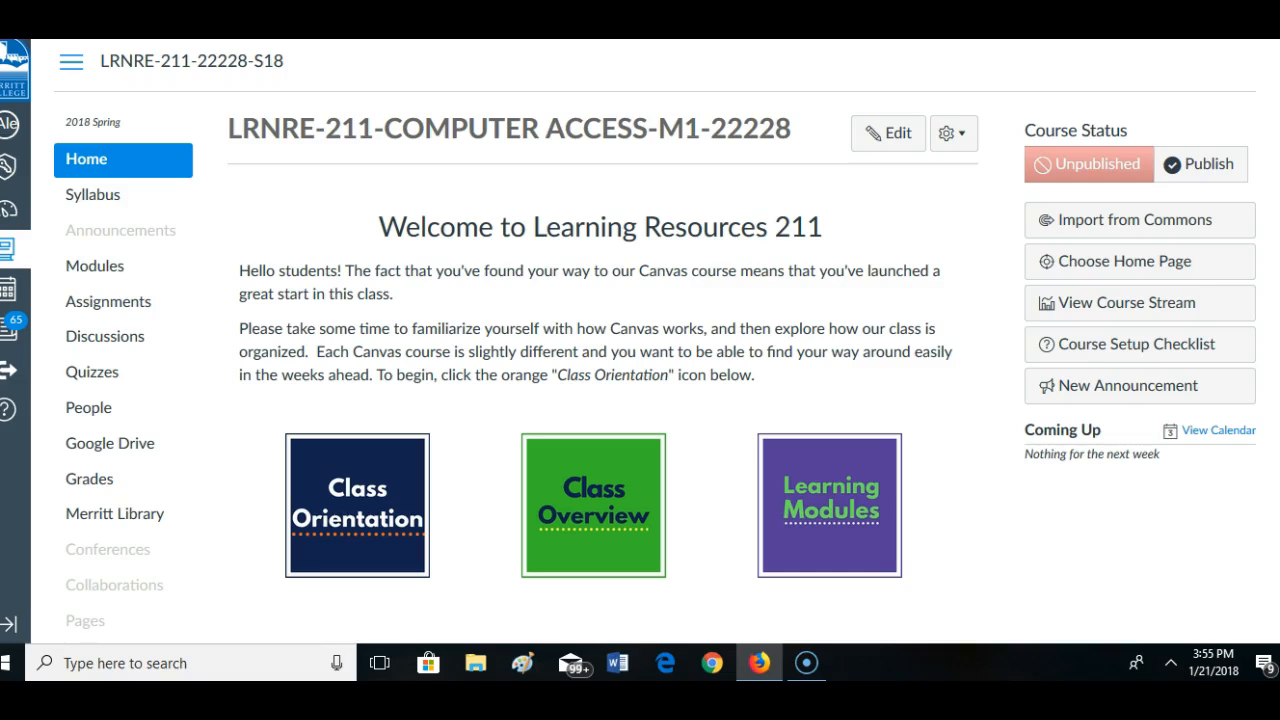
{"action": "mouse_move", "coordinate": [696, 102]}
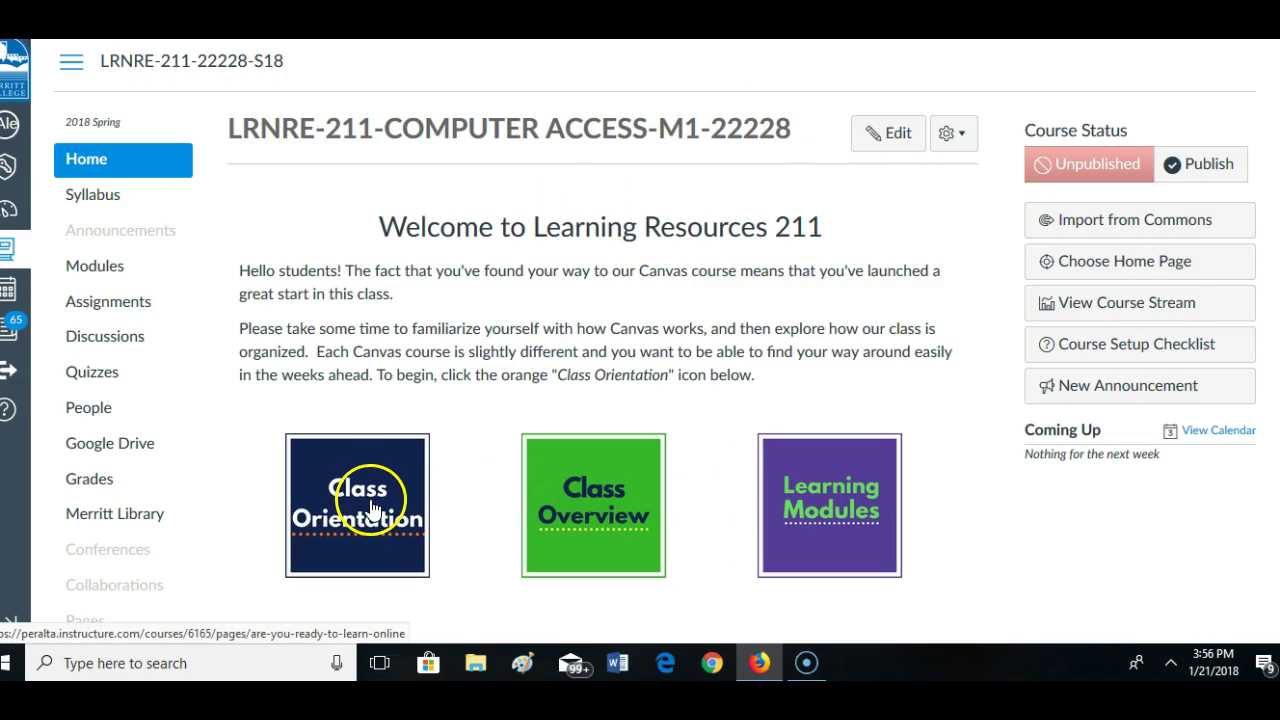
Open the Class Orientation tile to reach the 'Are you ready to learn online?' page
{"action": "left_click", "coordinate": [372, 512]}
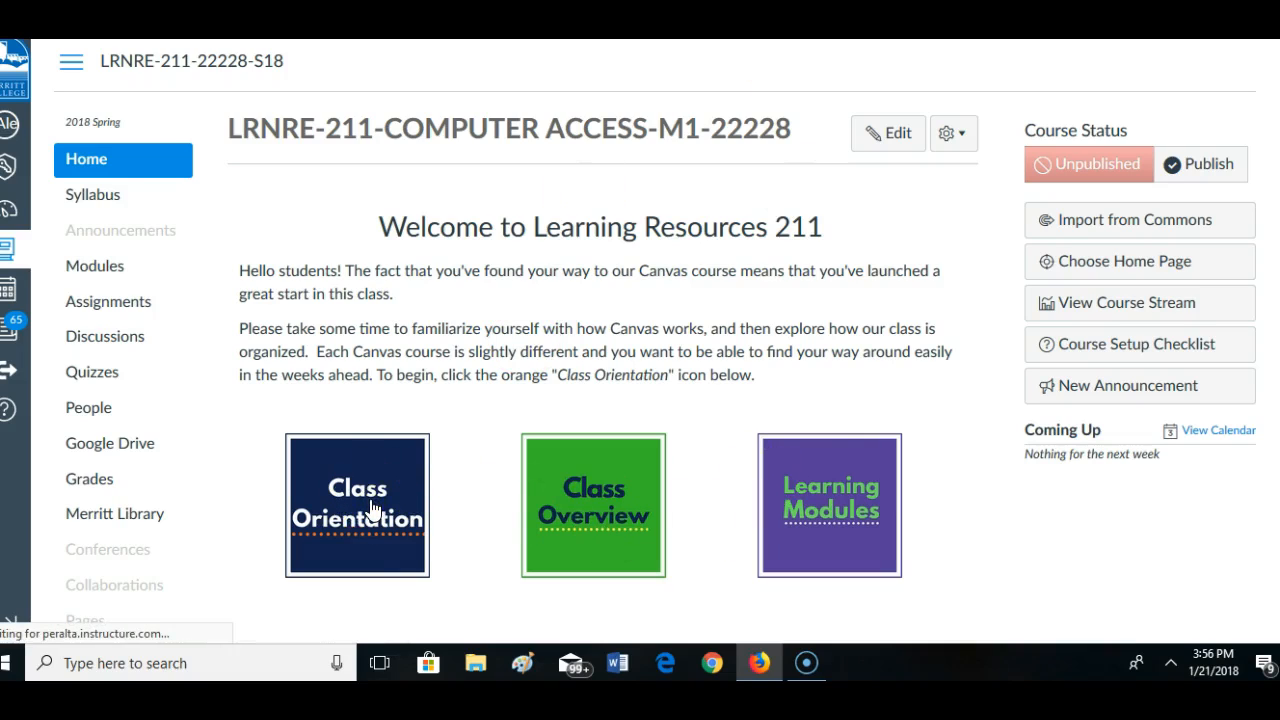
{"action": "left_click", "coordinate": [356, 506]}
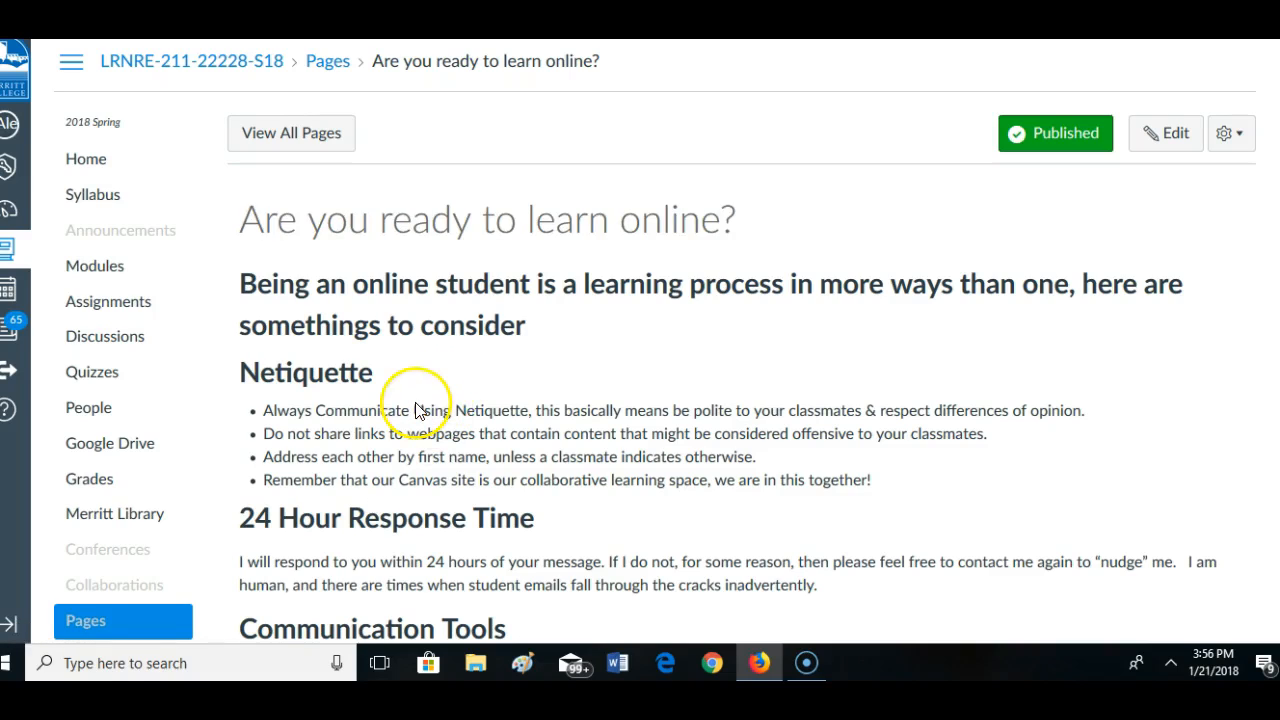
{"action": "mouse_move", "coordinate": [632, 322]}
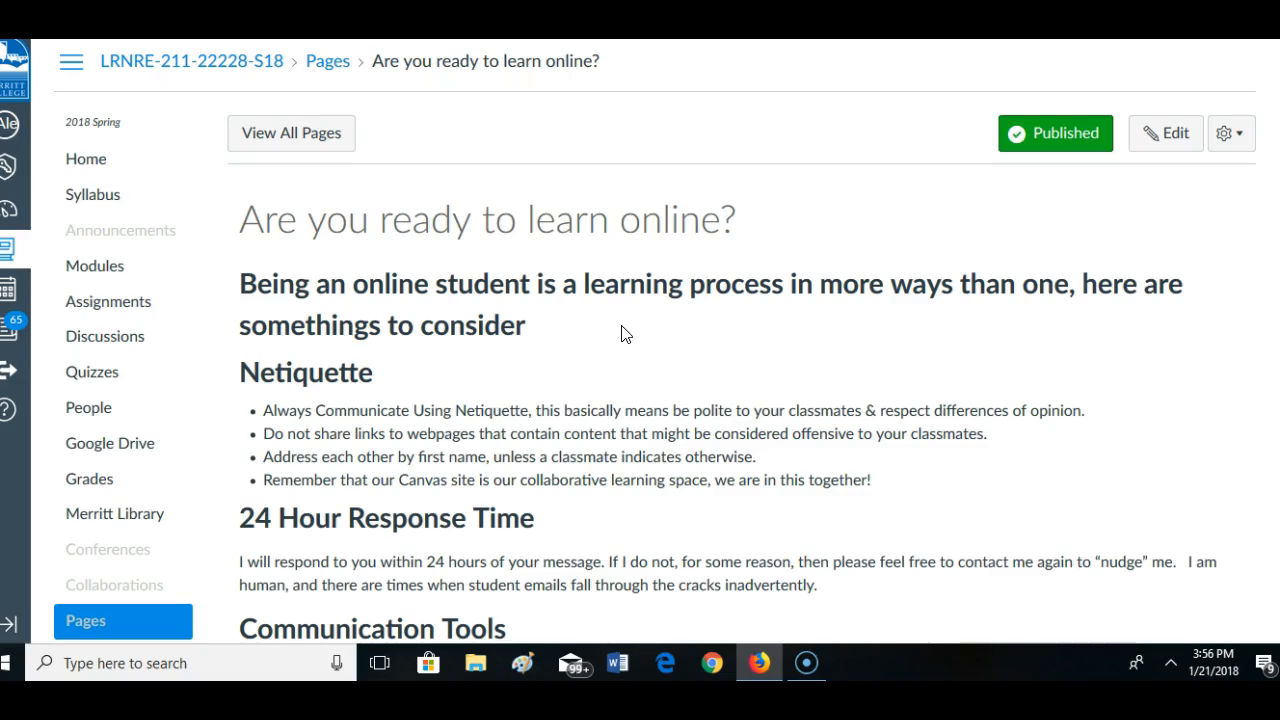
{"action": "mouse_move", "coordinate": [80, 170]}
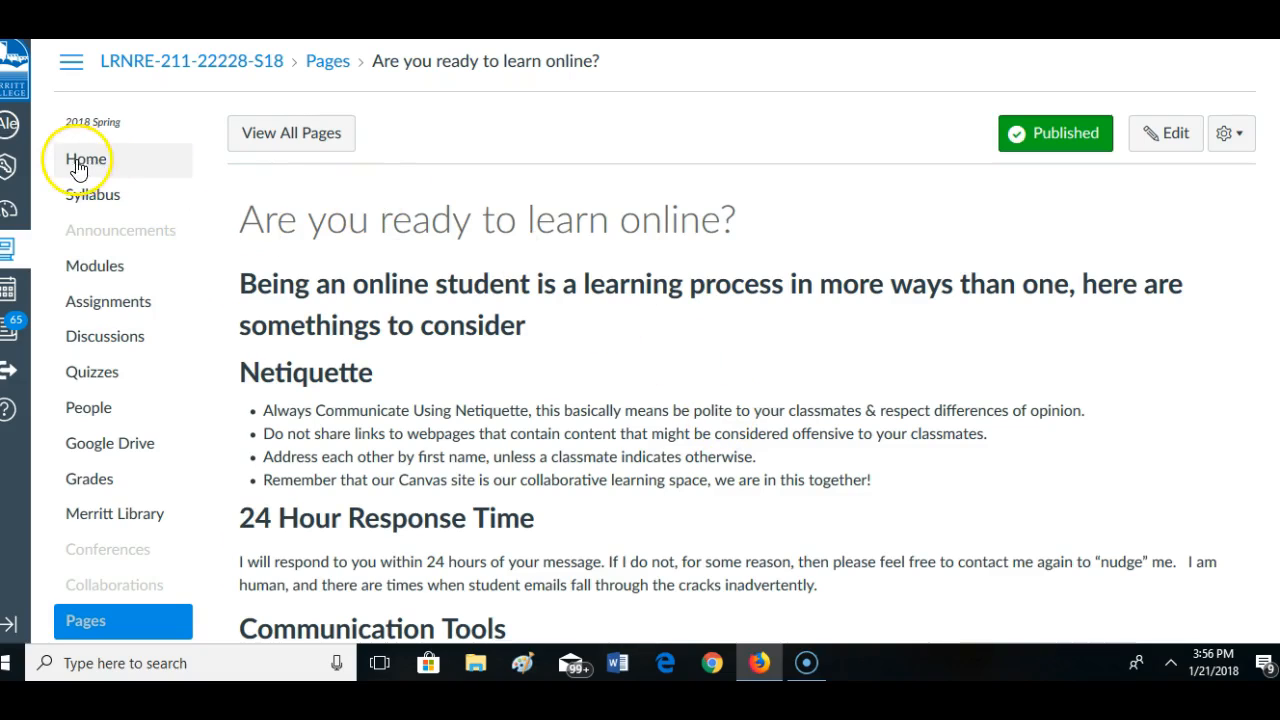
{"action": "mouse_move", "coordinate": [96, 242]}
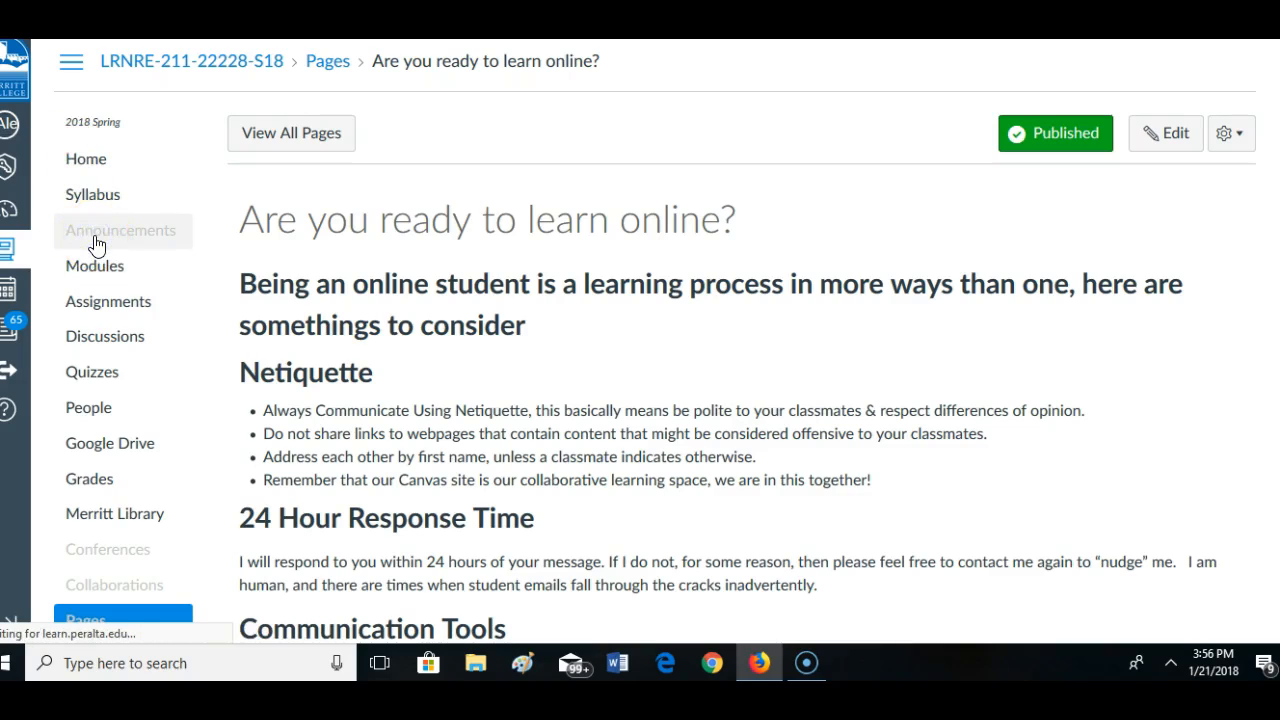
Go to the course Announcements and start a blank new announcement form
{"action": "left_click", "coordinate": [120, 230]}
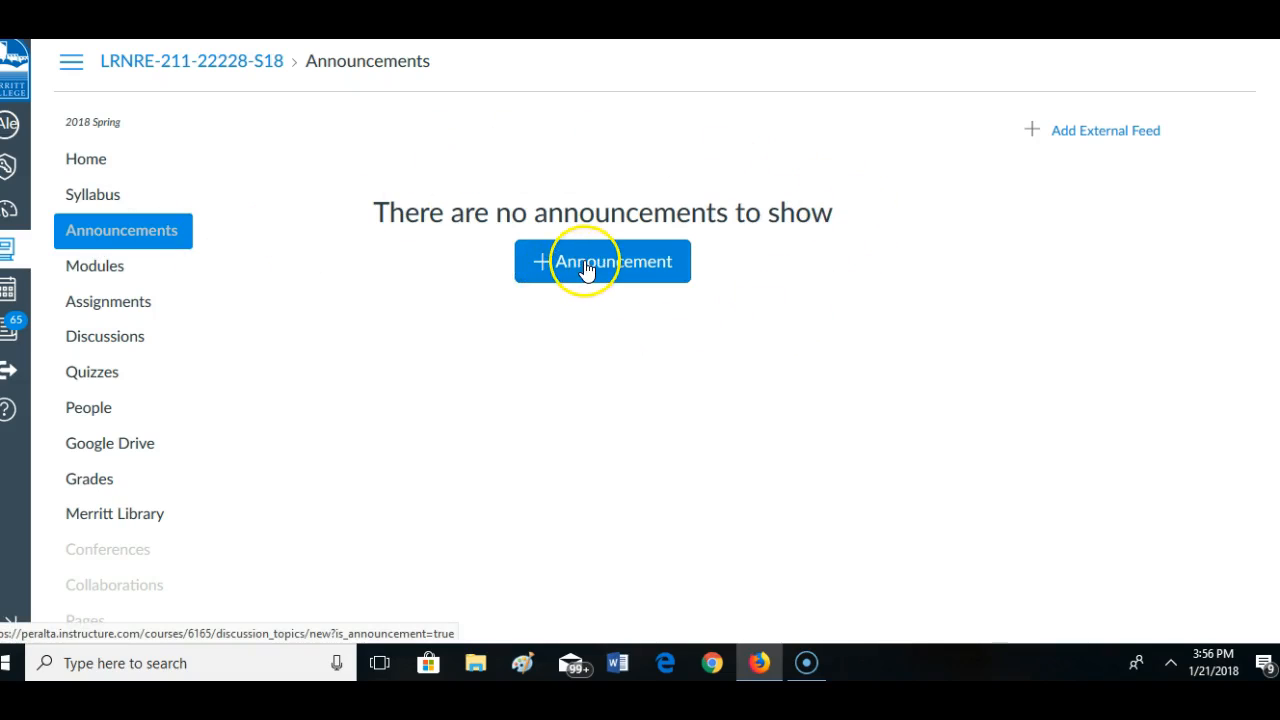
{"action": "left_click", "coordinate": [588, 264]}
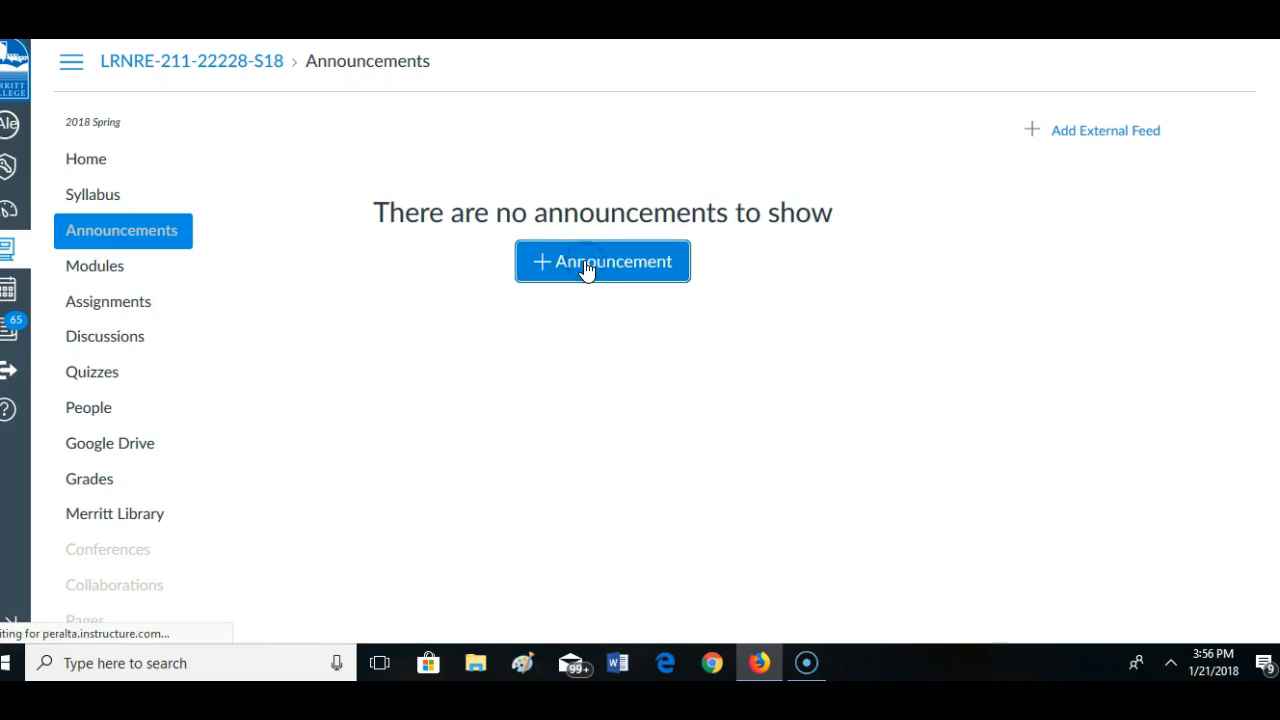
{"action": "left_click", "coordinate": [602, 260]}
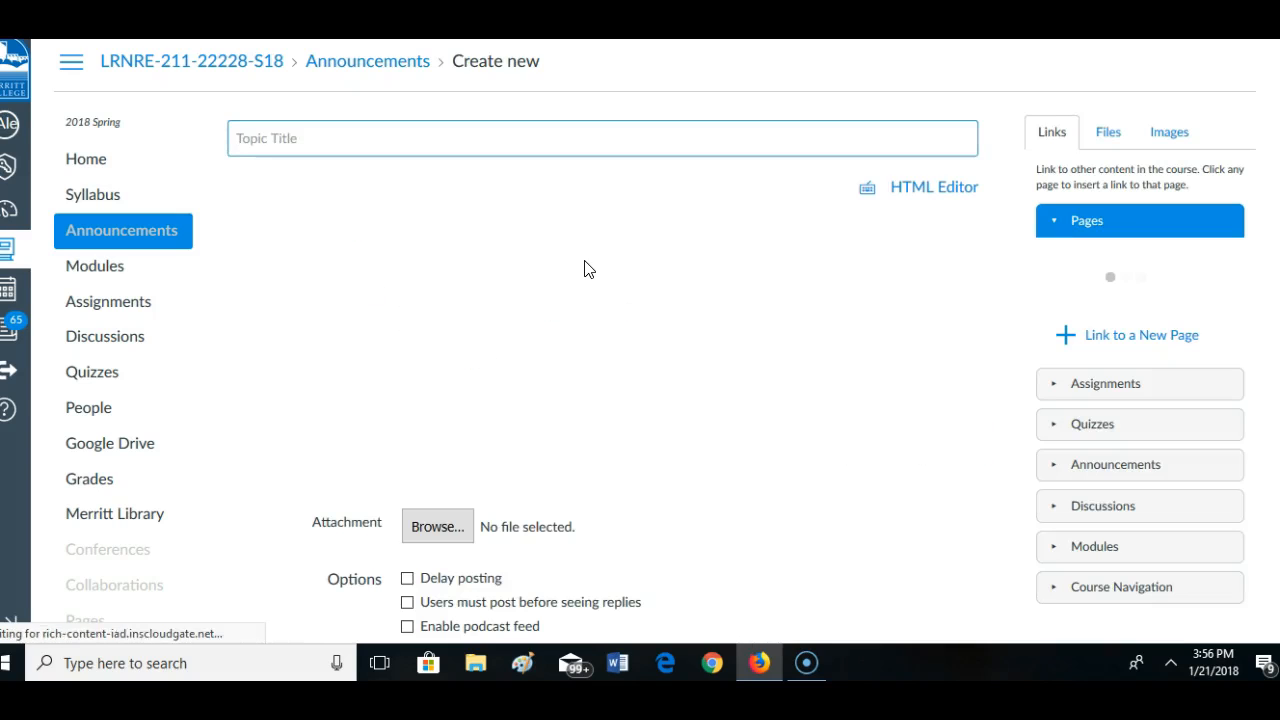
{"action": "left_click", "coordinate": [1140, 222]}
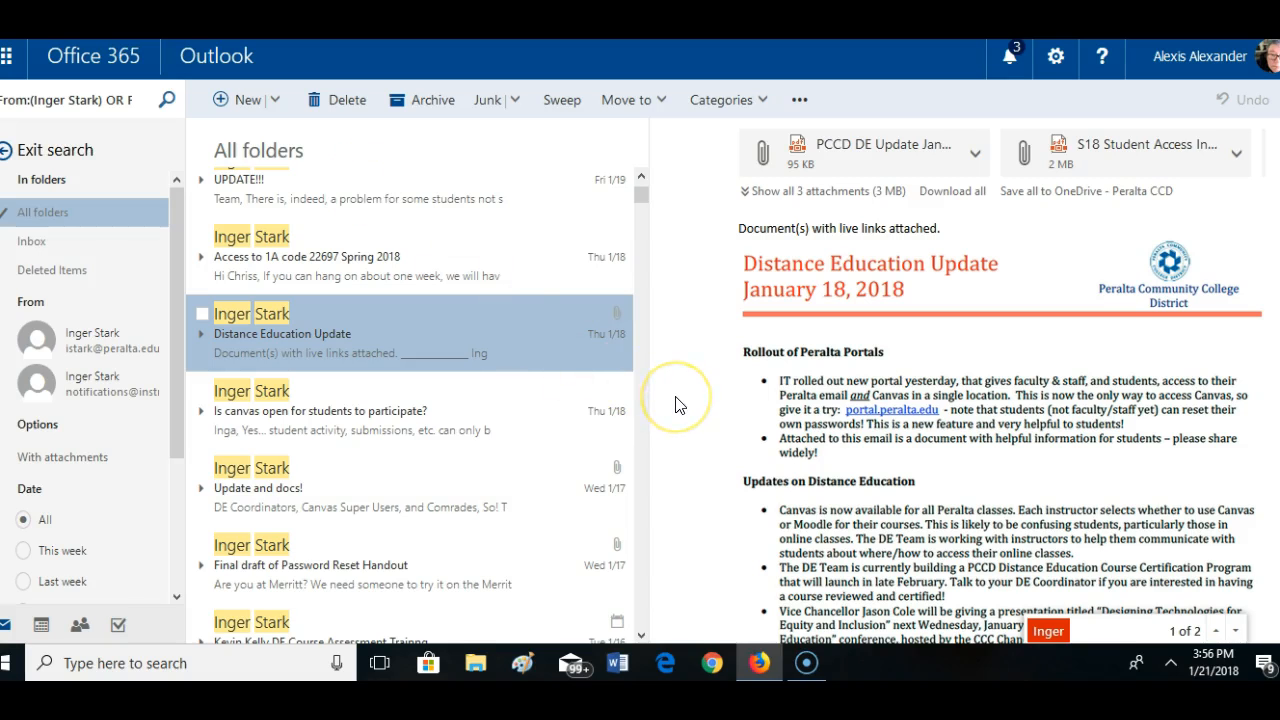
{"action": "mouse_move", "coordinate": [688, 376]}
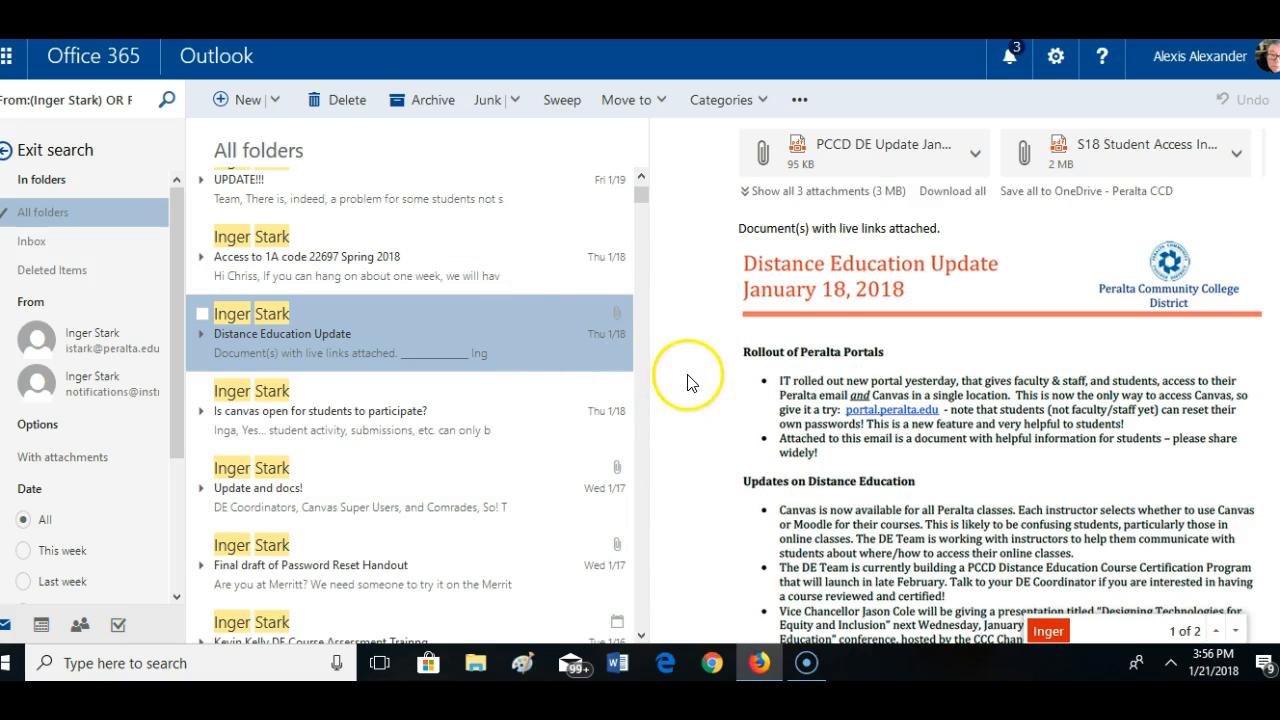
{"action": "mouse_move", "coordinate": [712, 324]}
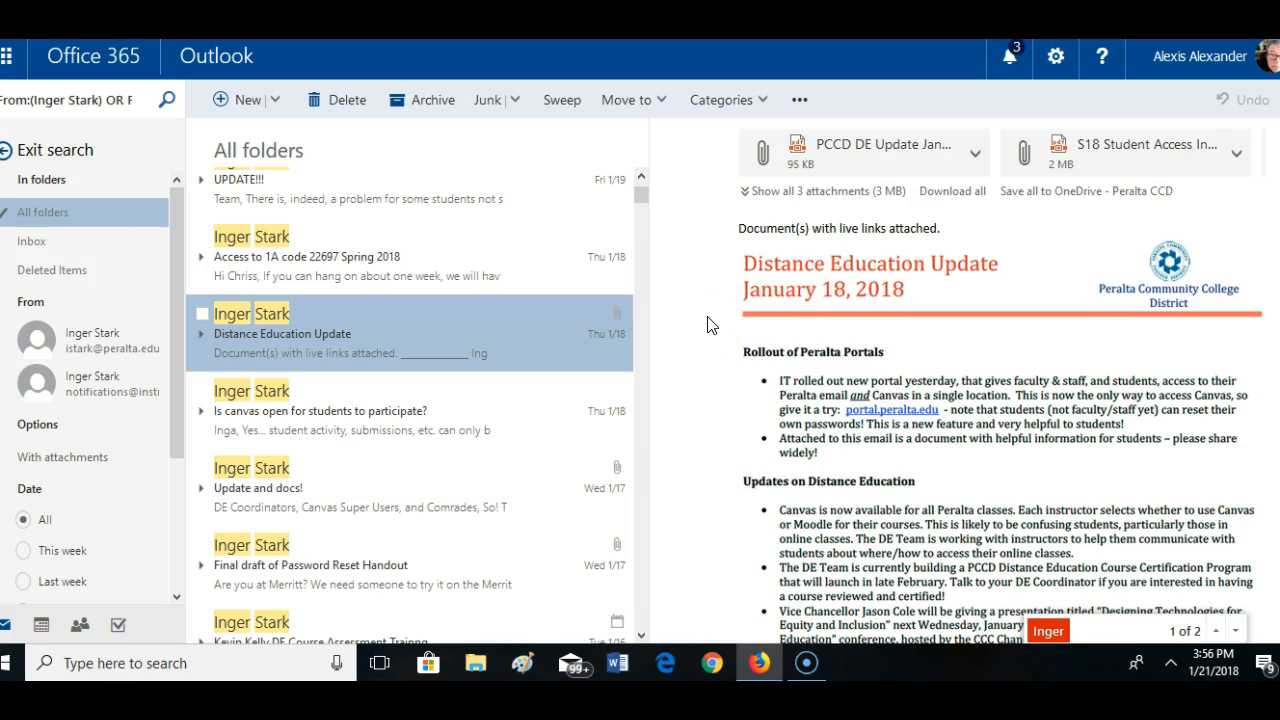
{"action": "mouse_move", "coordinate": [1236, 326]}
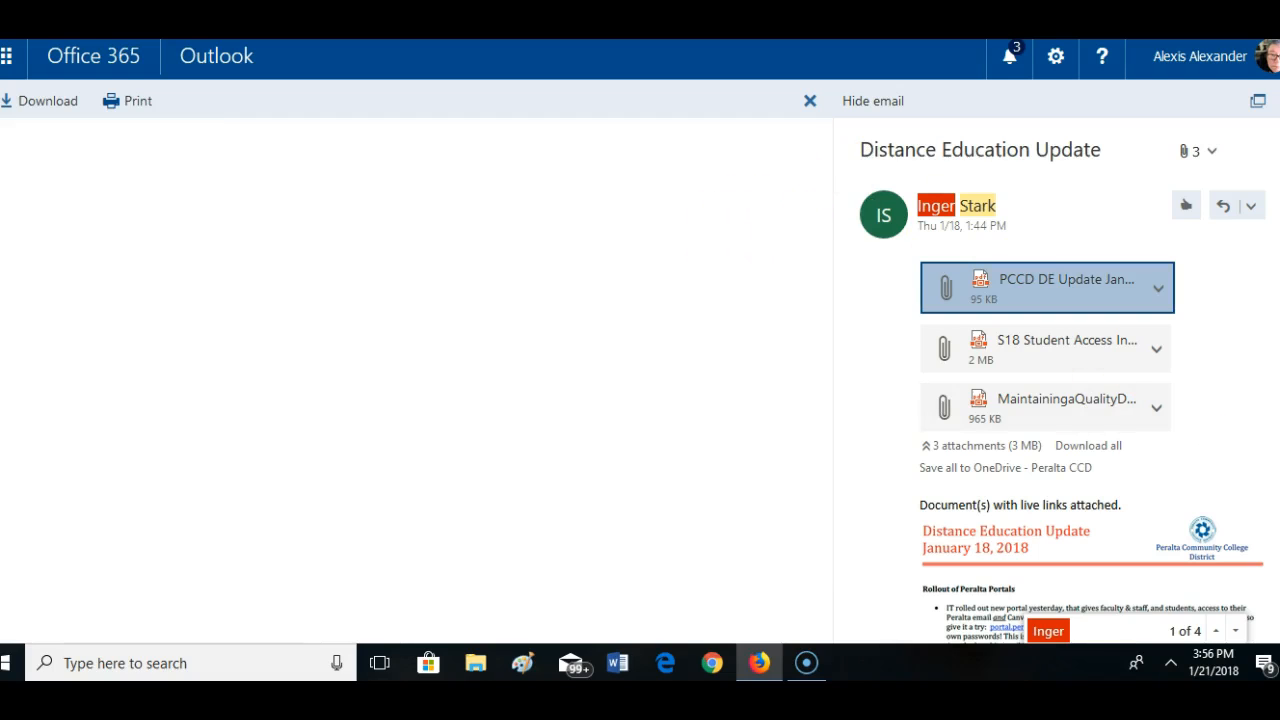
Read through the Distance Education Update email and open its PCCD DE Update PDF attachment
{"action": "scroll", "scroll_direction": "down", "scroll_amount": 3}
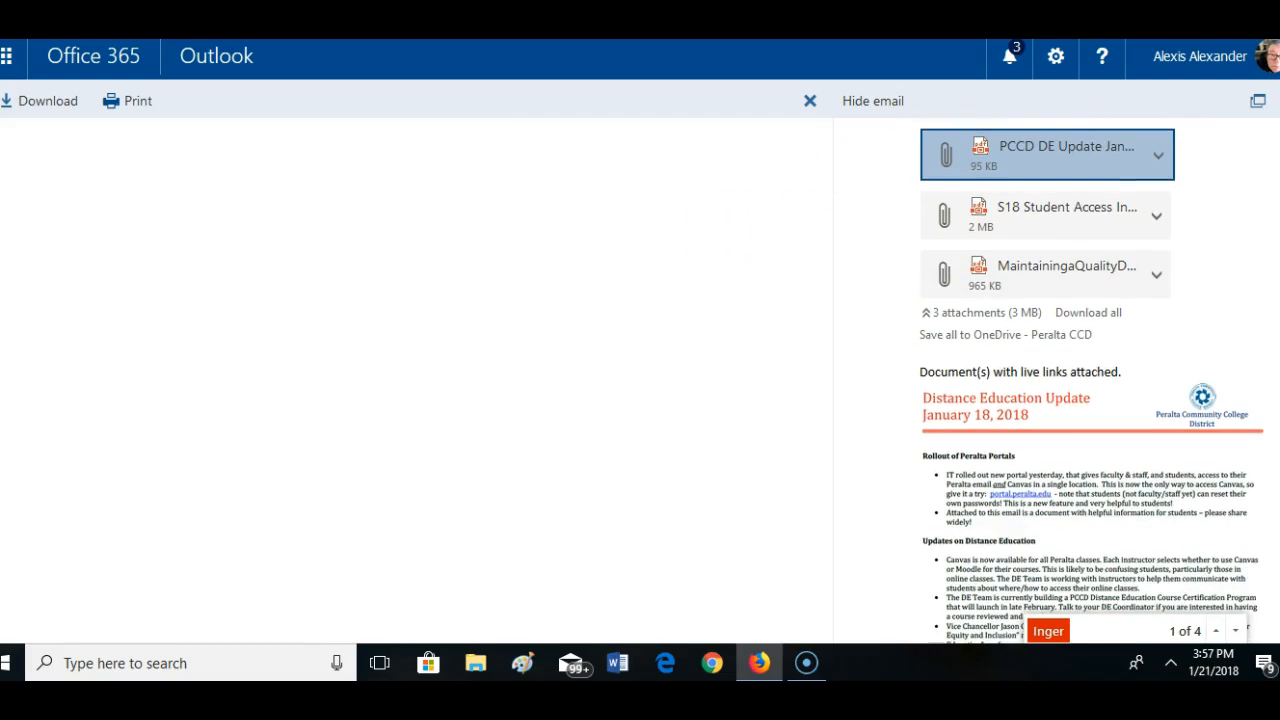
{"action": "scroll", "scroll_direction": "down", "scroll_amount": 3}
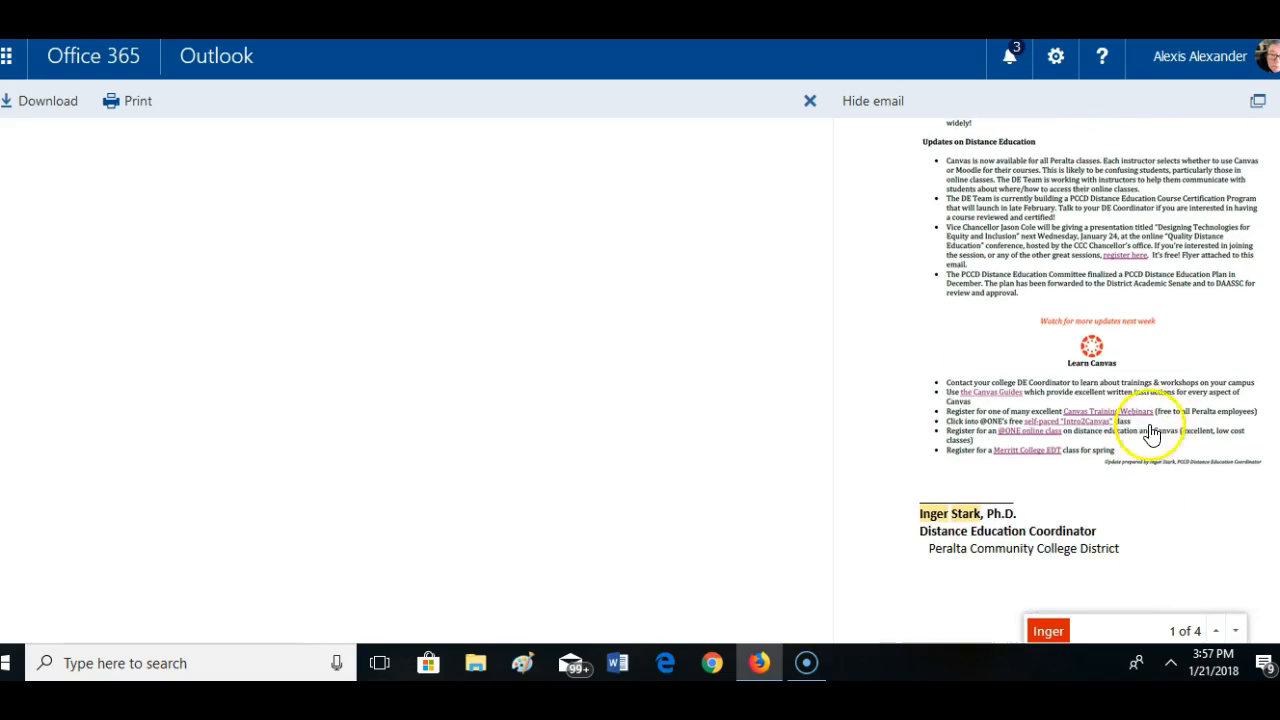
{"action": "mouse_move", "coordinate": [1048, 430]}
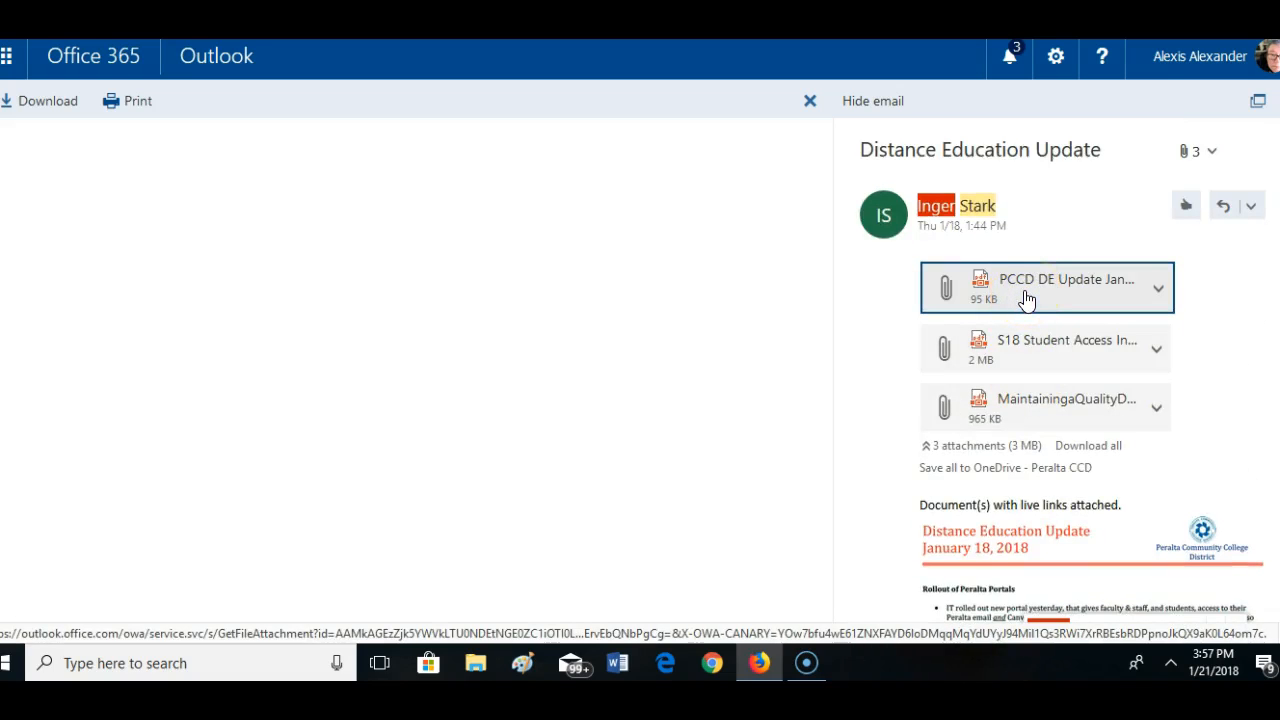
{"action": "left_click", "coordinate": [1020, 296]}
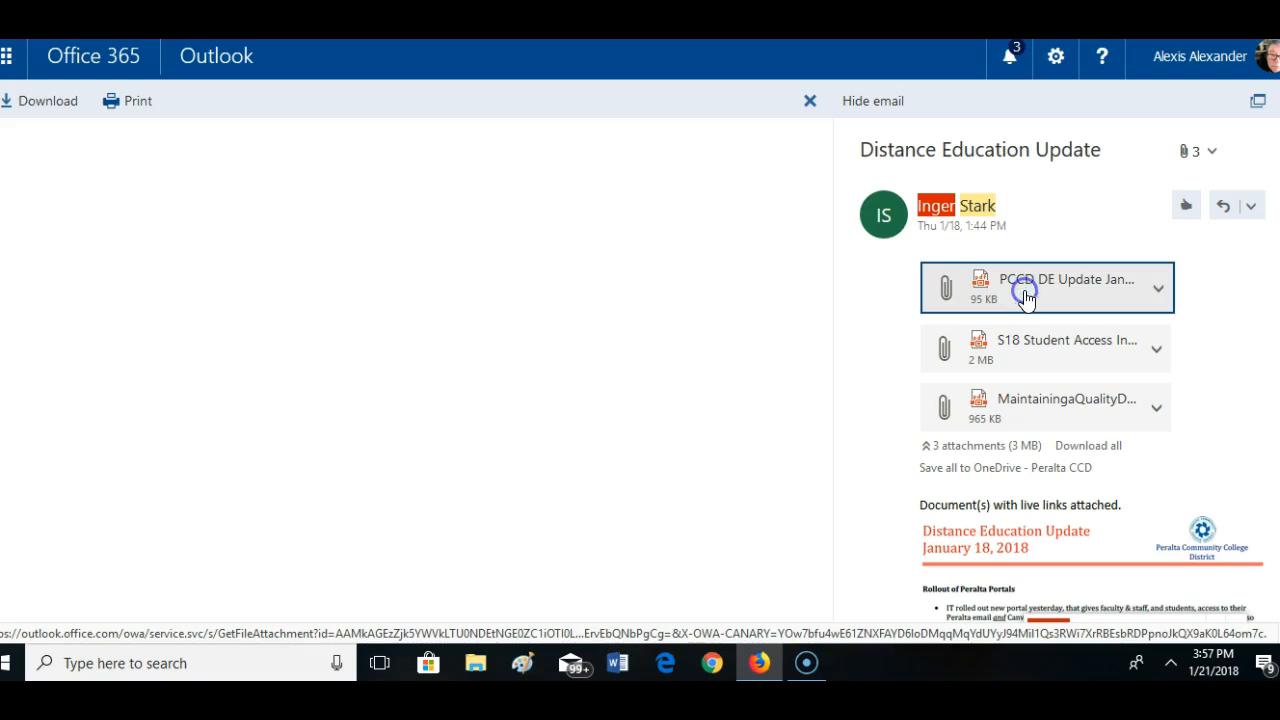
{"action": "left_click", "coordinate": [1156, 288]}
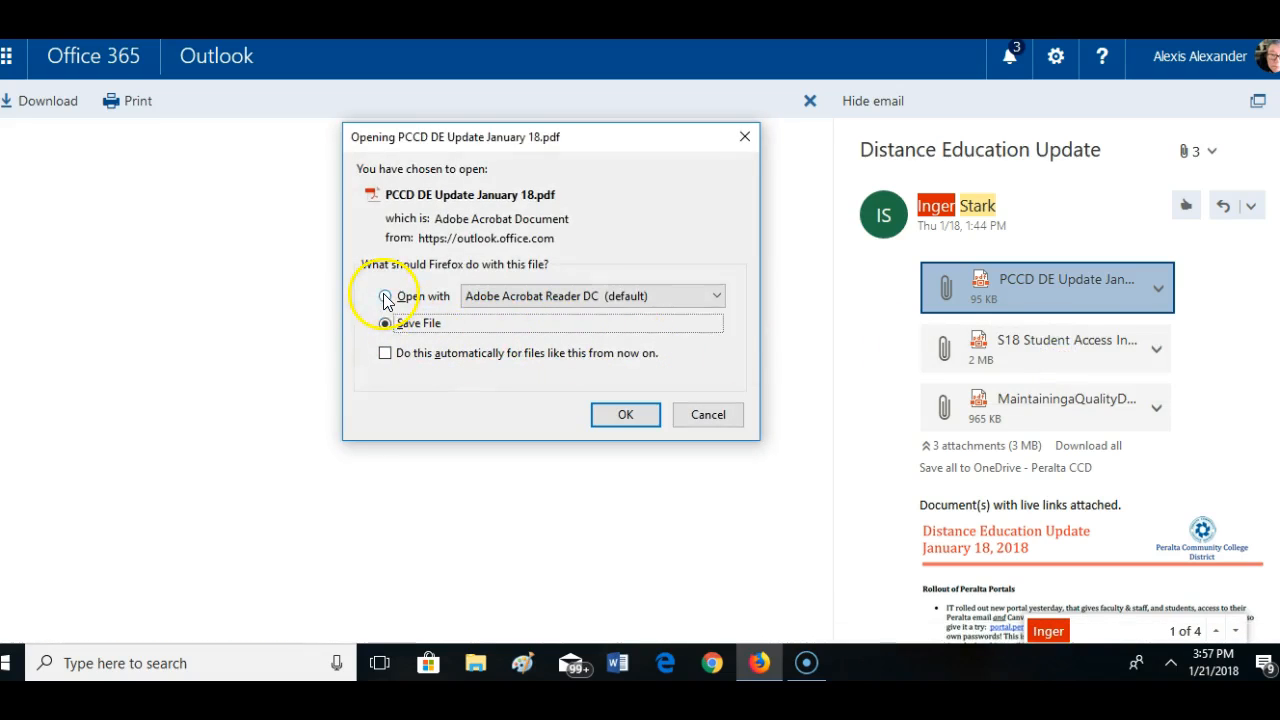
Open the PCCD DE Update PDF in Adobe Acrobat Reader DC and read through it
{"action": "left_click", "coordinate": [624, 414]}
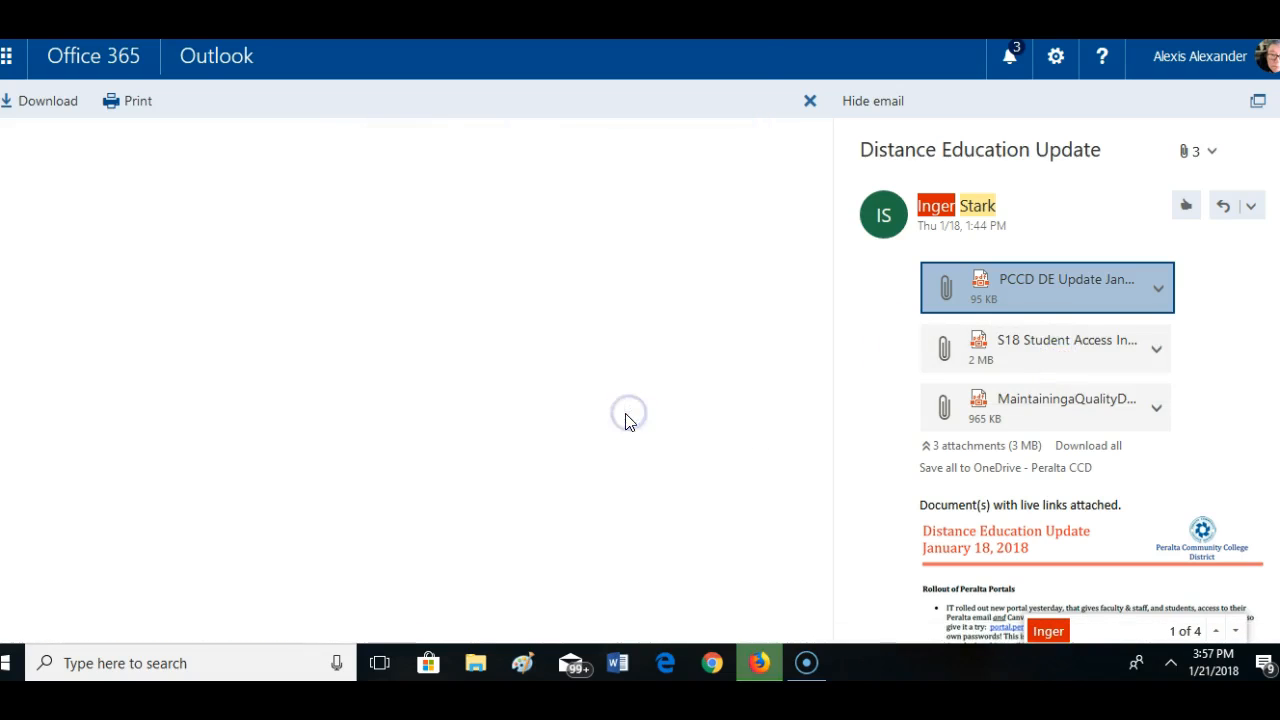
{"action": "left_click", "coordinate": [1044, 288]}
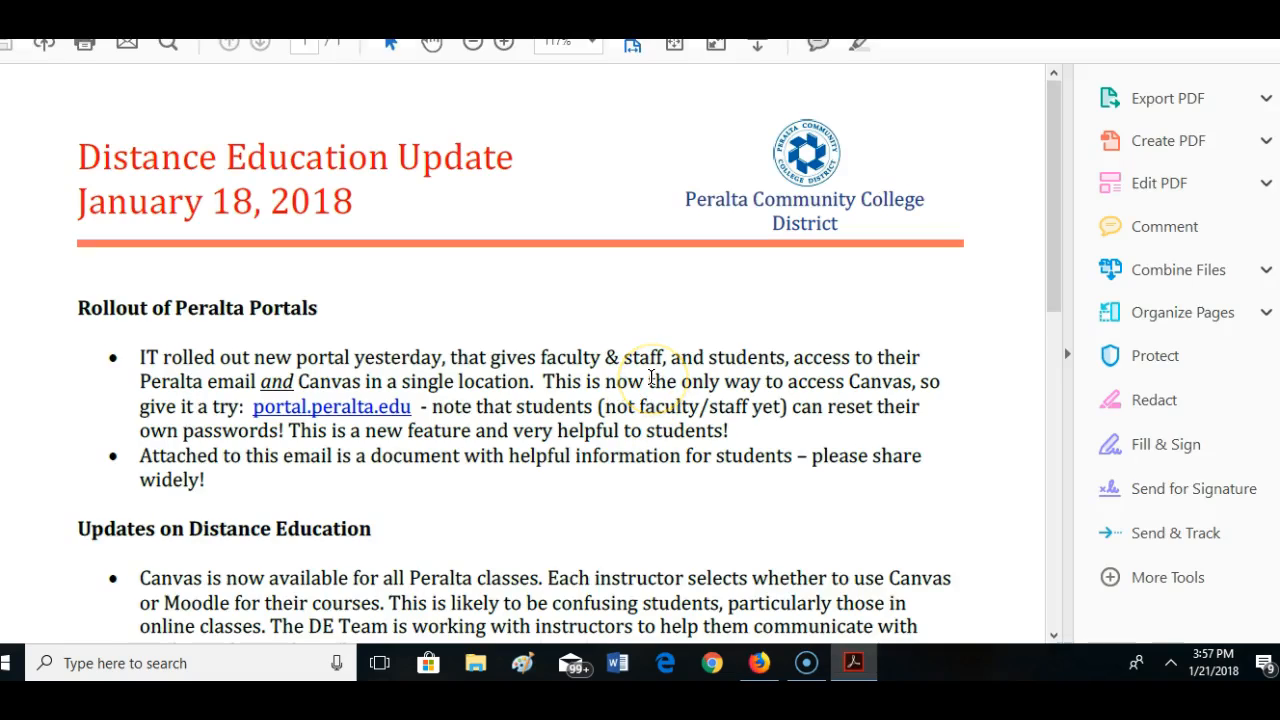
{"action": "scroll", "scroll_direction": "down", "scroll_amount": 3}
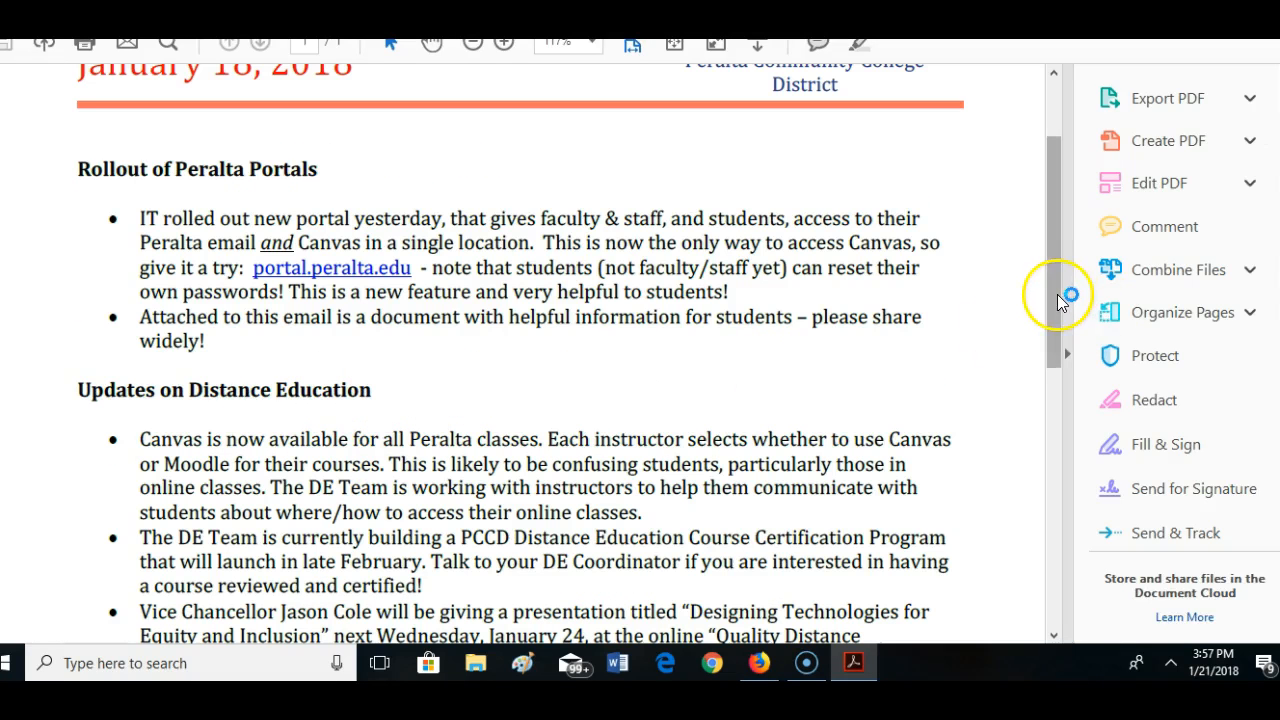
{"action": "scroll", "scroll_direction": "down", "scroll_amount": 3}
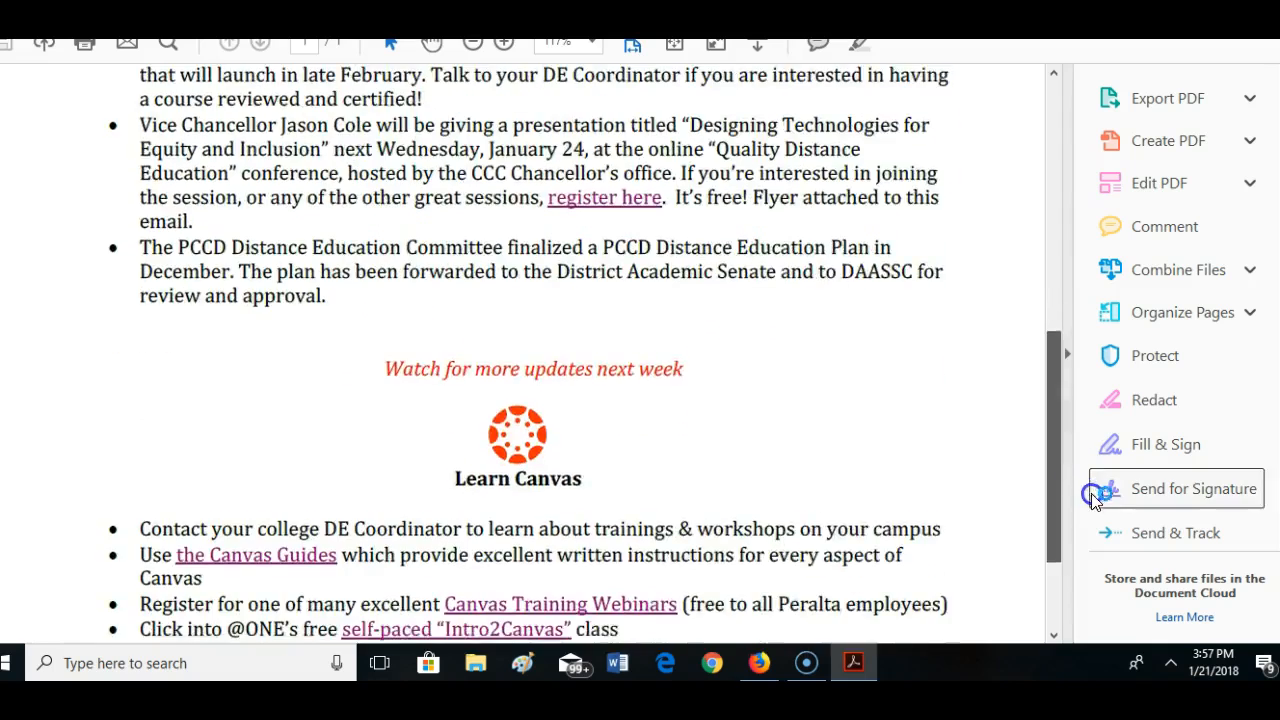
{"action": "scroll", "scroll_direction": "down", "scroll_amount": 3}
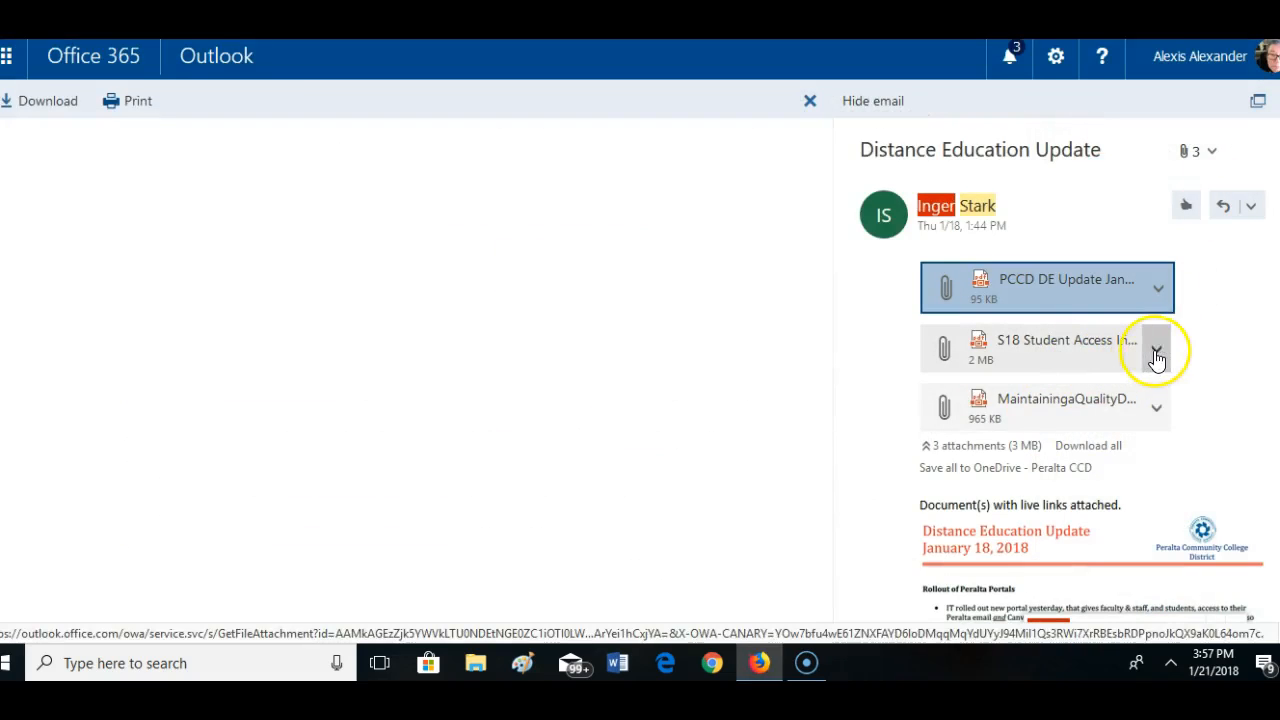
Download the S18 Student Access Info attachment and open it in Acrobat Reader
{"action": "left_click", "coordinate": [1154, 348]}
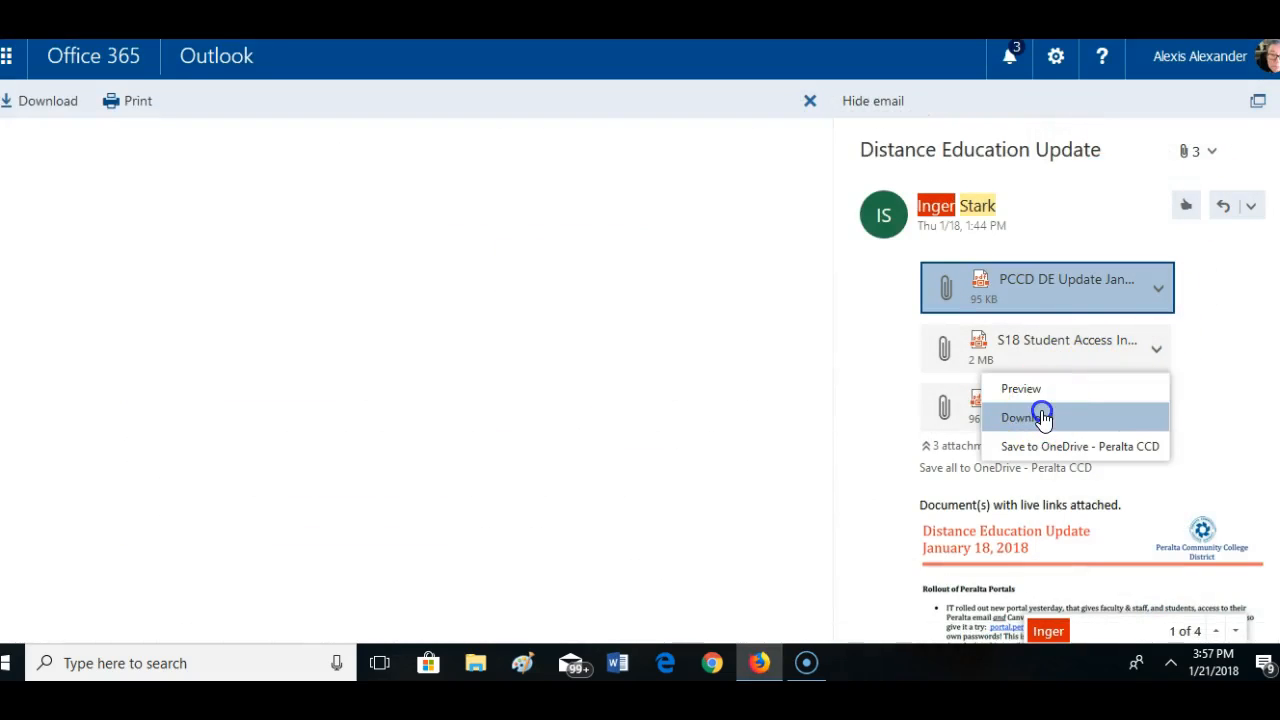
{"action": "left_click", "coordinate": [1028, 418]}
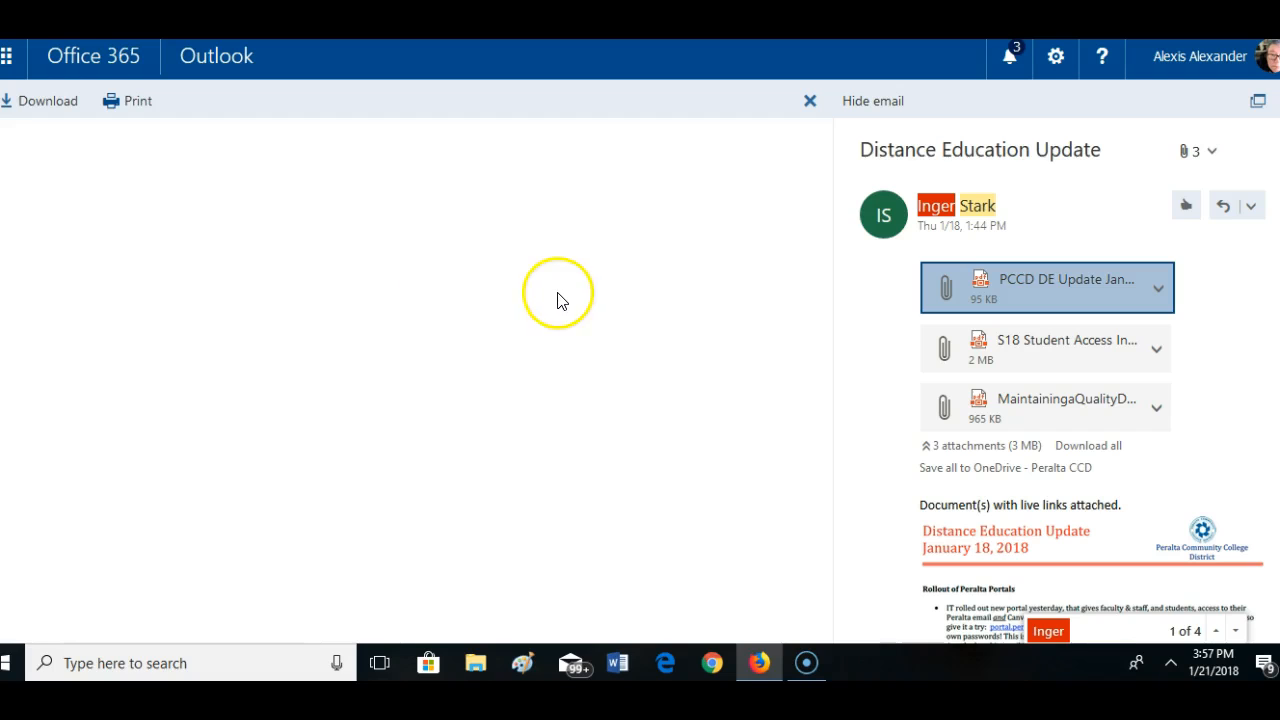
{"action": "left_click", "coordinate": [1044, 348]}
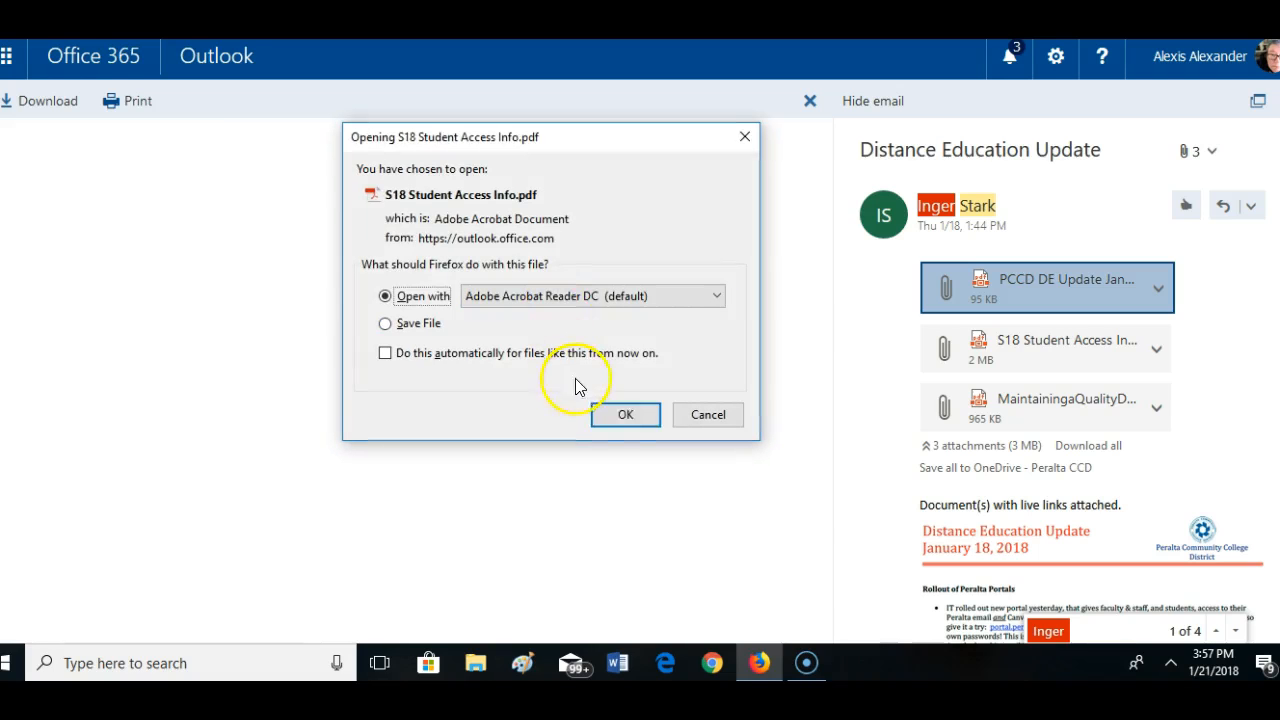
{"action": "left_click", "coordinate": [624, 414]}
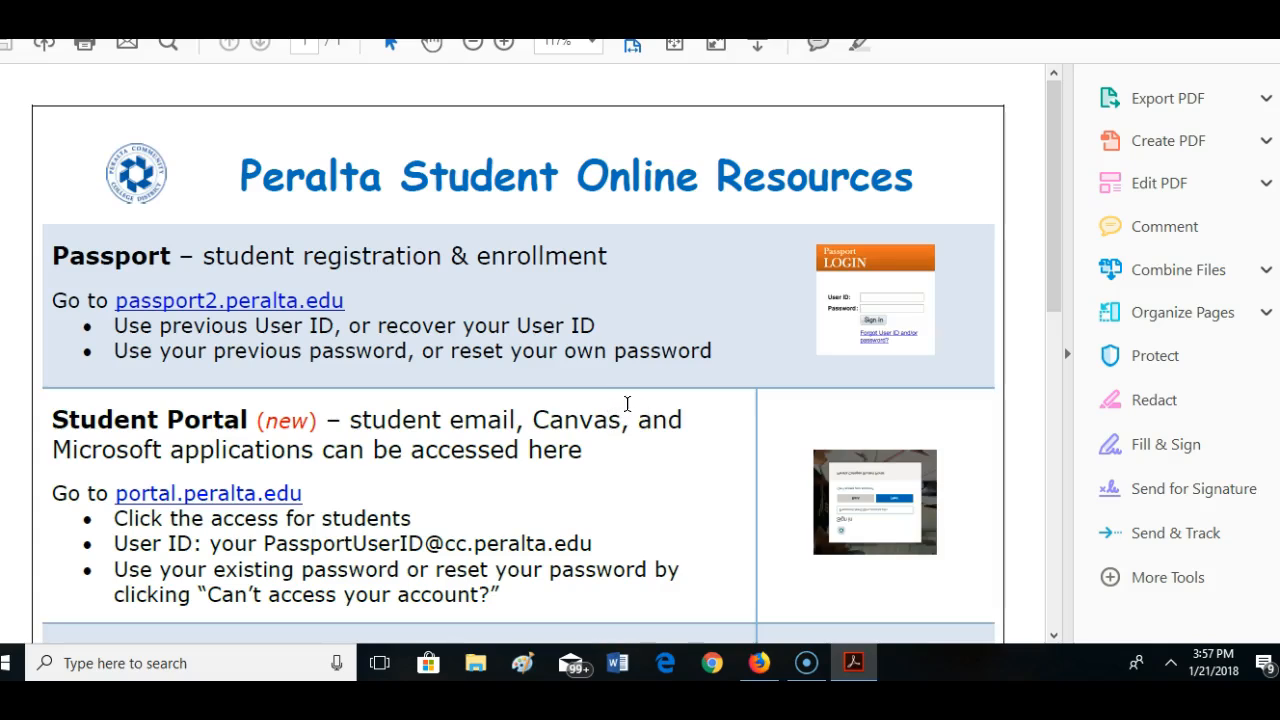
{"action": "mouse_move", "coordinate": [1022, 268]}
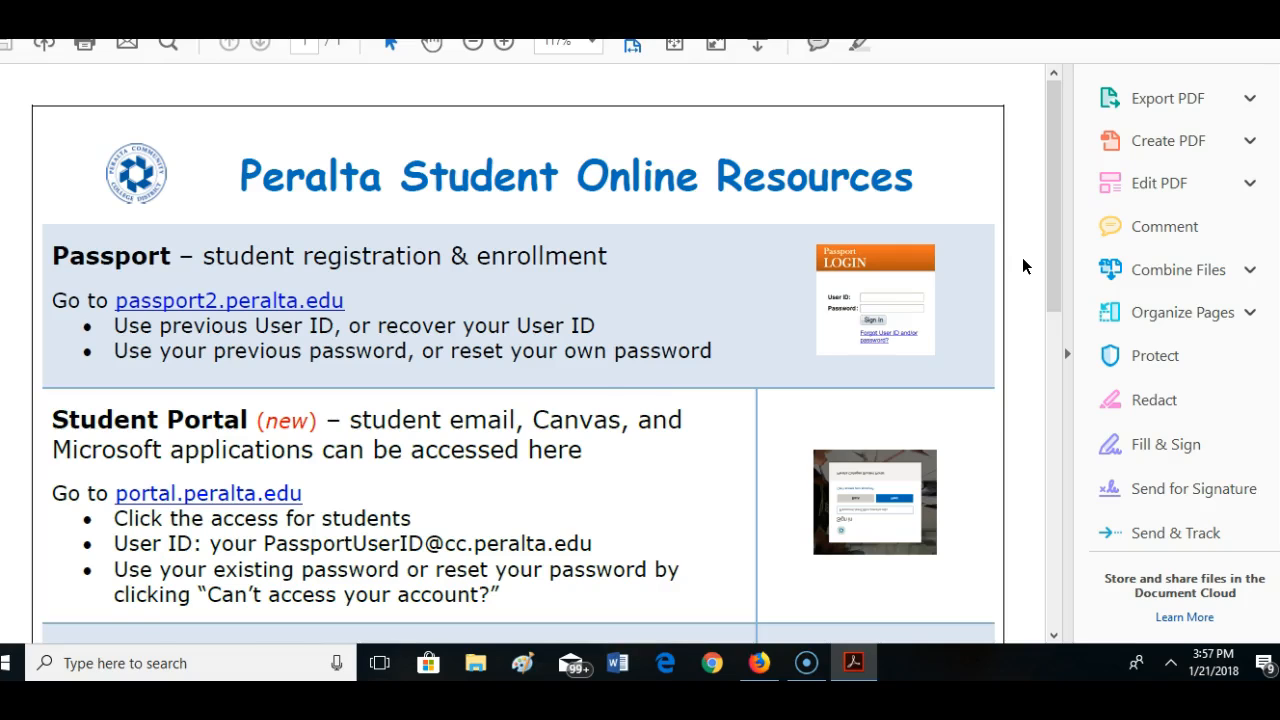
Read through the Peralta Student Online Resources PDF and save it as S18 Student Access Info
{"action": "scroll", "scroll_direction": "down", "scroll_amount": 3}
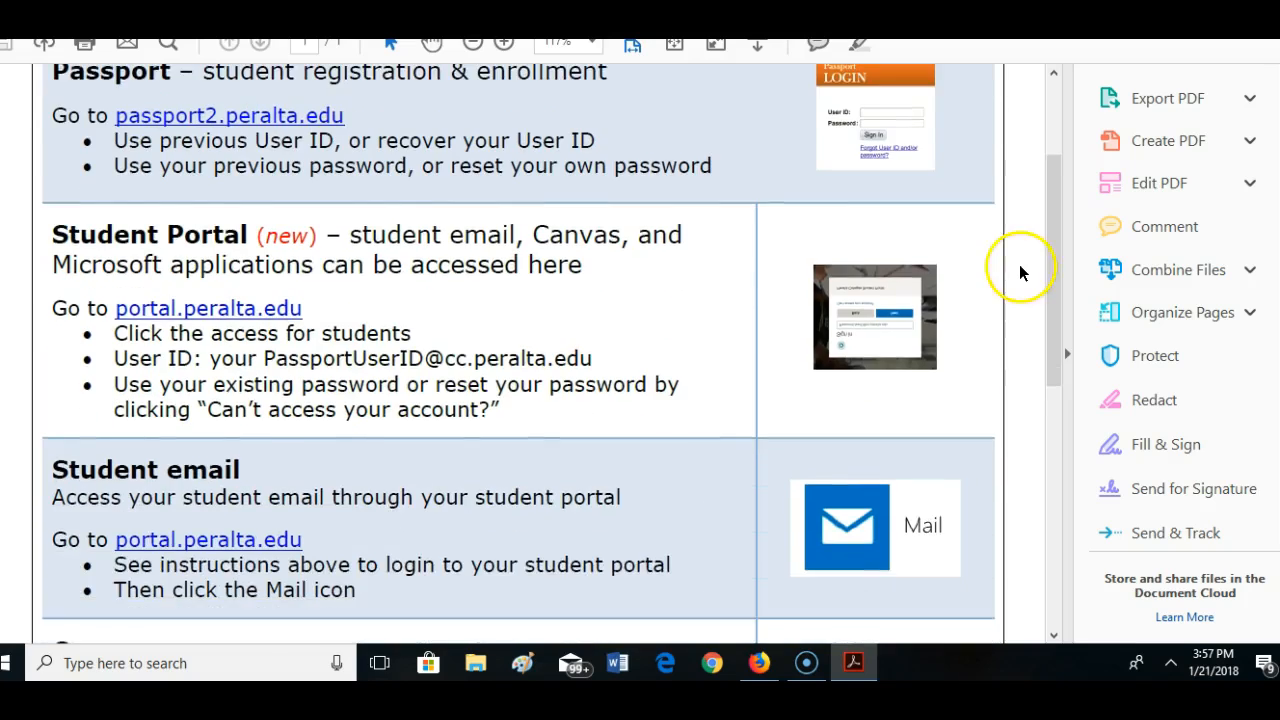
{"action": "scroll", "scroll_direction": "down", "scroll_amount": 3}
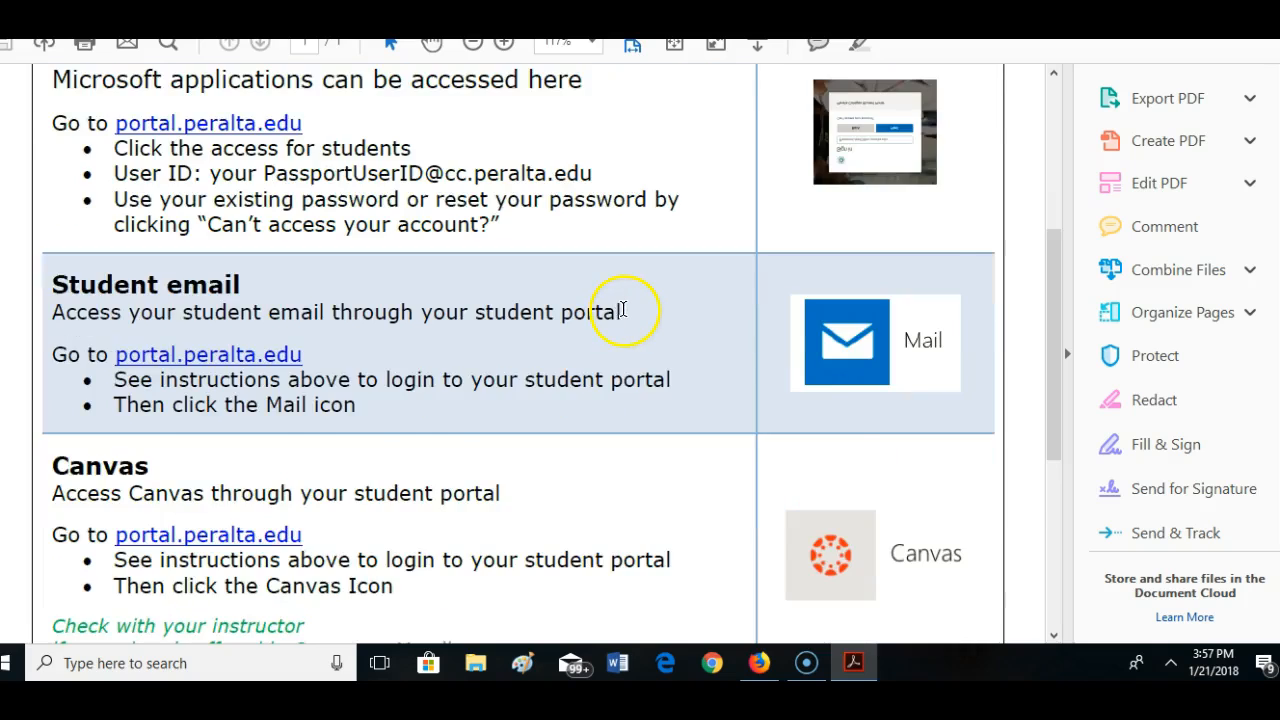
{"action": "scroll", "scroll_direction": "down", "scroll_amount": 3}
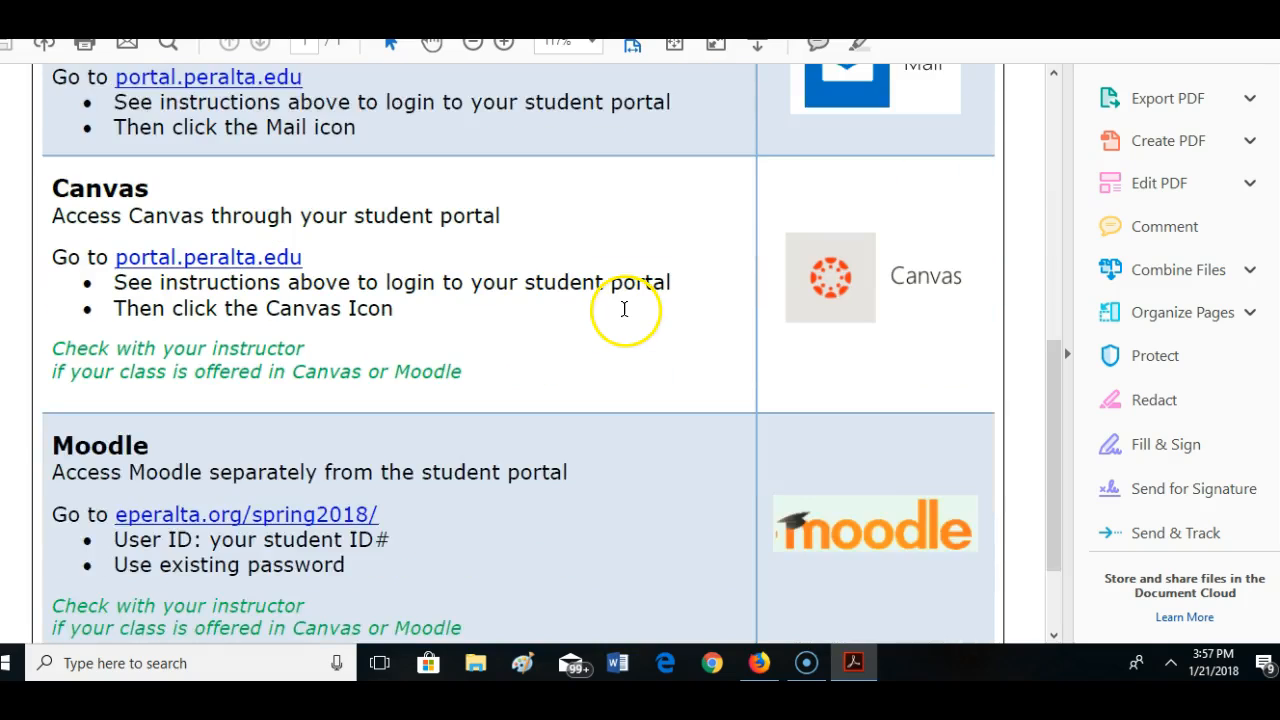
{"action": "scroll", "scroll_direction": "down", "scroll_amount": 3}
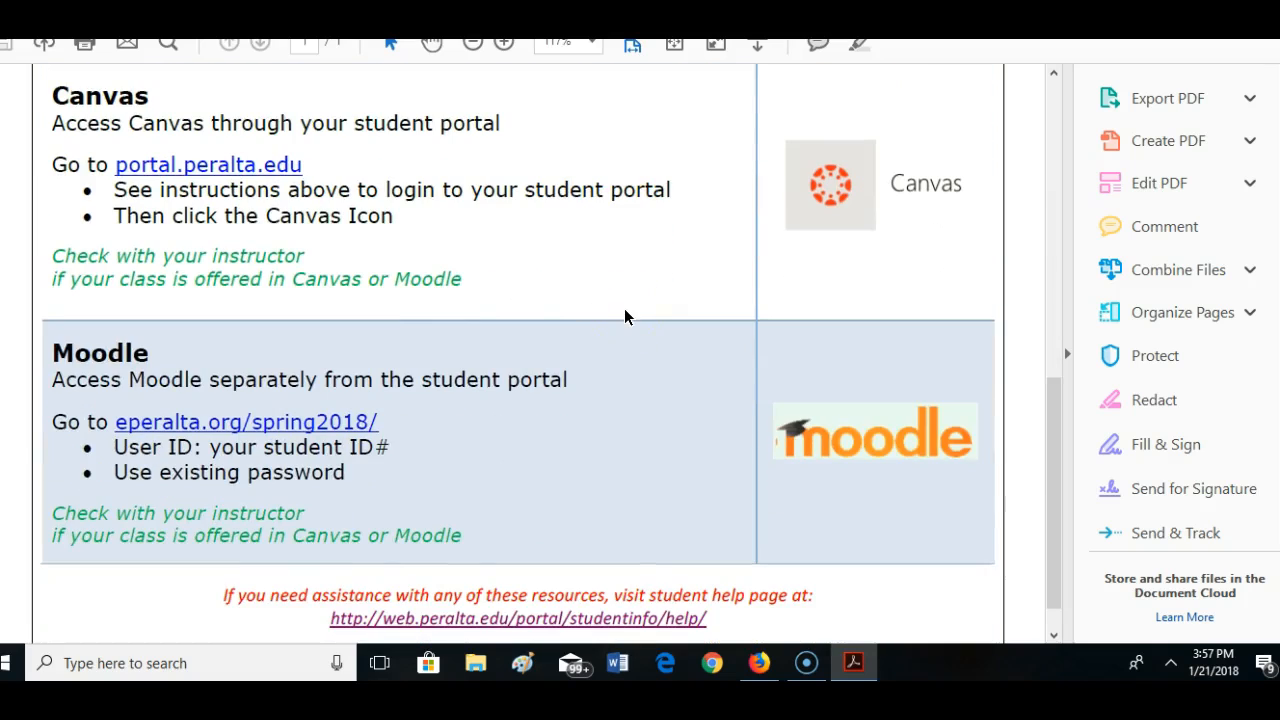
{"action": "scroll", "scroll_direction": "down", "scroll_amount": 3}
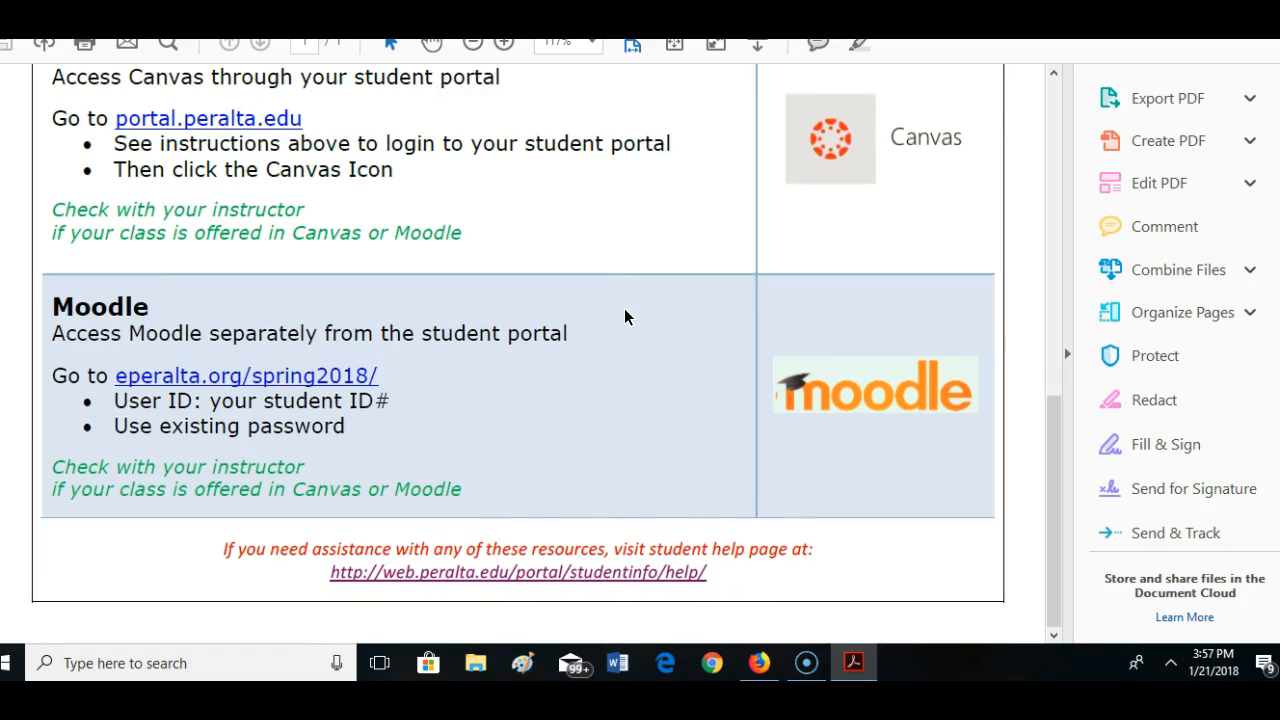
{"action": "scroll", "scroll_direction": "up", "scroll_amount": 3}
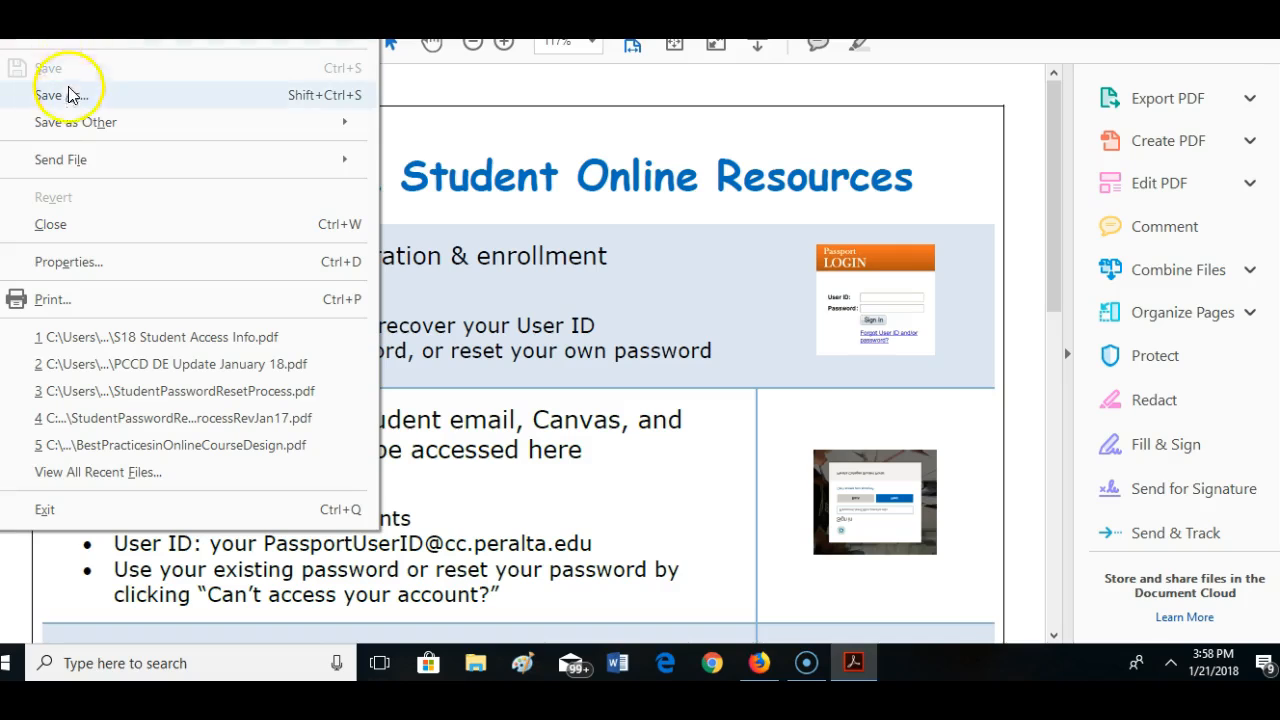
{"action": "left_click", "coordinate": [56, 96]}
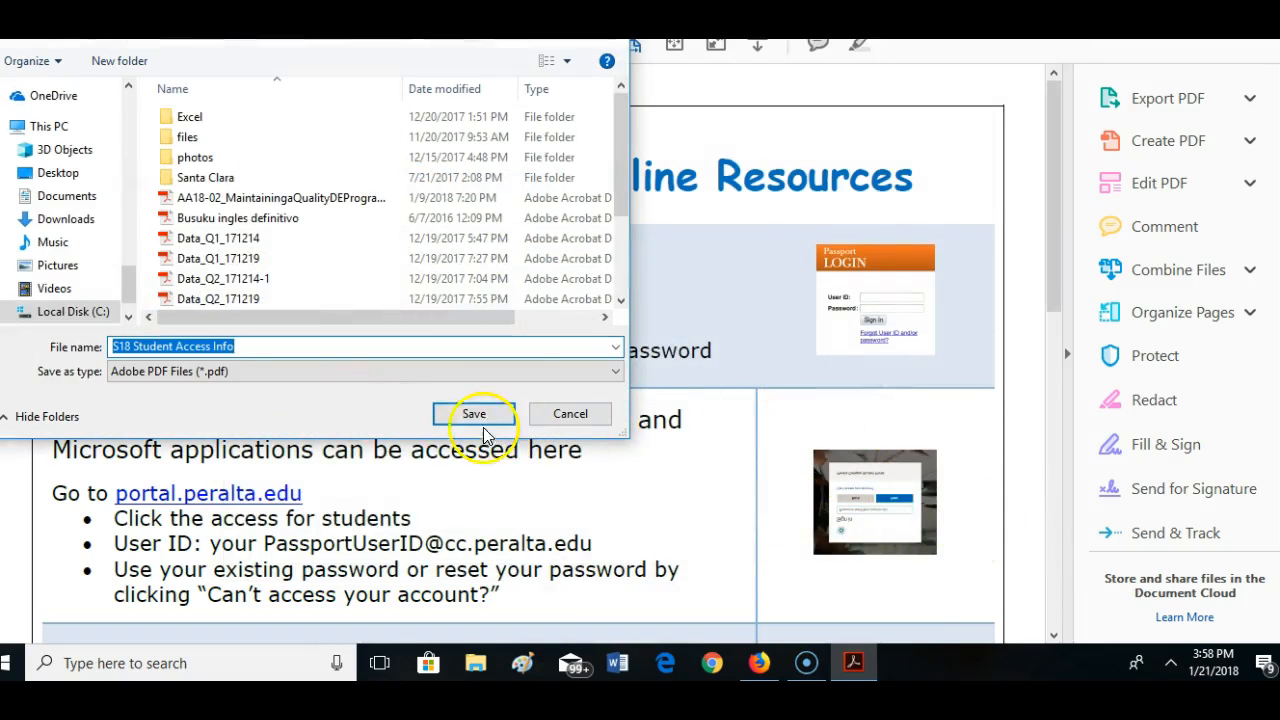
{"action": "left_click", "coordinate": [474, 414]}
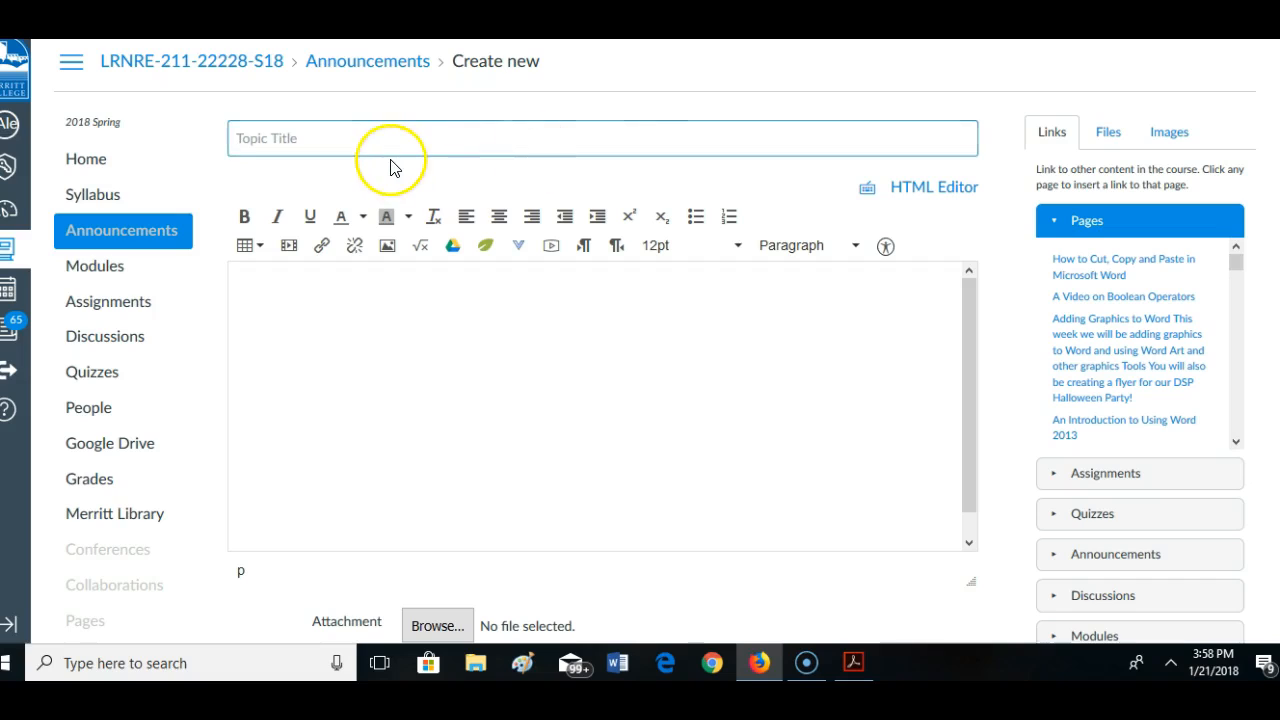
Title the announcement 'Welcome to Learning Resources 211' from the autocomplete suggestion
{"action": "type", "text": "W"}
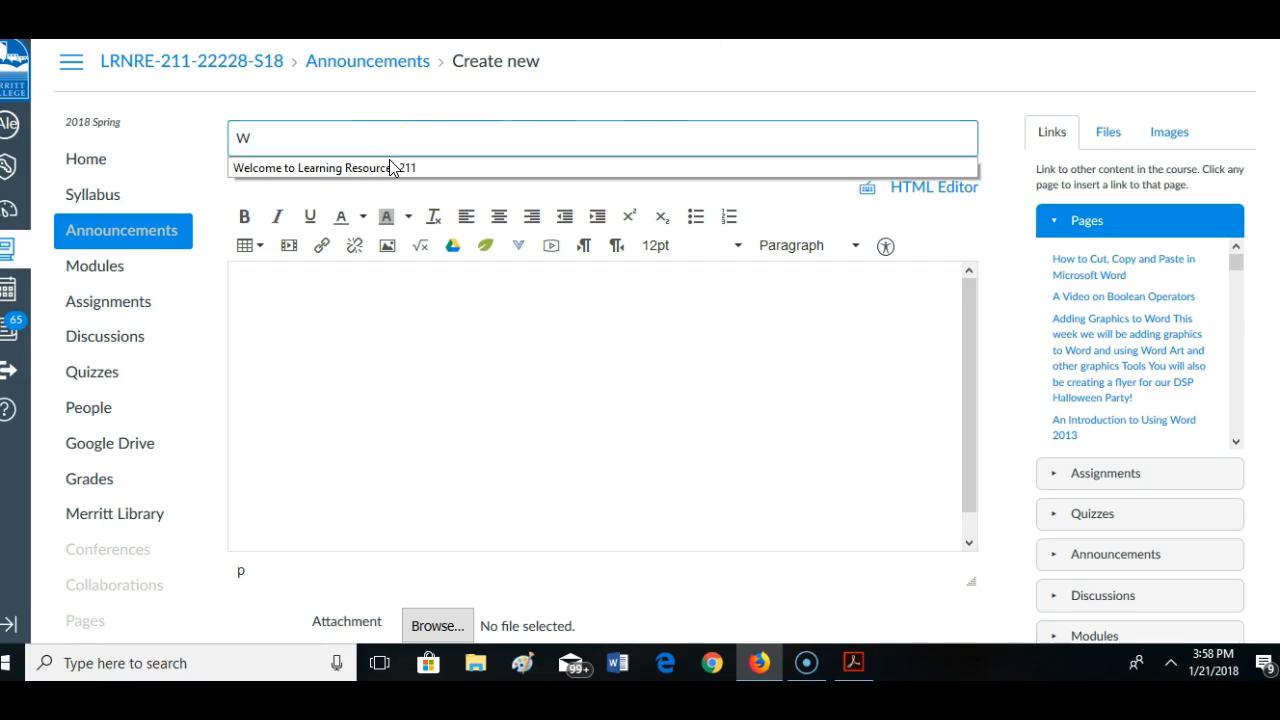
{"action": "type", "text": "e"}
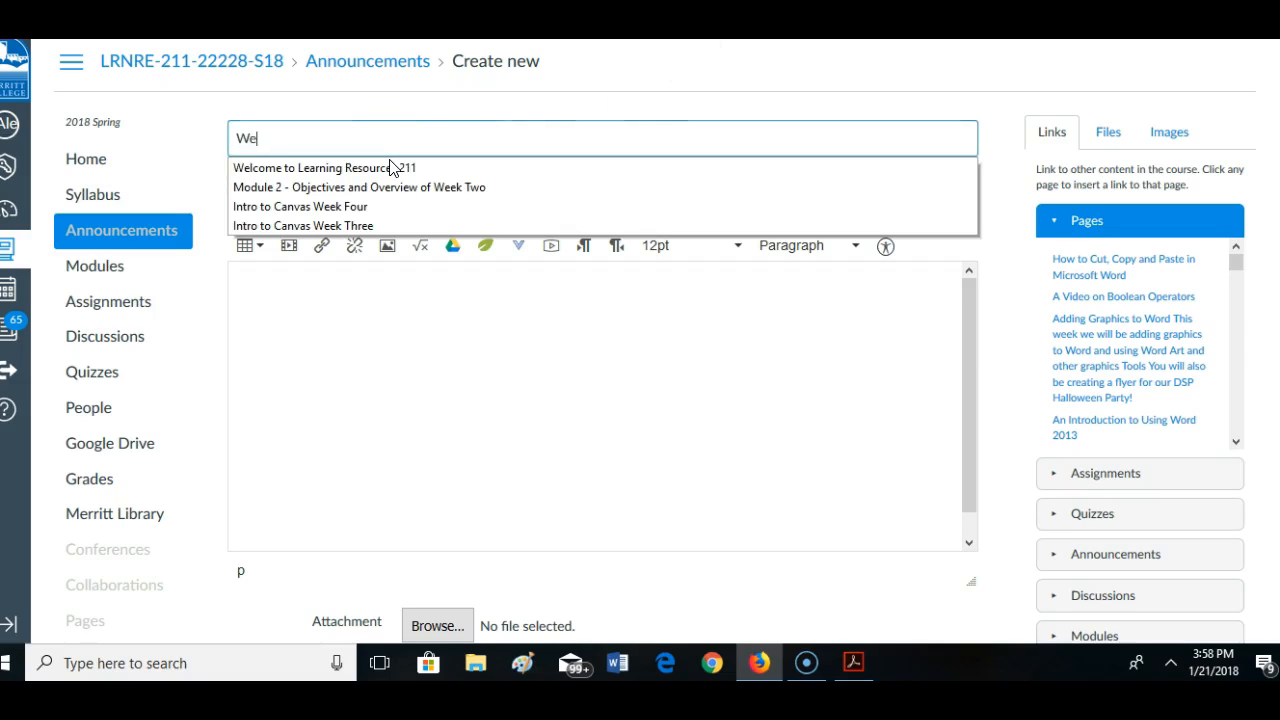
{"action": "left_click", "coordinate": [324, 168]}
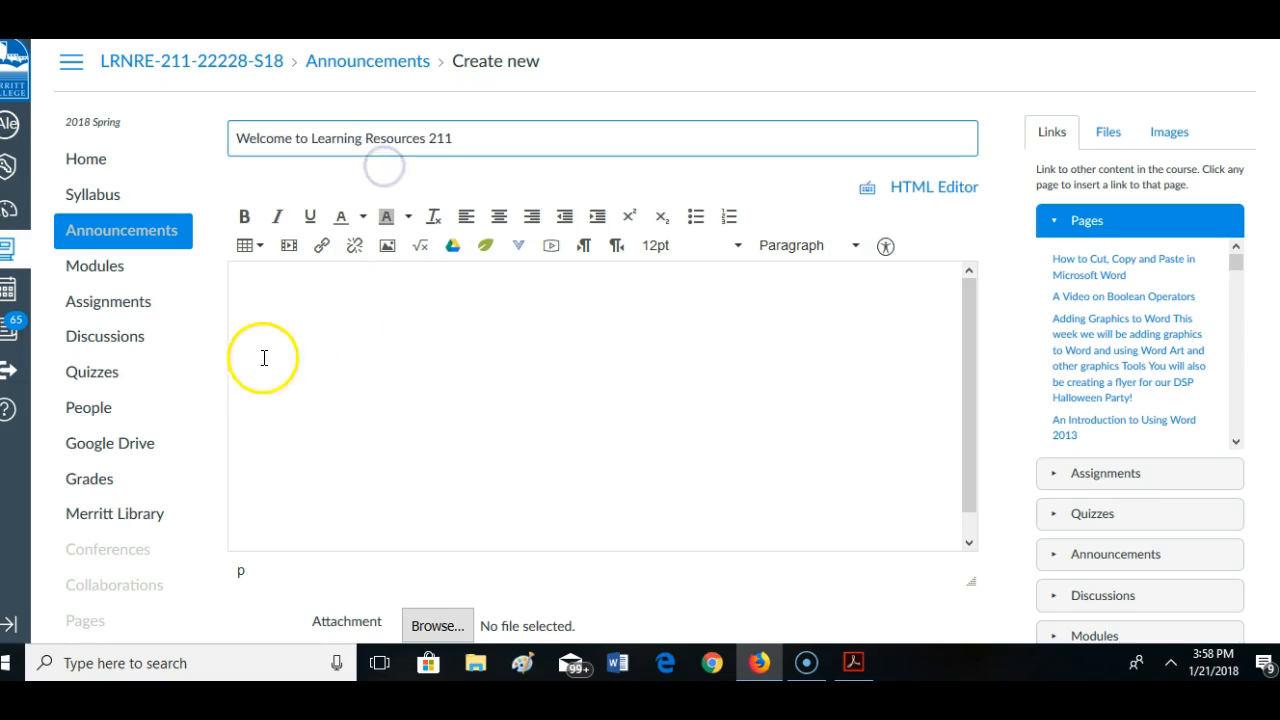
Write the intro sentence about info for getting logged in to our Canvas shell
{"action": "type", "text": "Here is"}
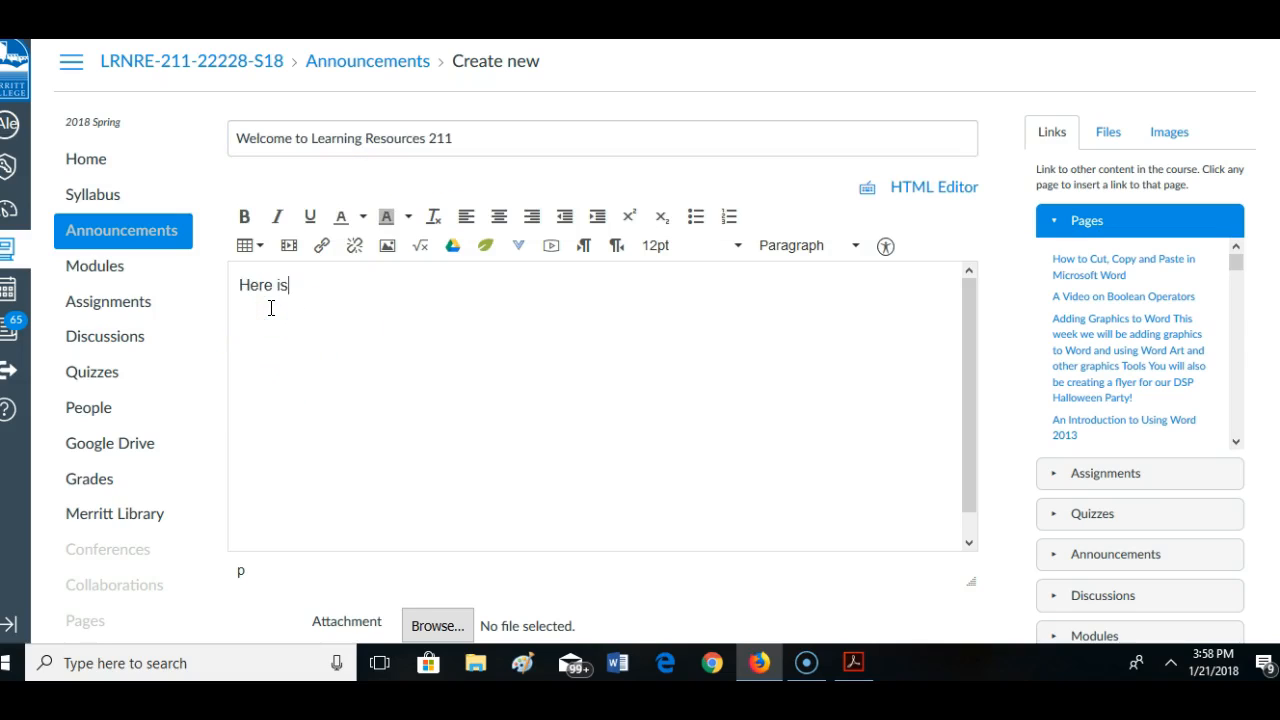
{"action": "type", "text": "some info on how to get"}
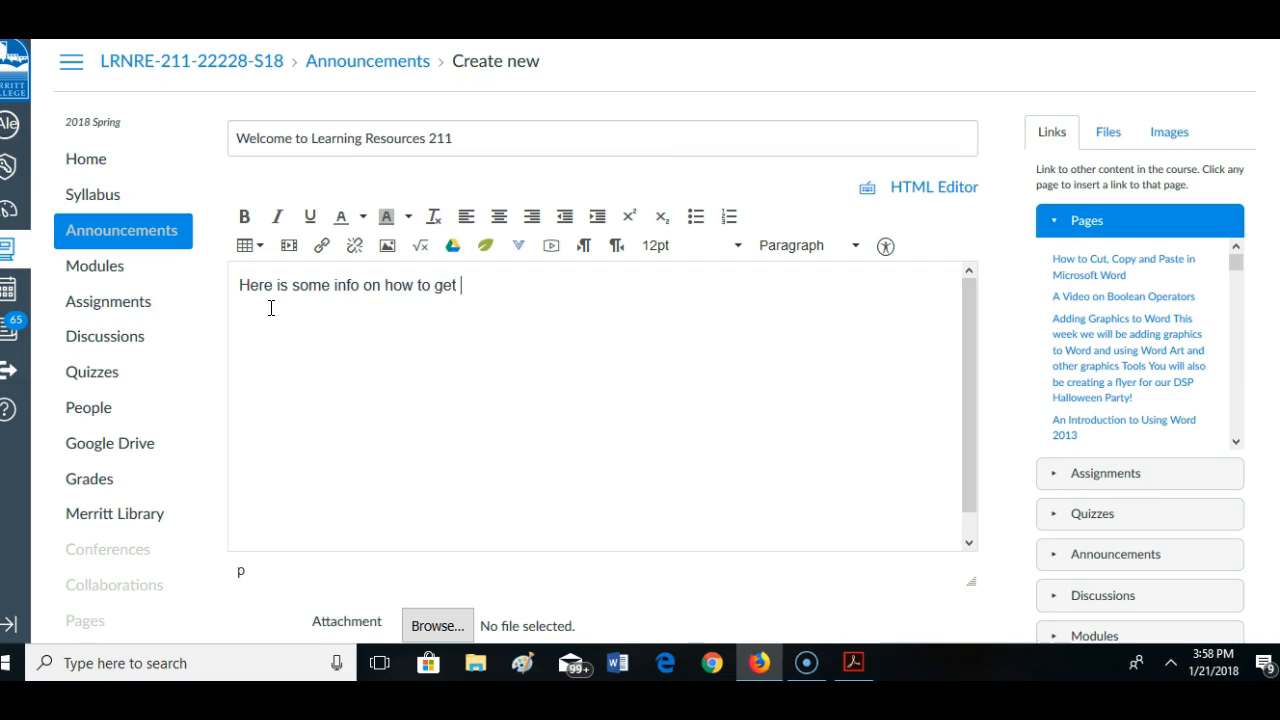
{"action": "type", "text": "logged in to"}
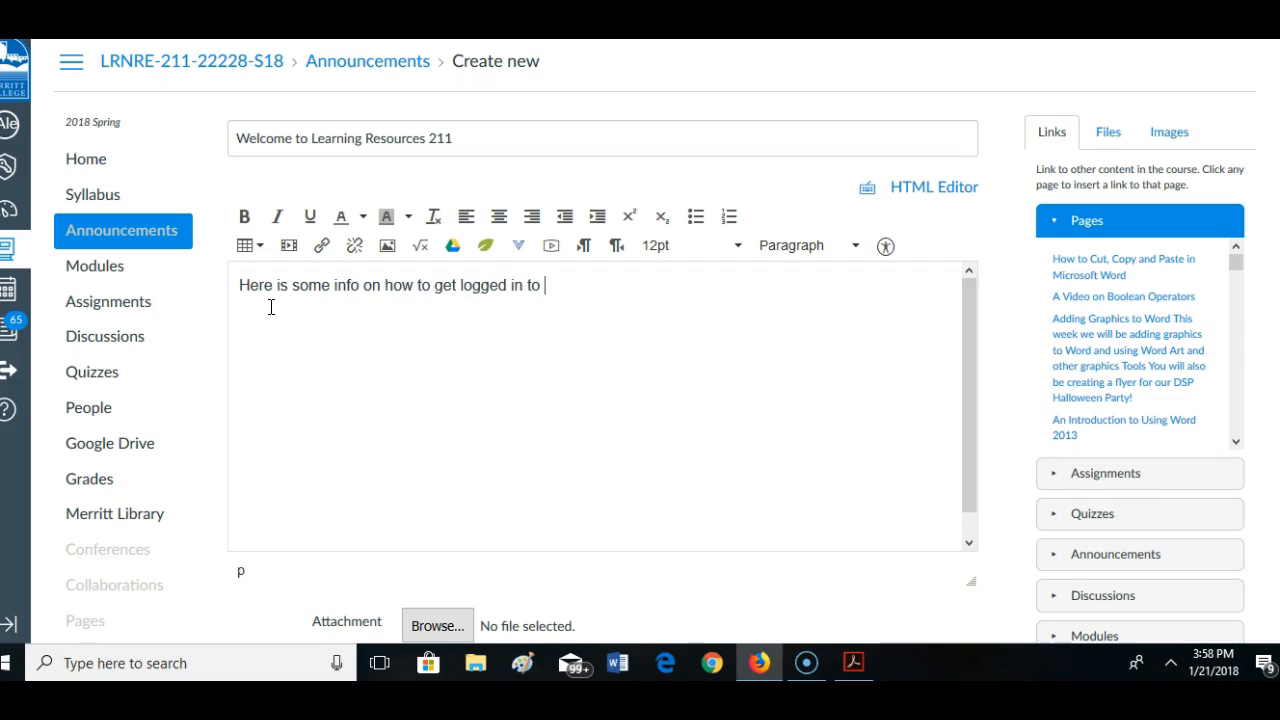
{"action": "type", "text": "our"}
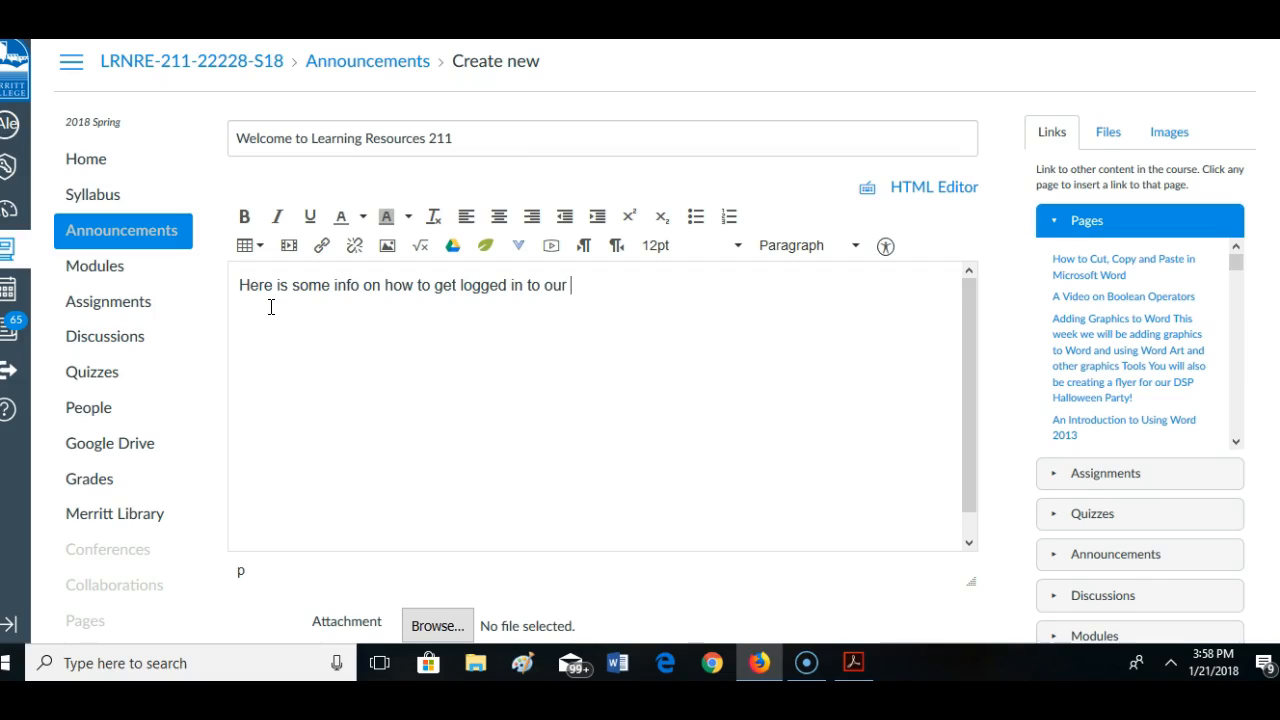
{"action": "type", "text": "Canvas s"}
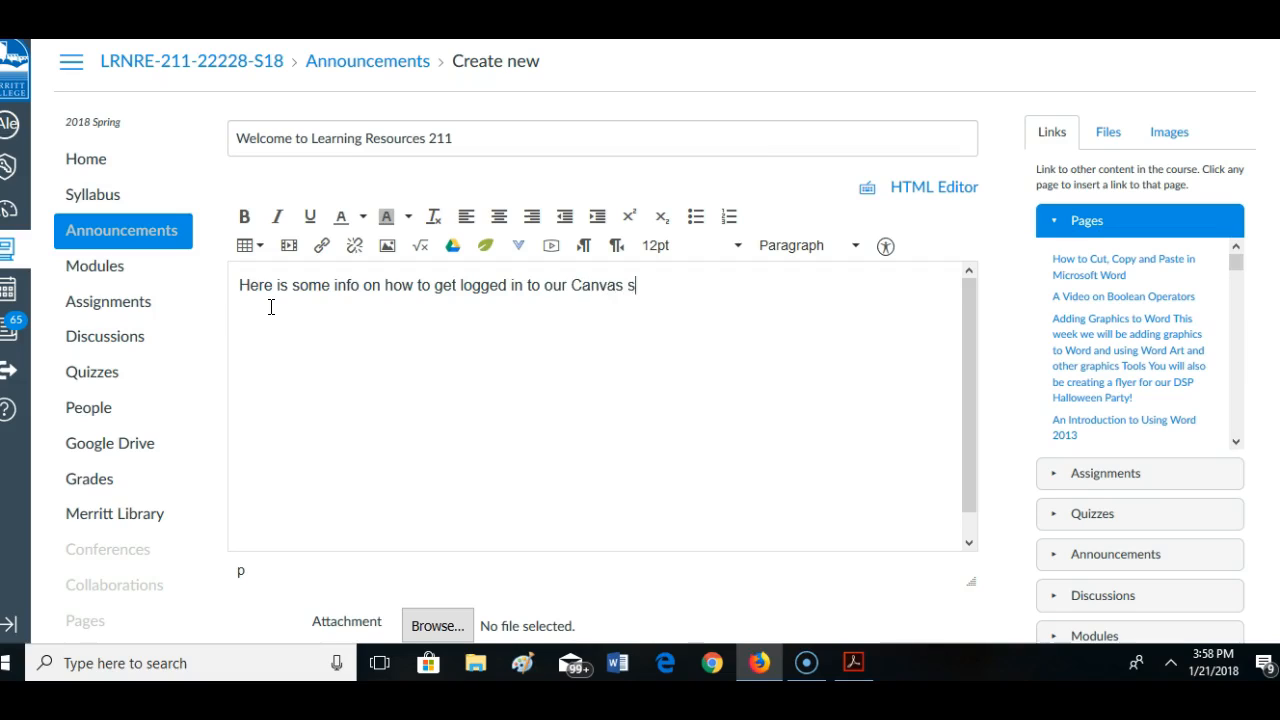
{"action": "type", "text": "he"}
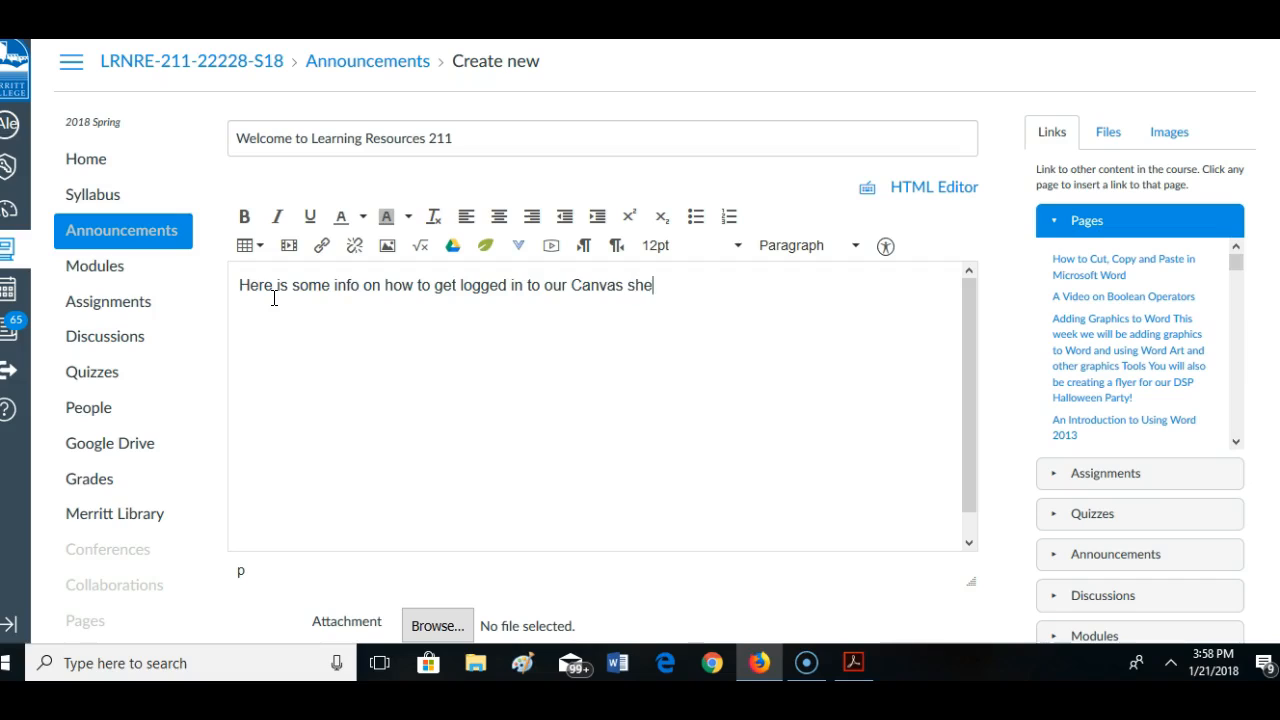
{"action": "type", "text": "ll"}
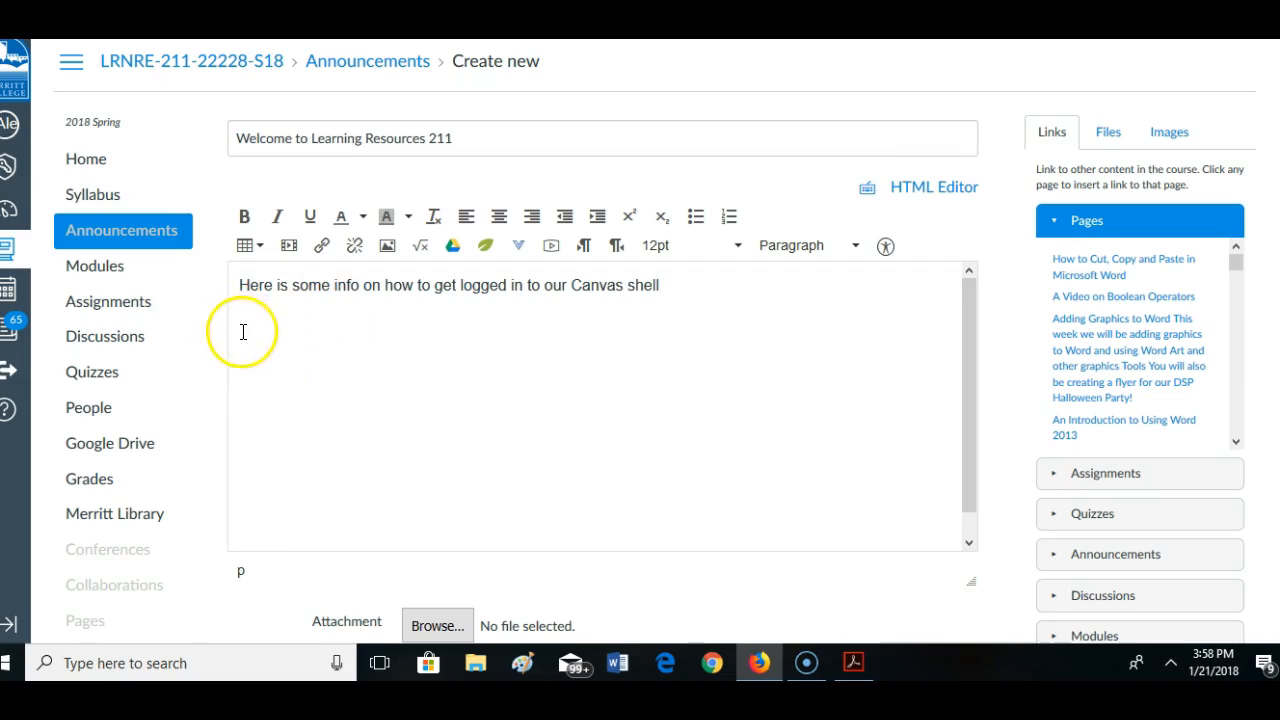
{"action": "mouse_move", "coordinate": [680, 262]}
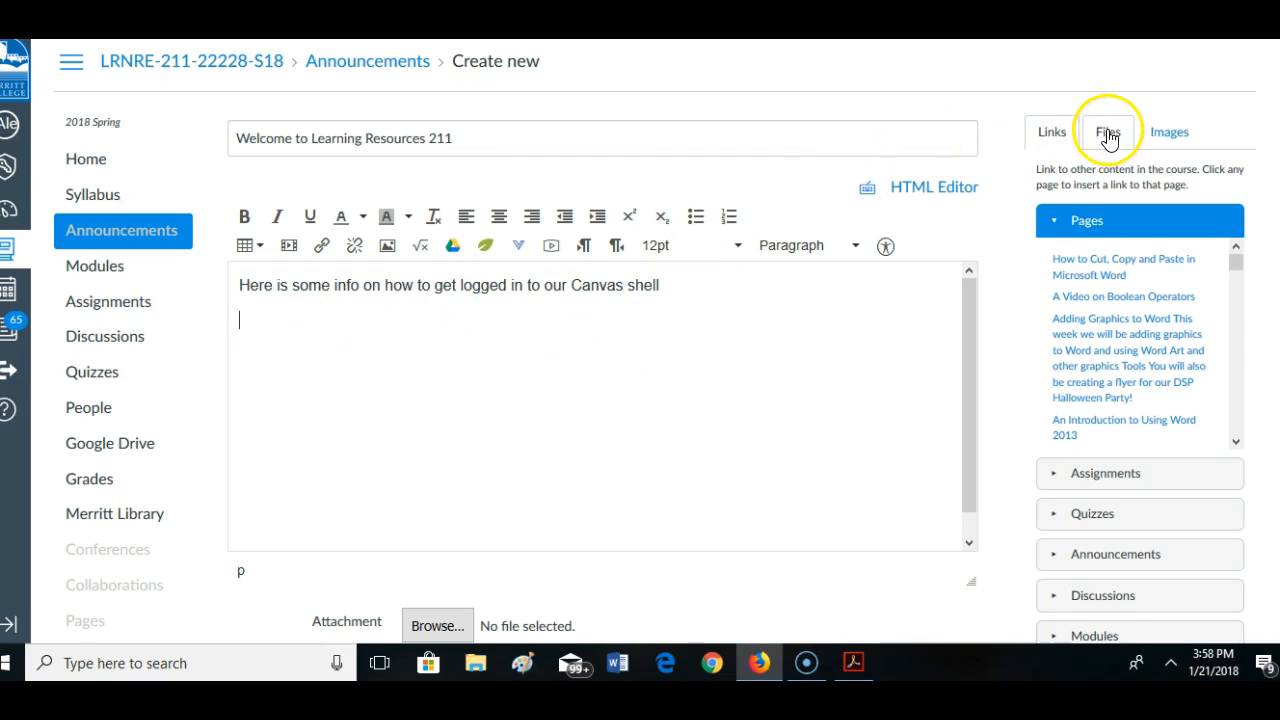
From the Files sidebar, start a new upload and pick S18 Student Access Info from the Desktop
{"action": "left_click", "coordinate": [1108, 132]}
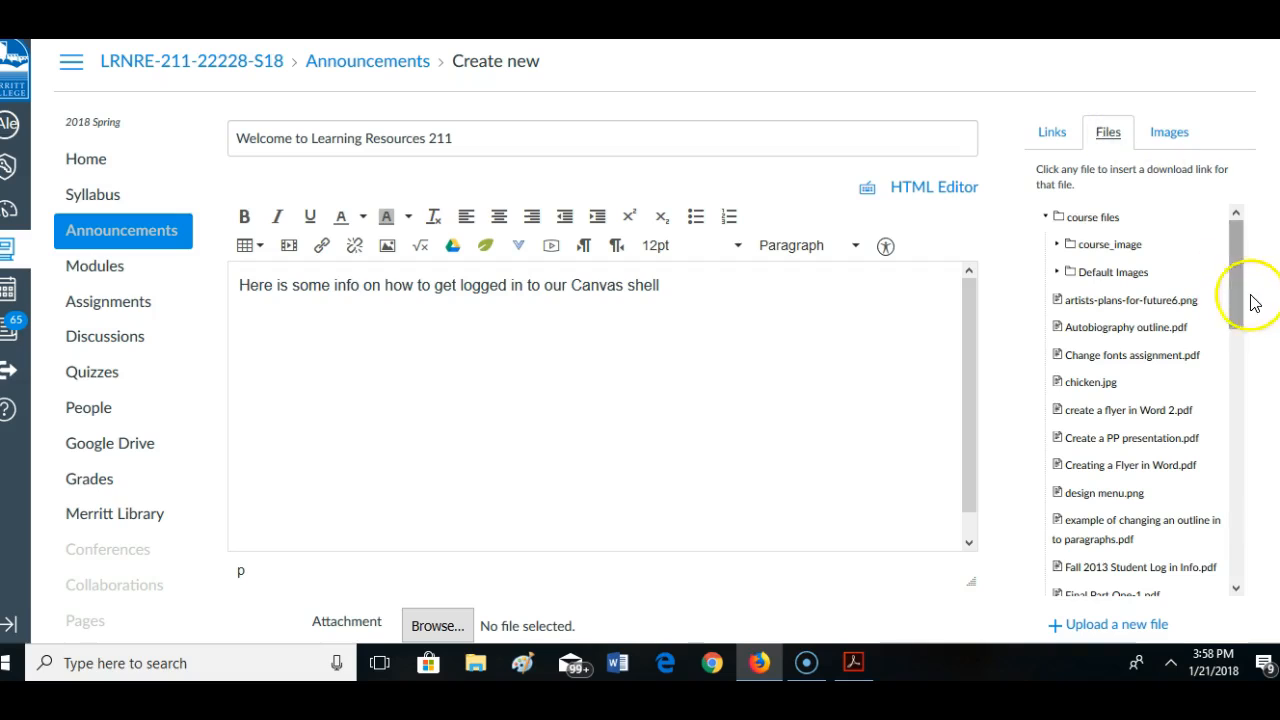
{"action": "scroll", "scroll_direction": "down", "scroll_amount": 3}
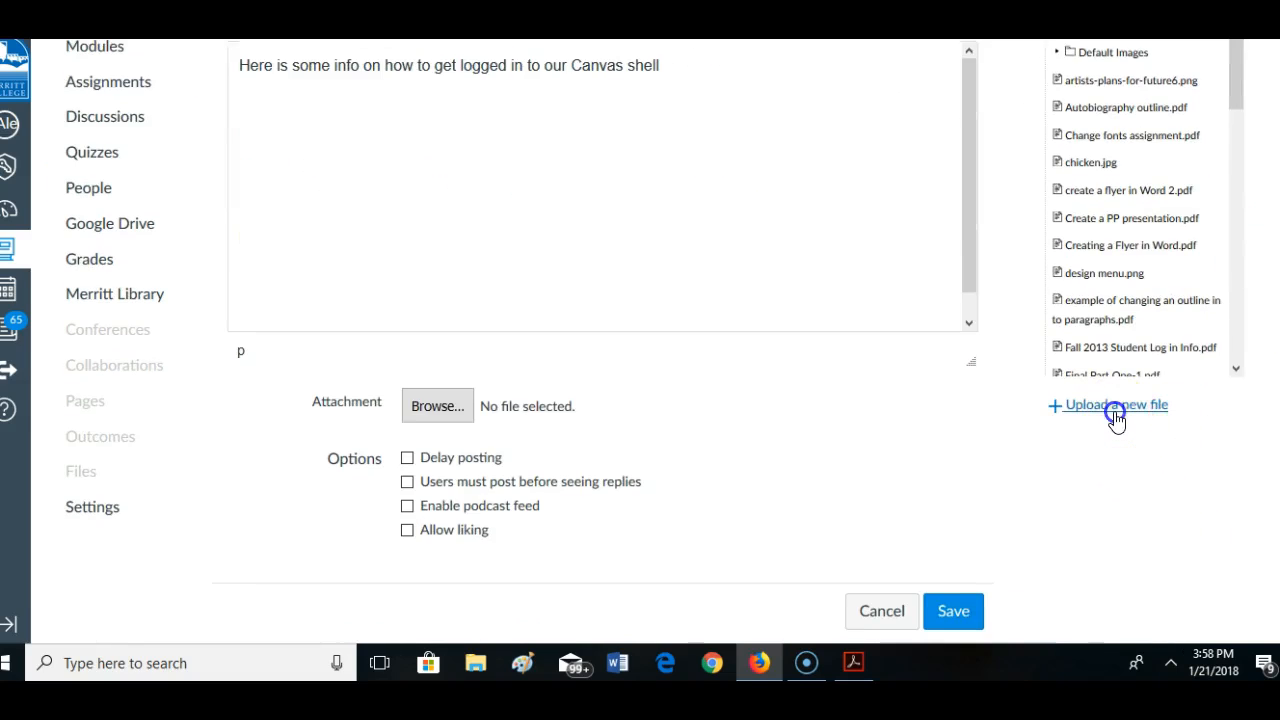
{"action": "left_click", "coordinate": [1116, 404]}
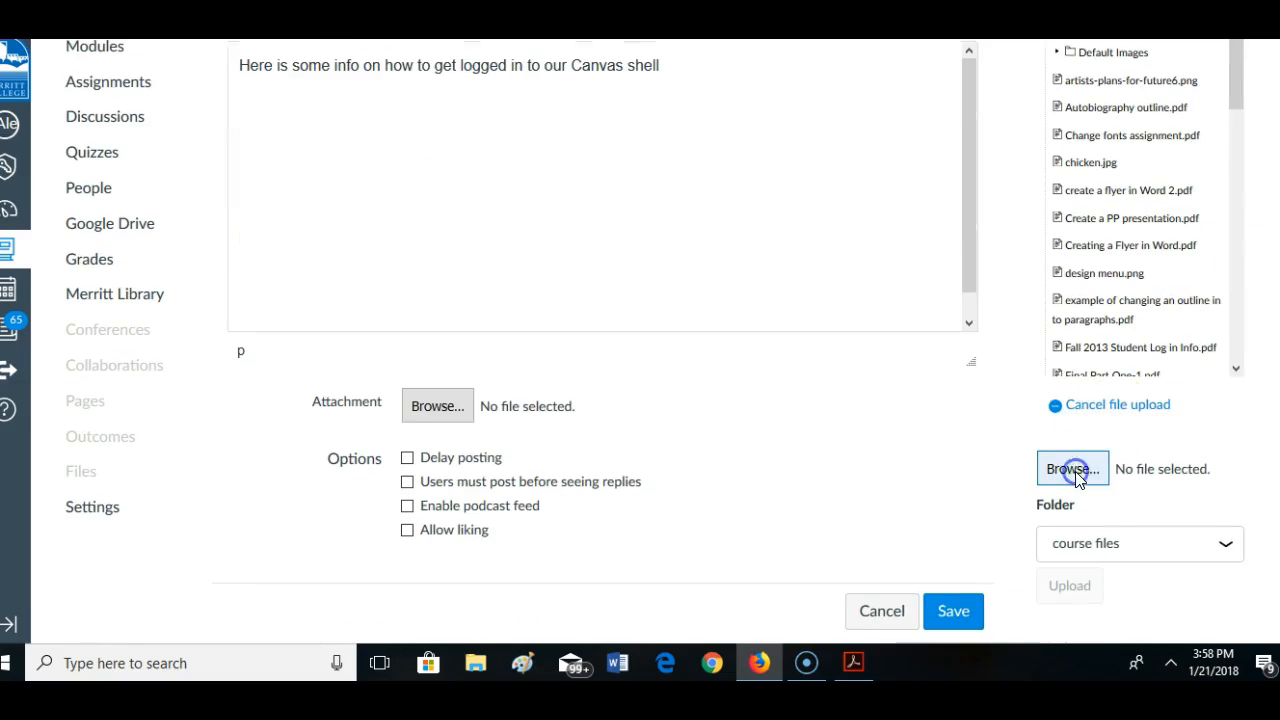
{"action": "left_click", "coordinate": [1072, 468]}
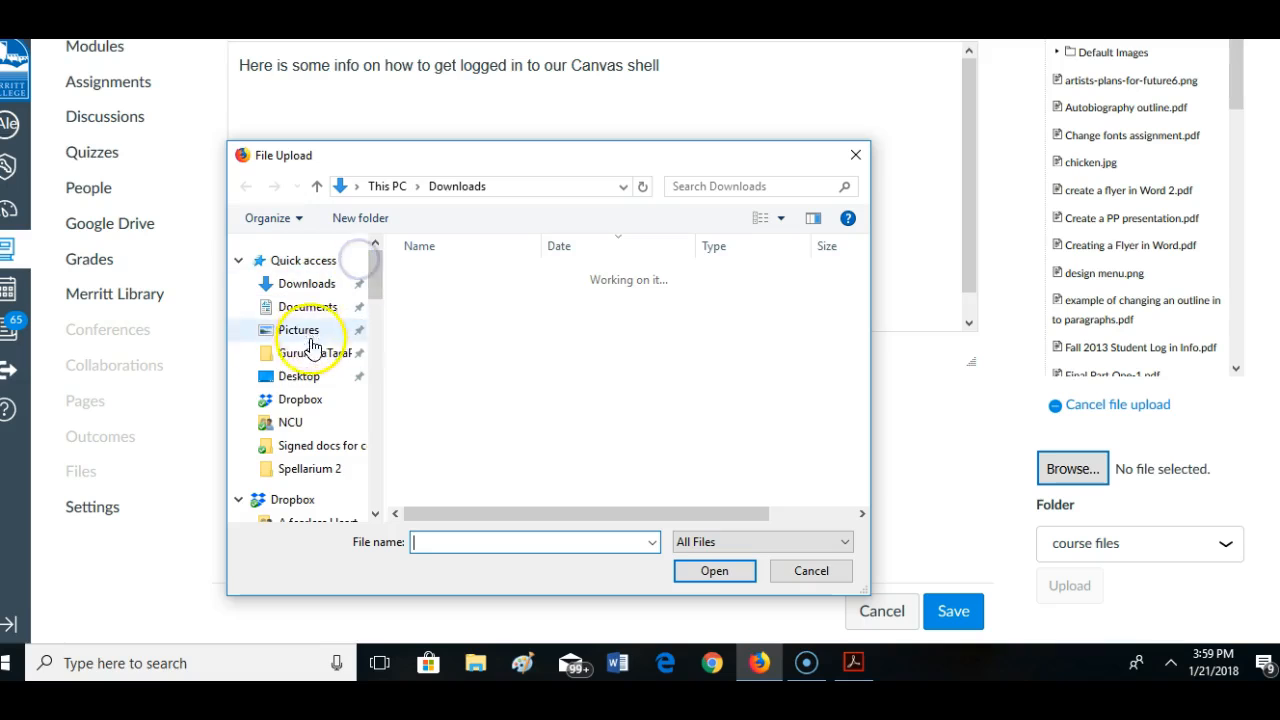
{"action": "left_click", "coordinate": [298, 376]}
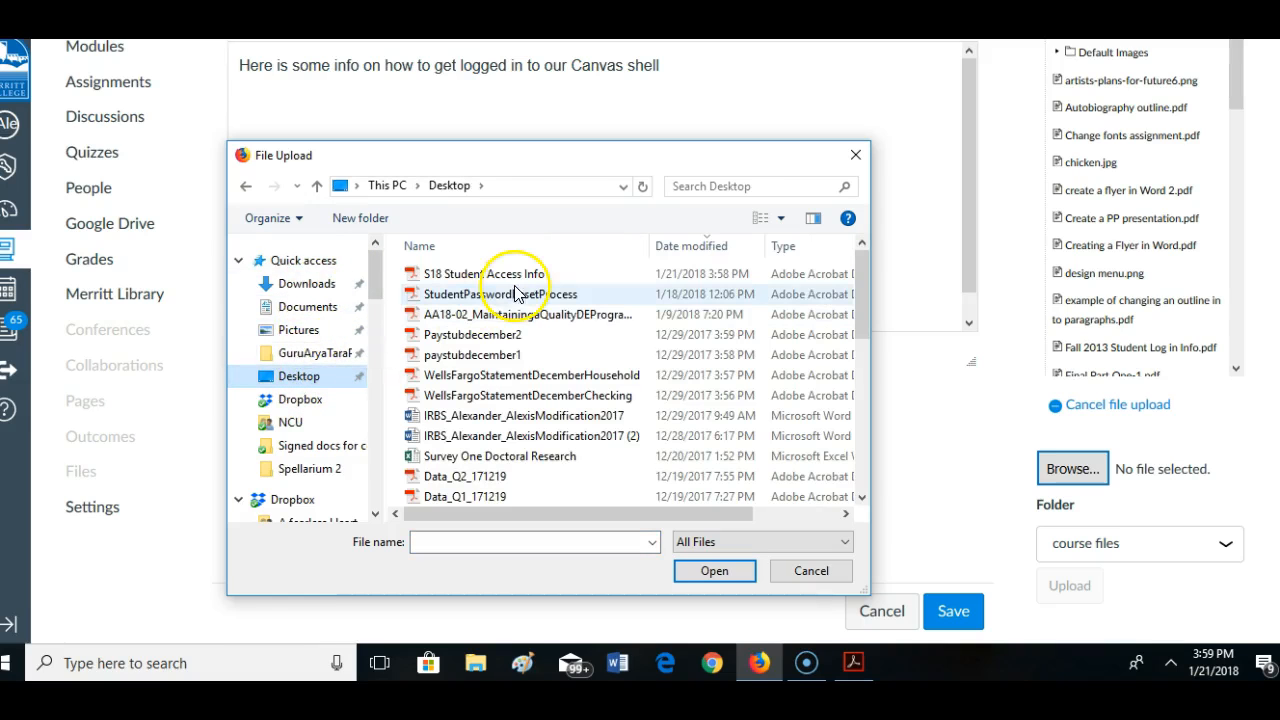
{"action": "left_click", "coordinate": [484, 272]}
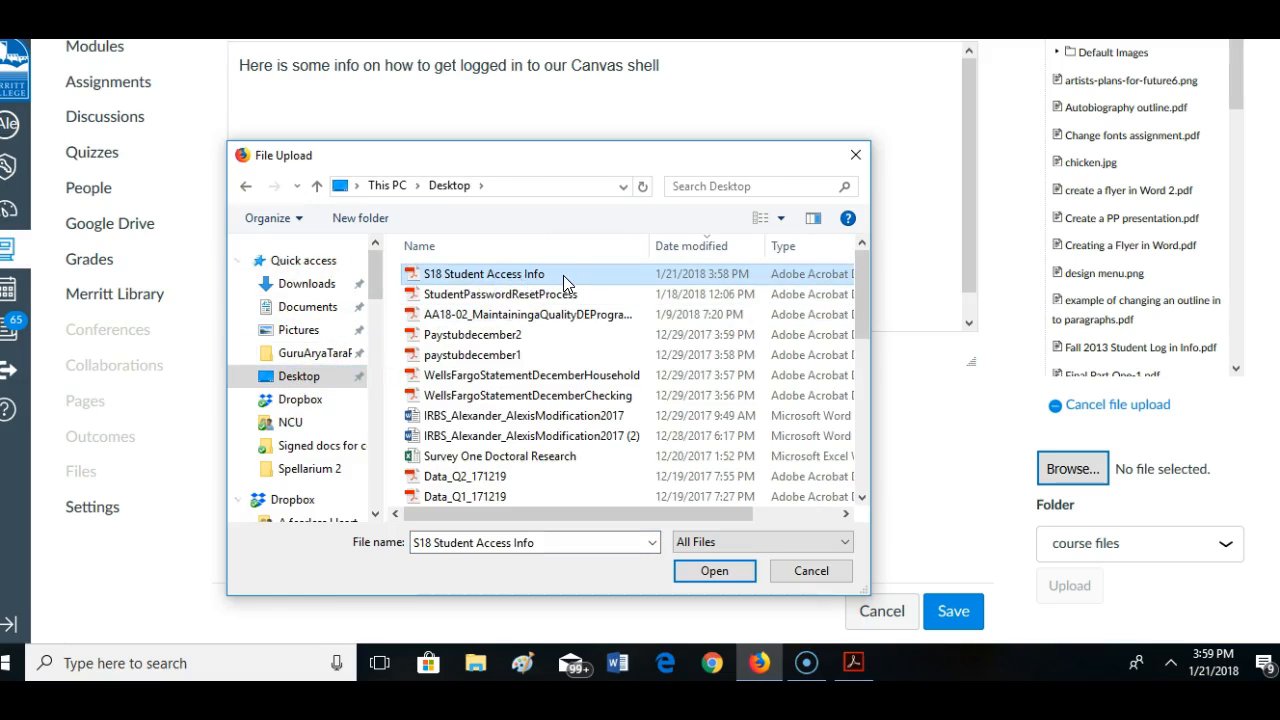
{"action": "mouse_move", "coordinate": [464, 294]}
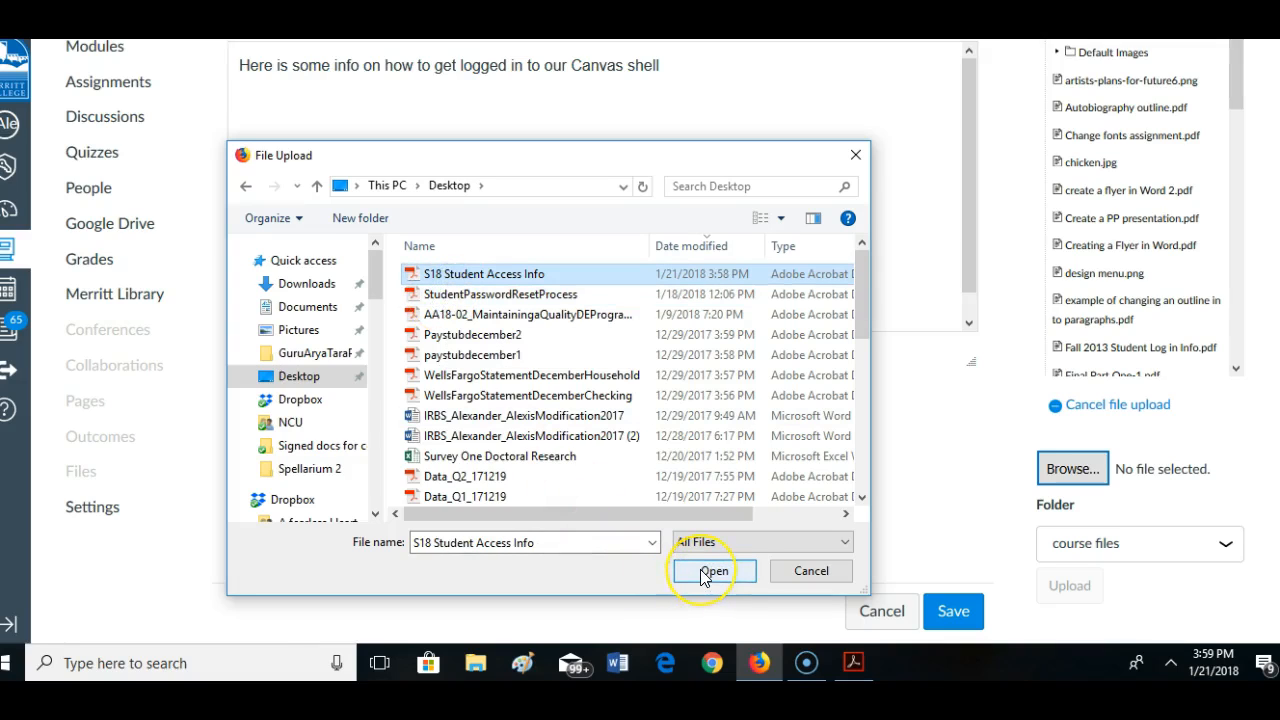
Upload S18 Student Access Info.pdf to course files and insert its link in the body
{"action": "left_click", "coordinate": [712, 570]}
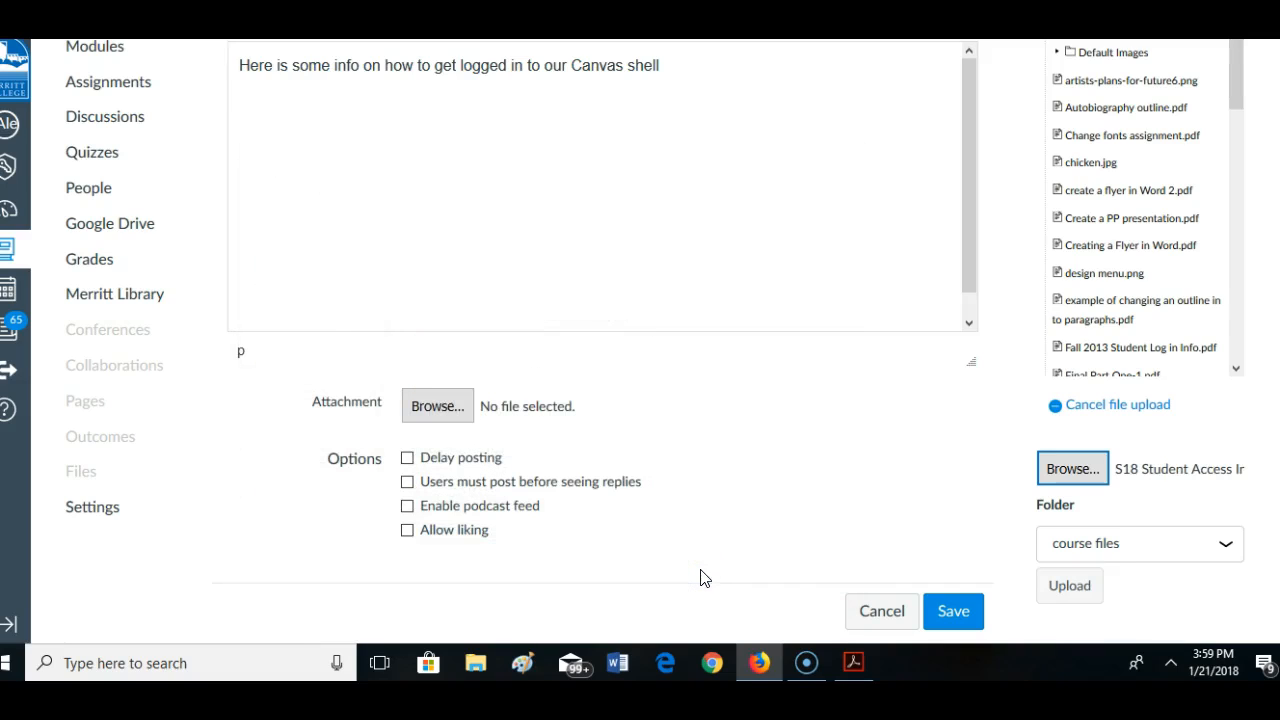
{"action": "left_click", "coordinate": [1068, 584]}
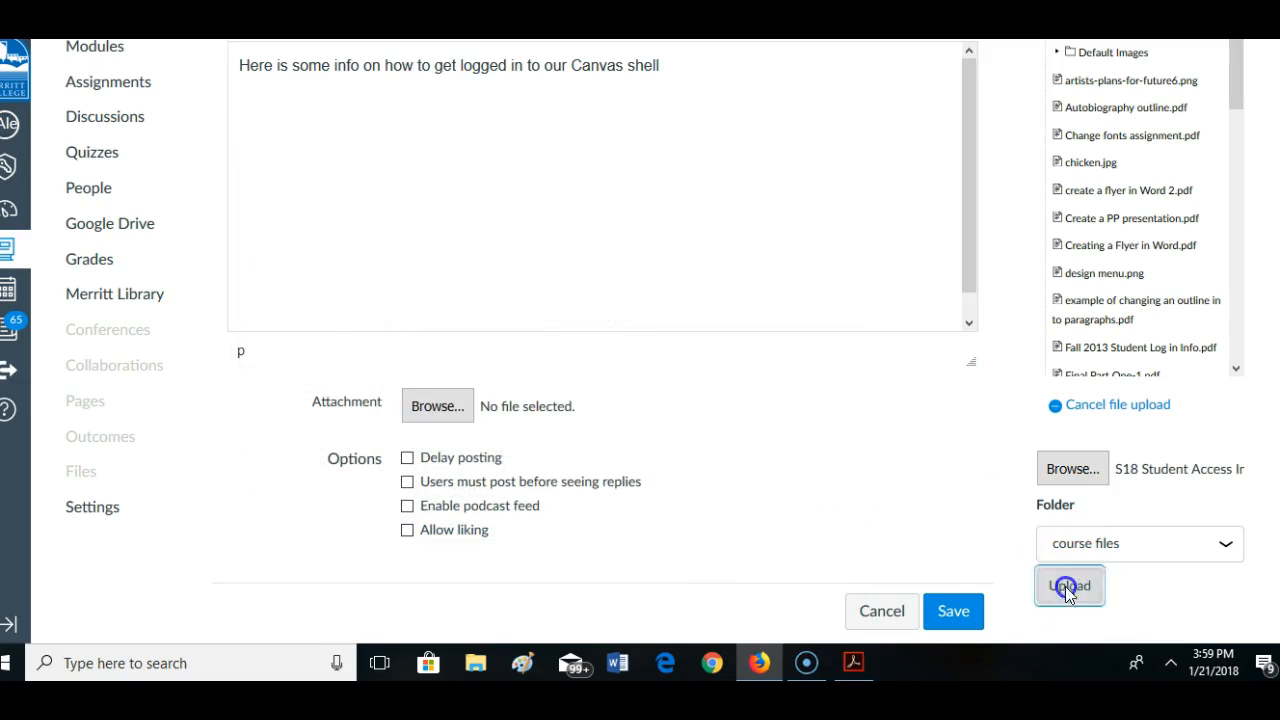
{"action": "left_click", "coordinate": [1068, 586]}
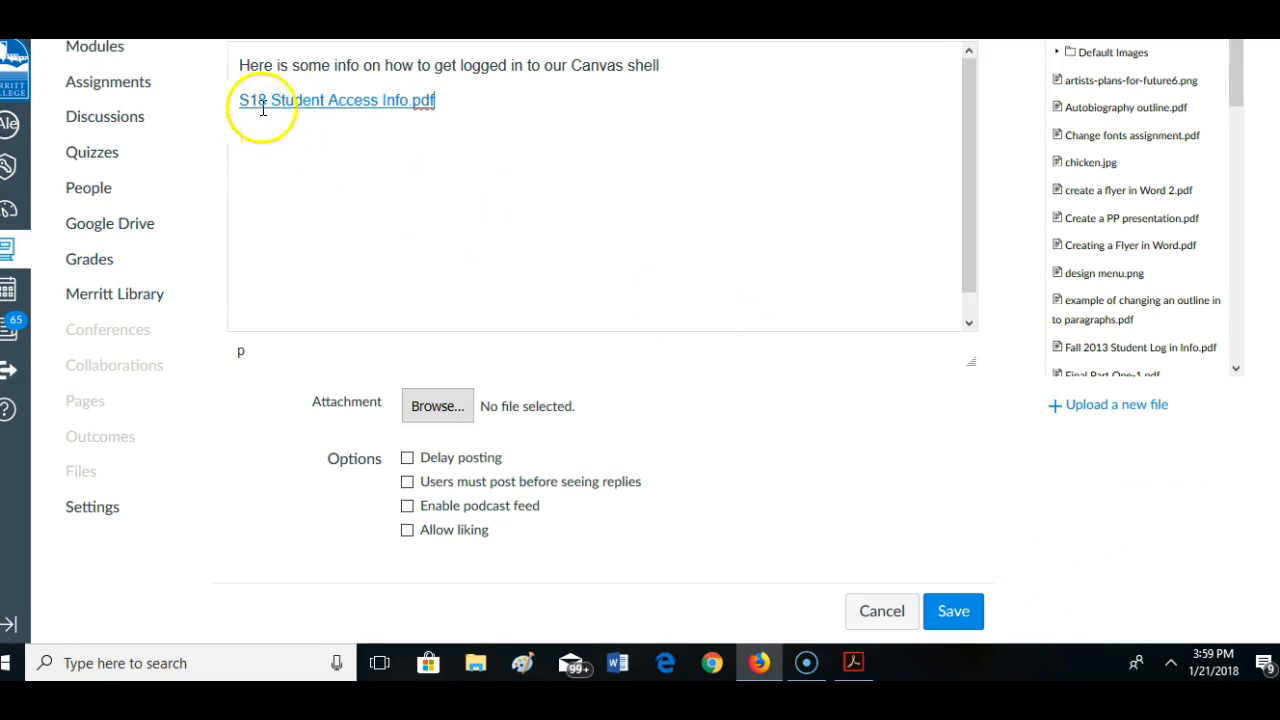
{"action": "mouse_move", "coordinate": [1044, 488]}
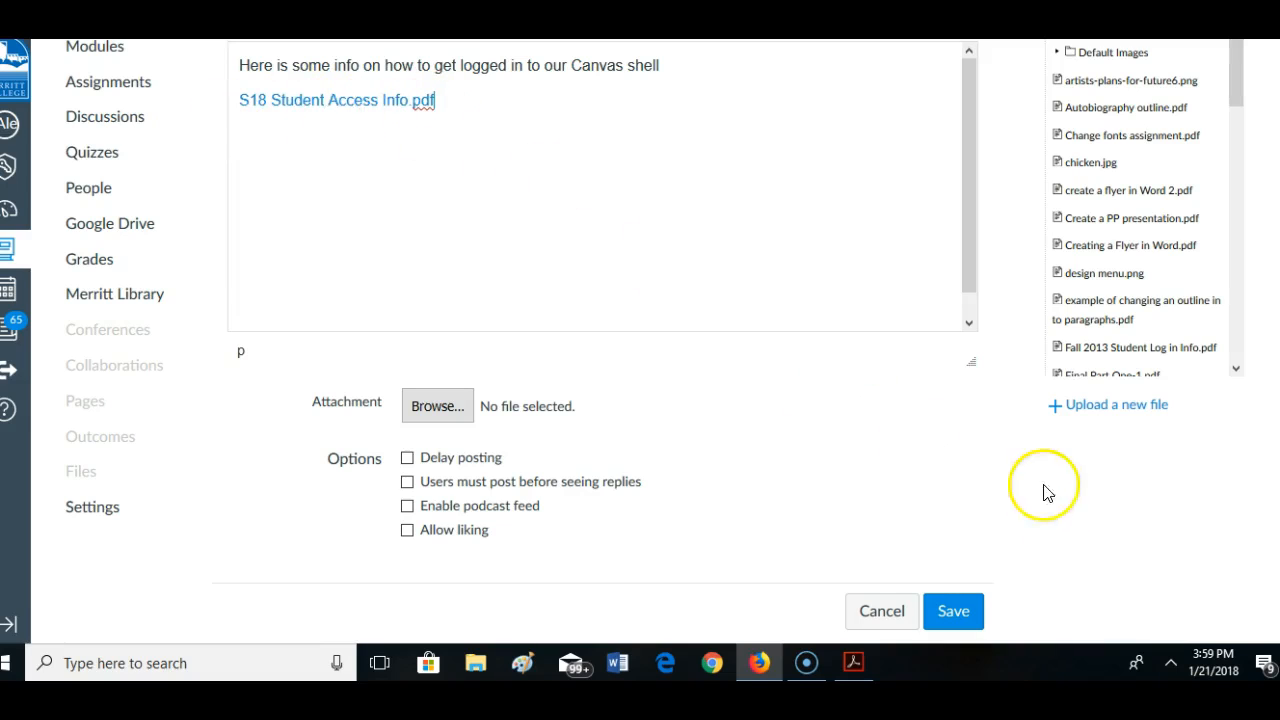
Upload StudentPasswordResetProcess.pdf and insert its link on a new line below the first
{"action": "left_click", "coordinate": [1114, 404]}
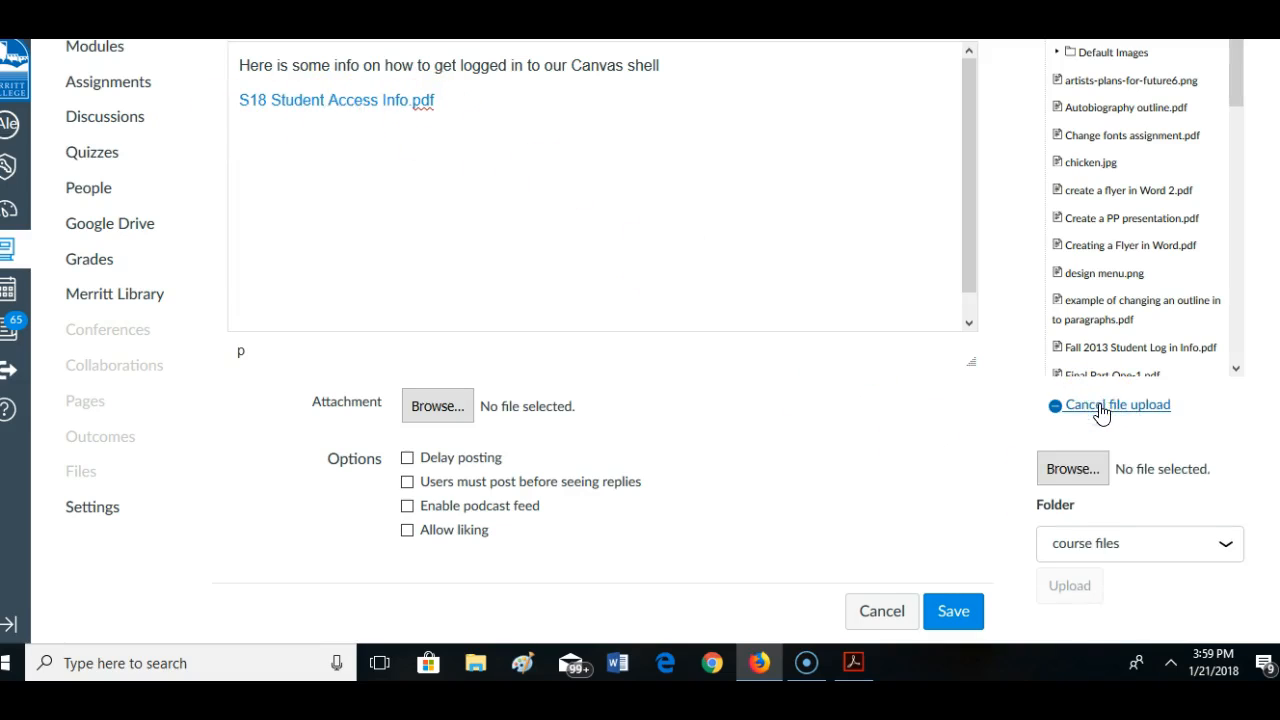
{"action": "left_click", "coordinate": [1072, 468]}
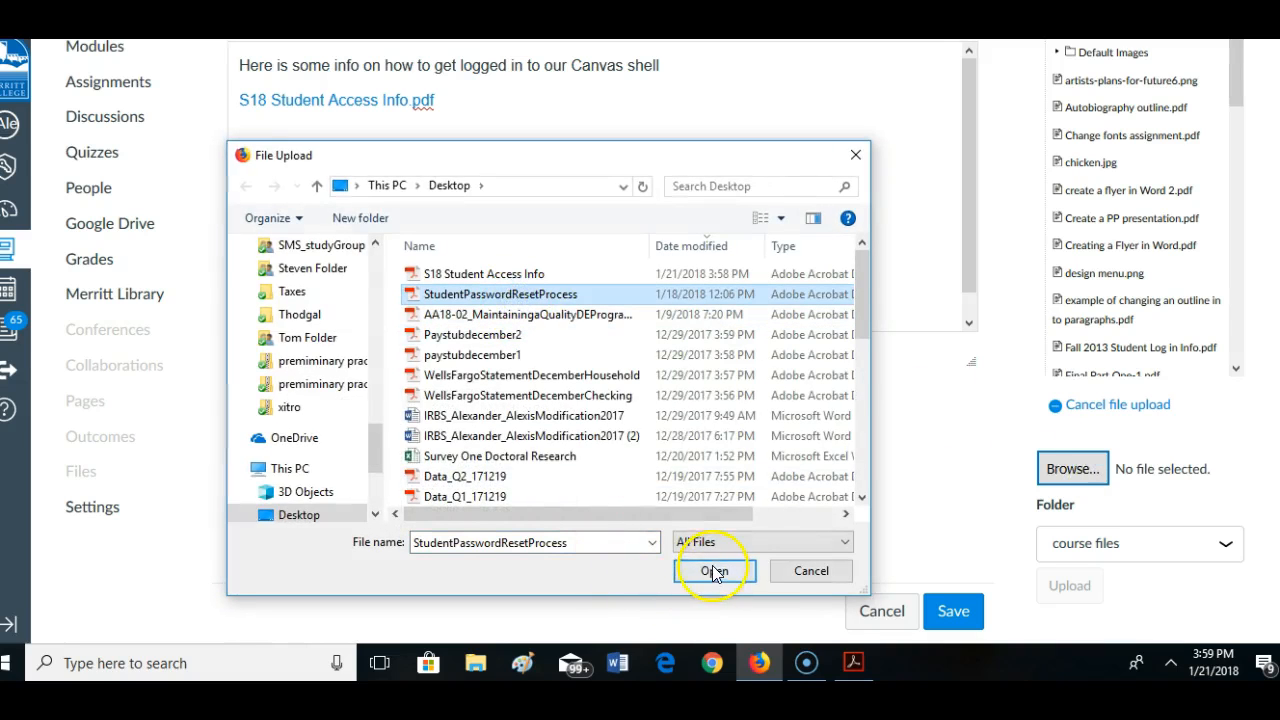
{"action": "left_click", "coordinate": [716, 570]}
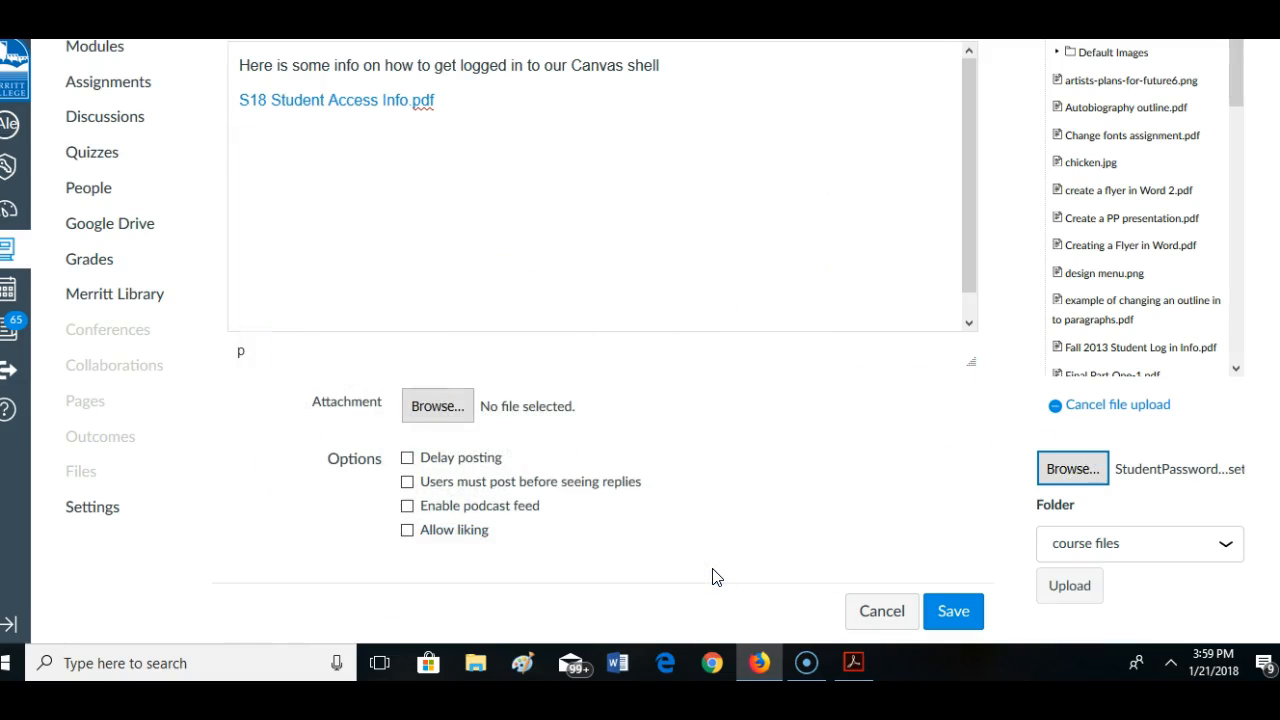
{"action": "left_click", "coordinate": [1068, 584]}
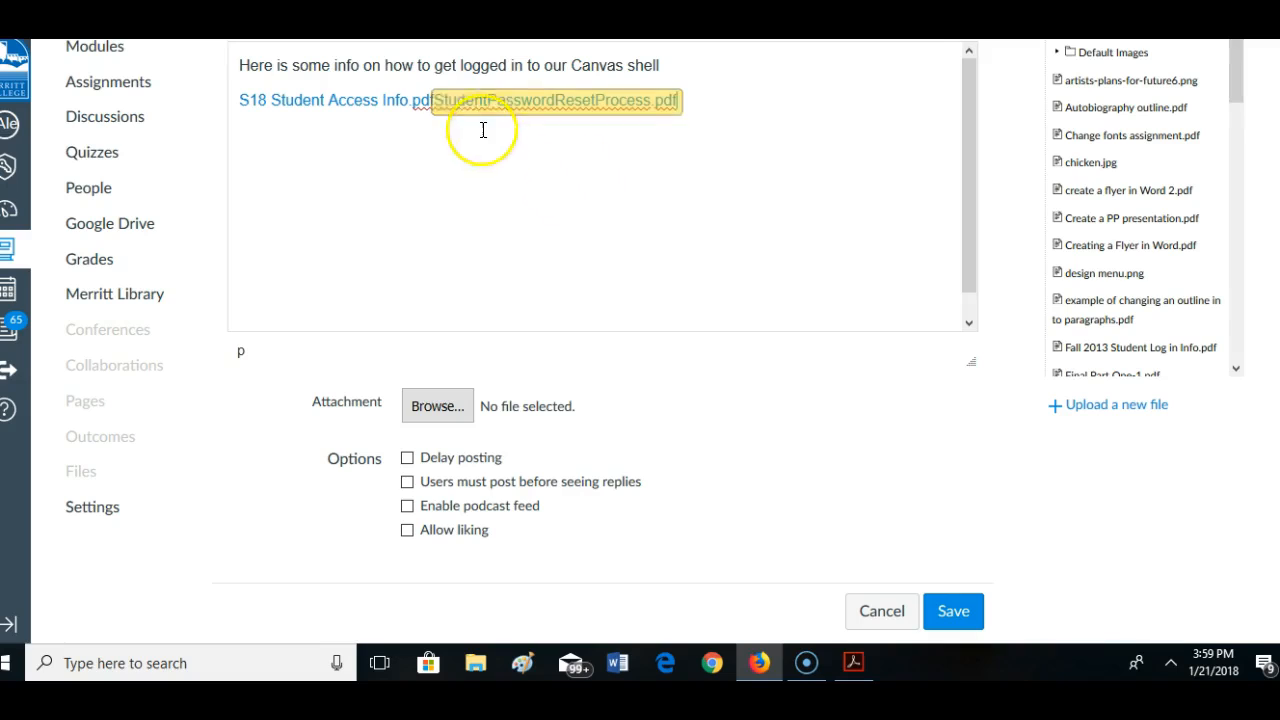
{"action": "mouse_move", "coordinate": [432, 100]}
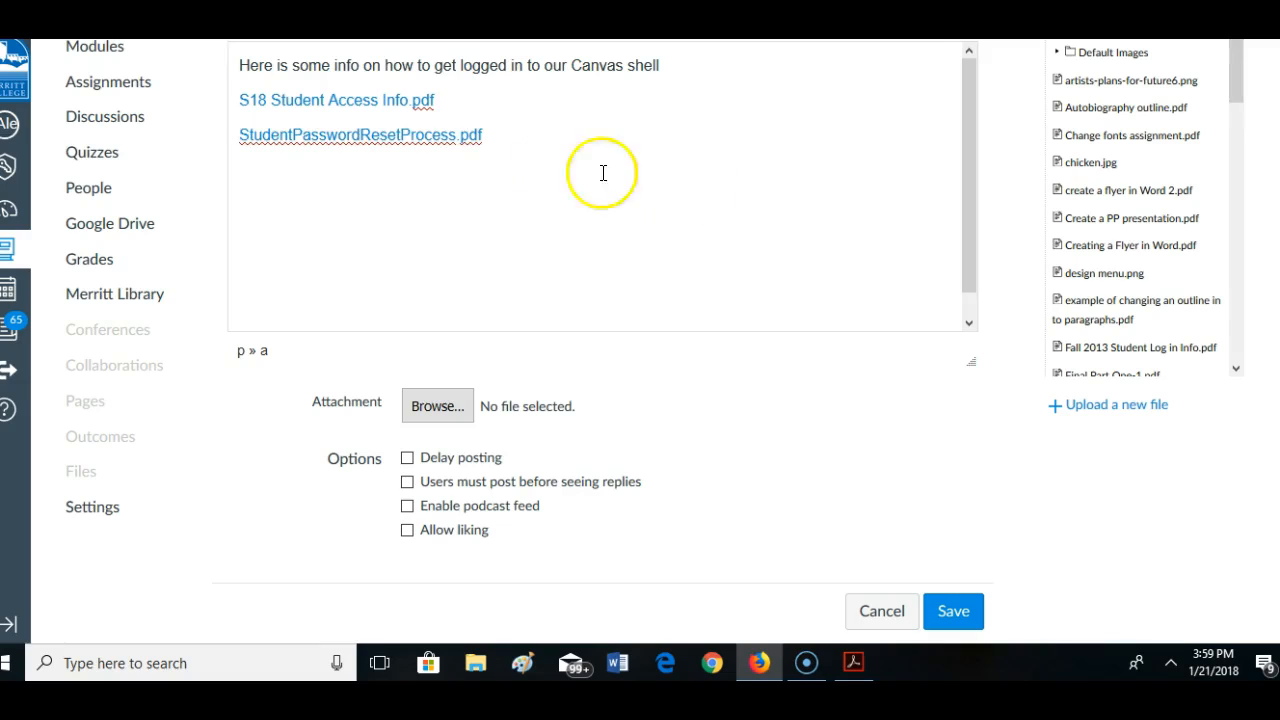
{"action": "mouse_move", "coordinate": [872, 380]}
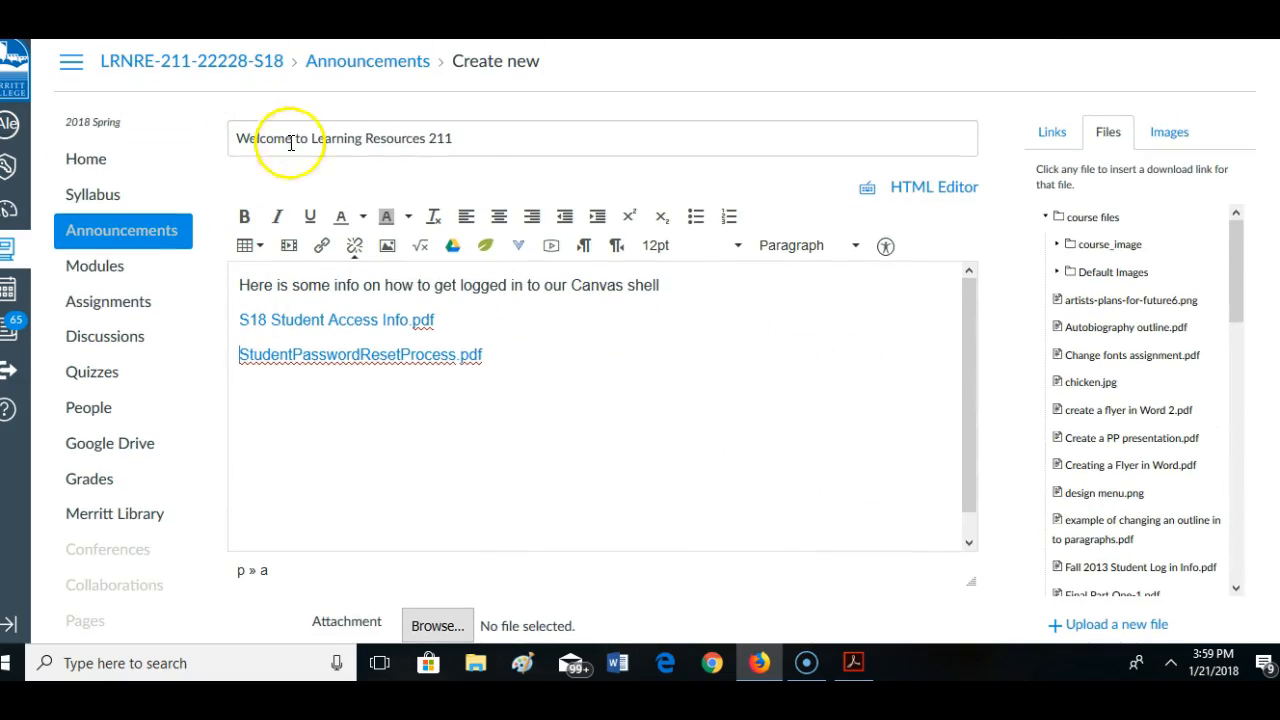
{"action": "mouse_move", "coordinate": [44, 400]}
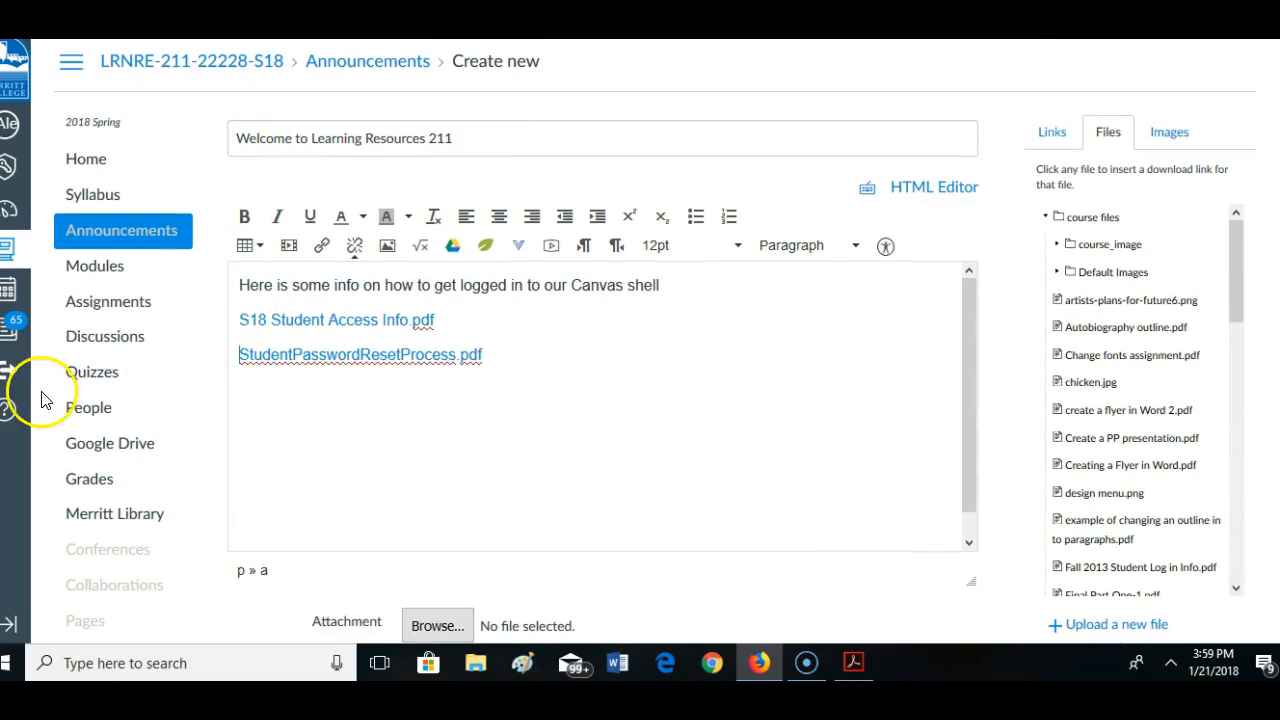
{"action": "mouse_move", "coordinate": [86, 408]}
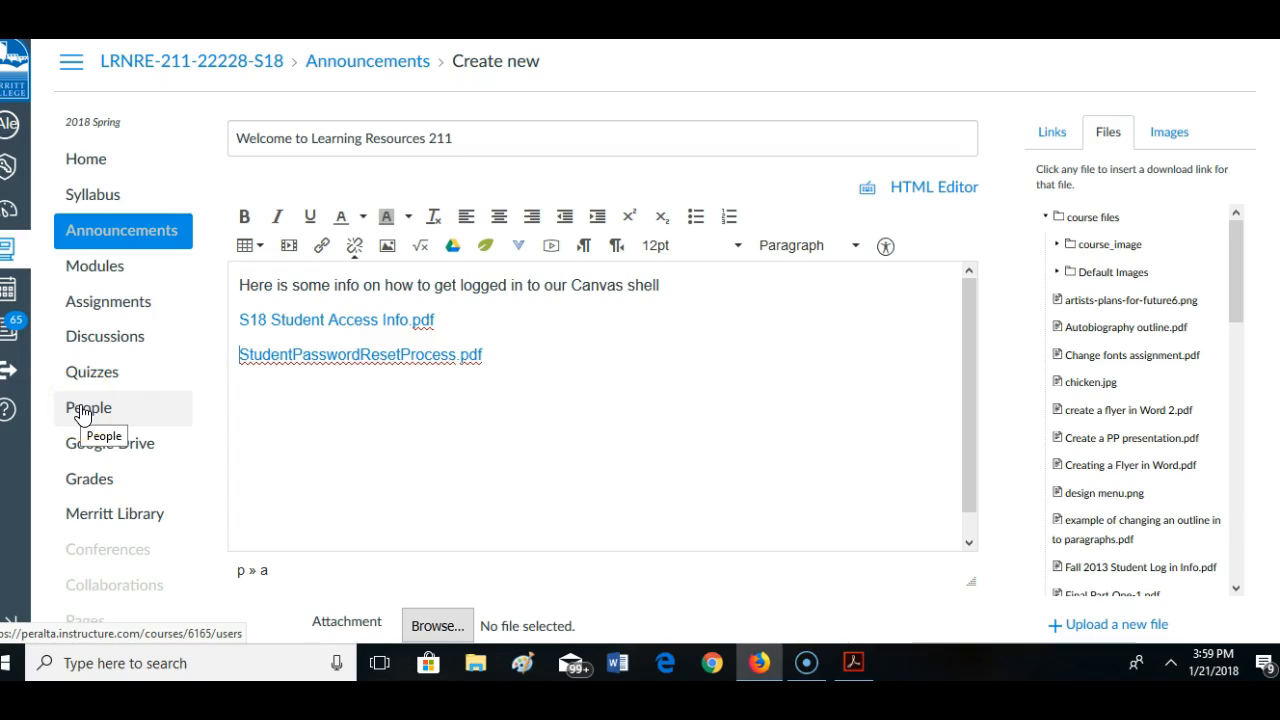
Reword the second link to read 'How to reset your password'
{"action": "double_click", "coordinate": [360, 356]}
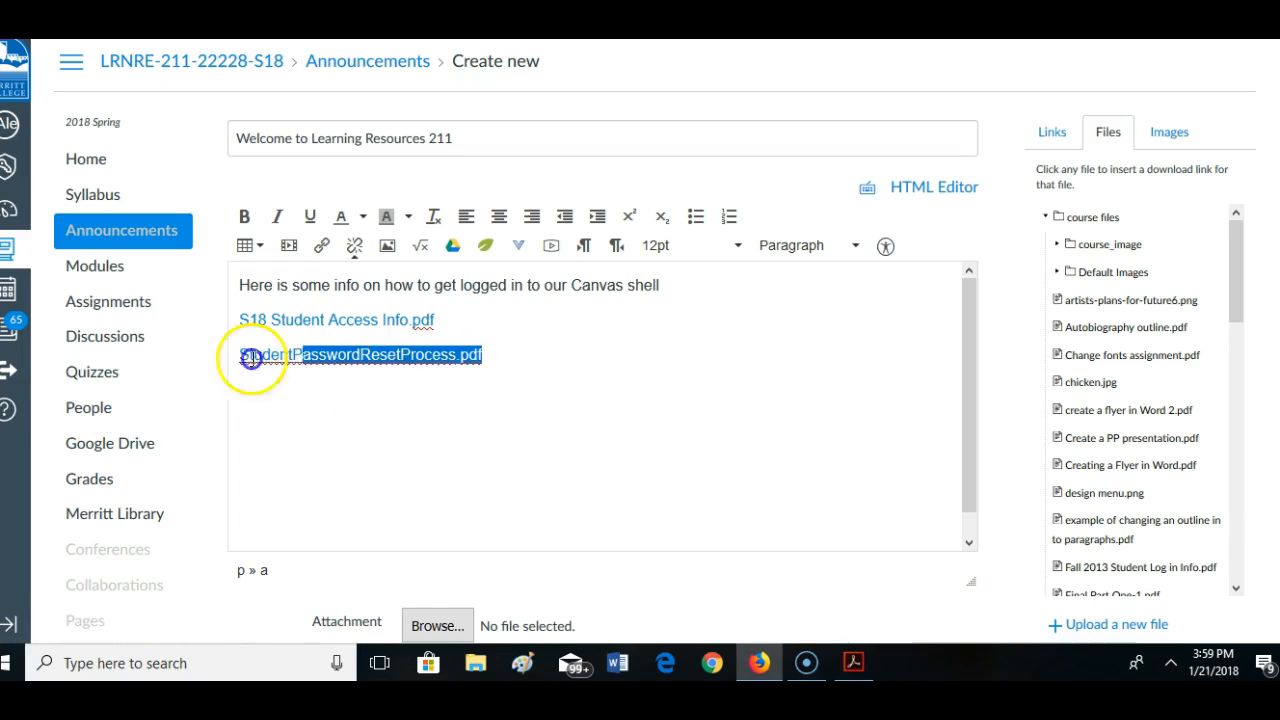
{"action": "type", "text": "H"}
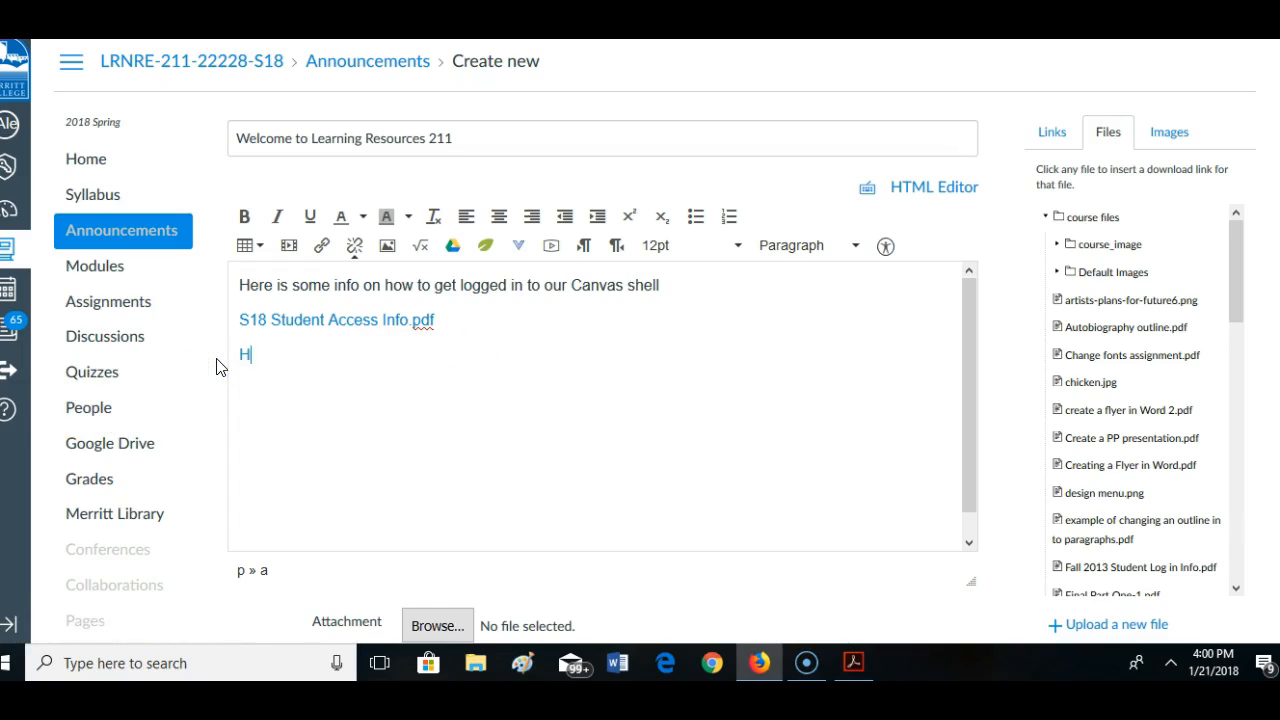
{"action": "type", "text": "ow to reset y"}
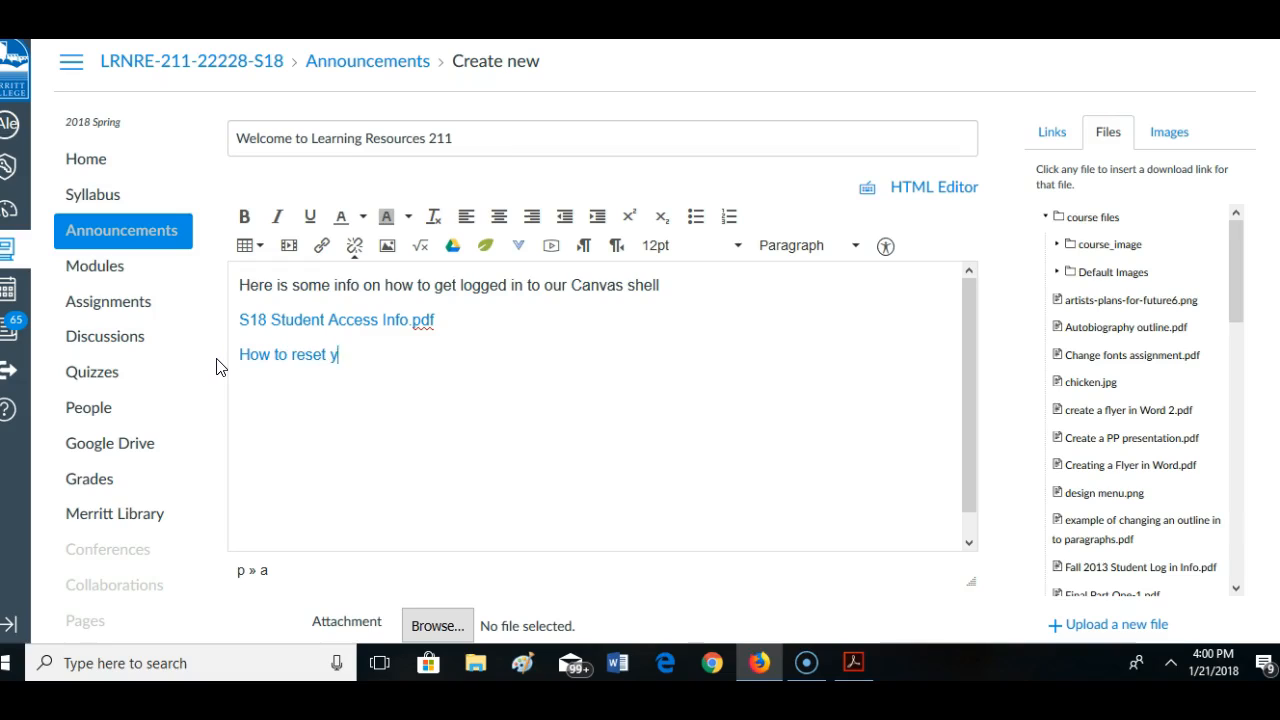
{"action": "type", "text": "our password"}
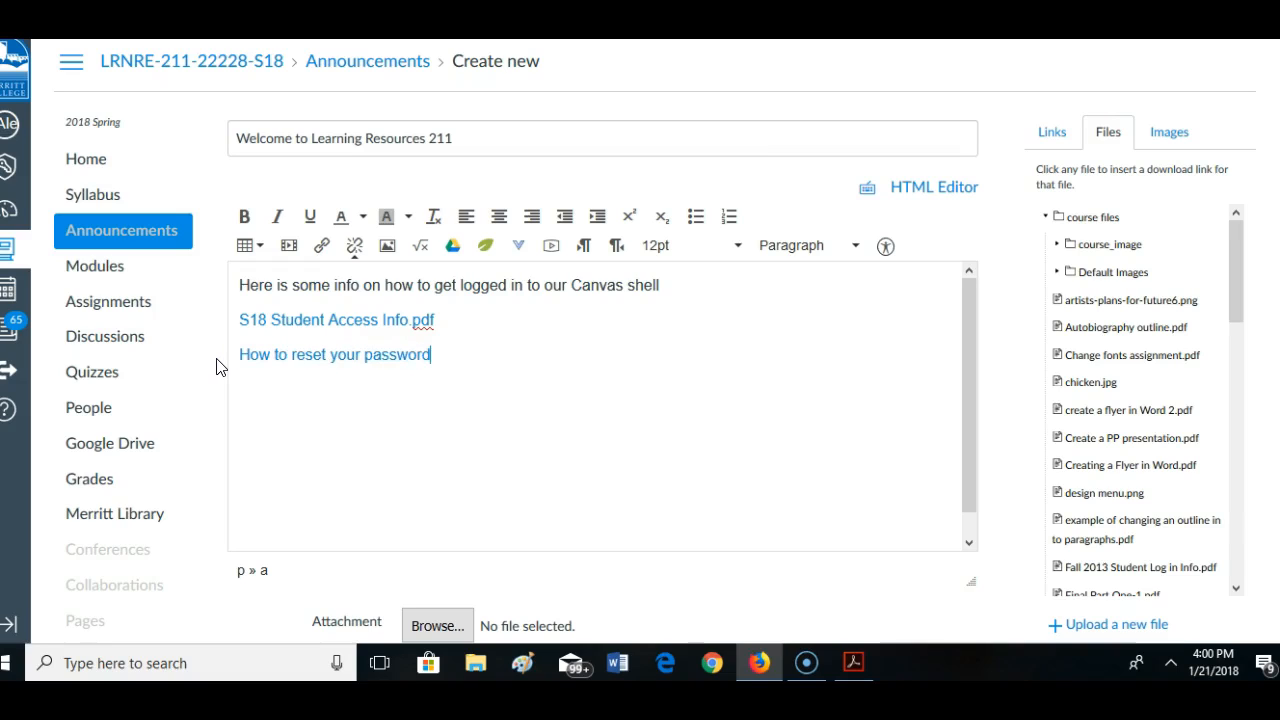
Reword the first link to read 'How to access your email and Canvas'
{"action": "left_click", "coordinate": [418, 320]}
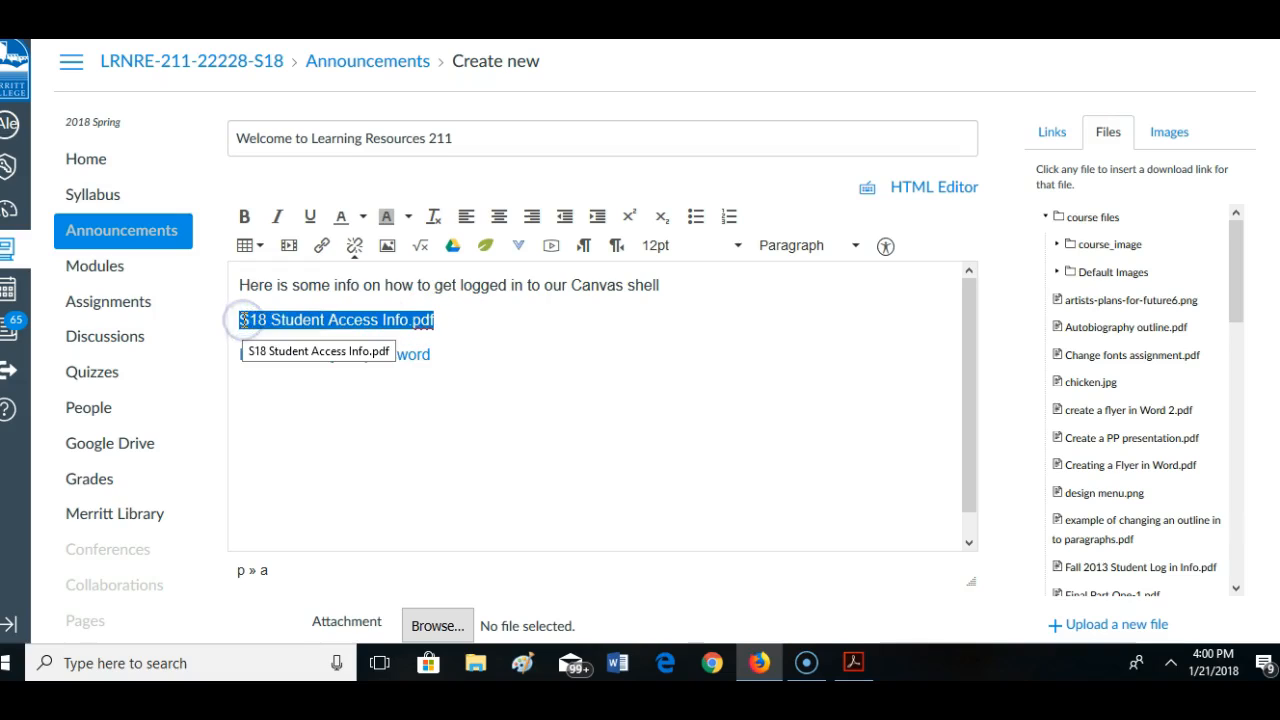
{"action": "type", "text": "How to access y"}
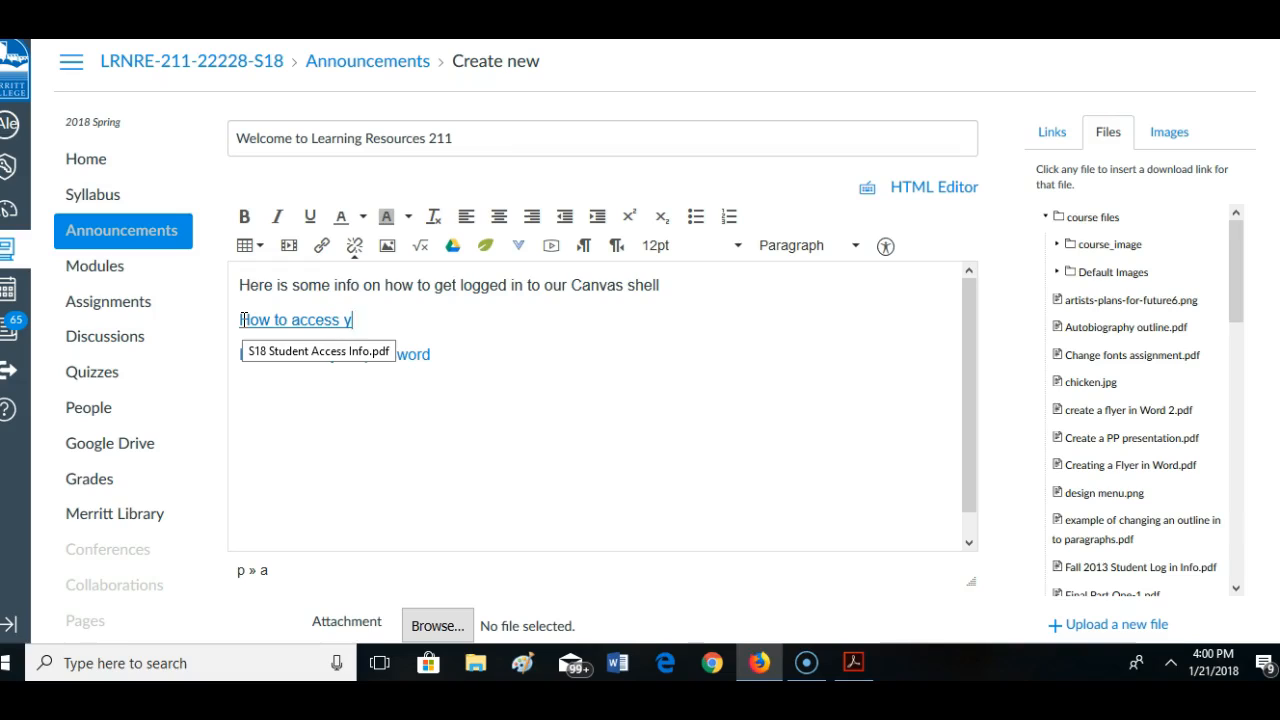
{"action": "type", "text": "our email and p"}
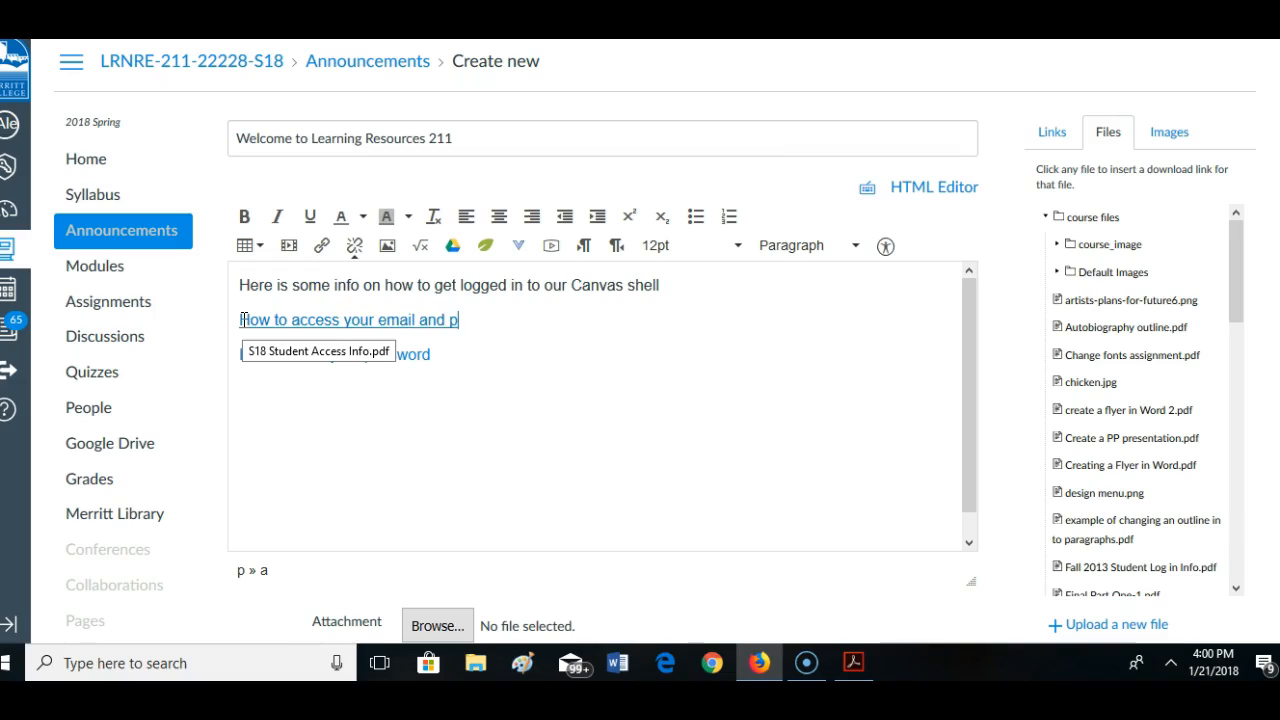
{"action": "key", "text": "Backspace"}
{"action": "type", "text": "Canvas"}
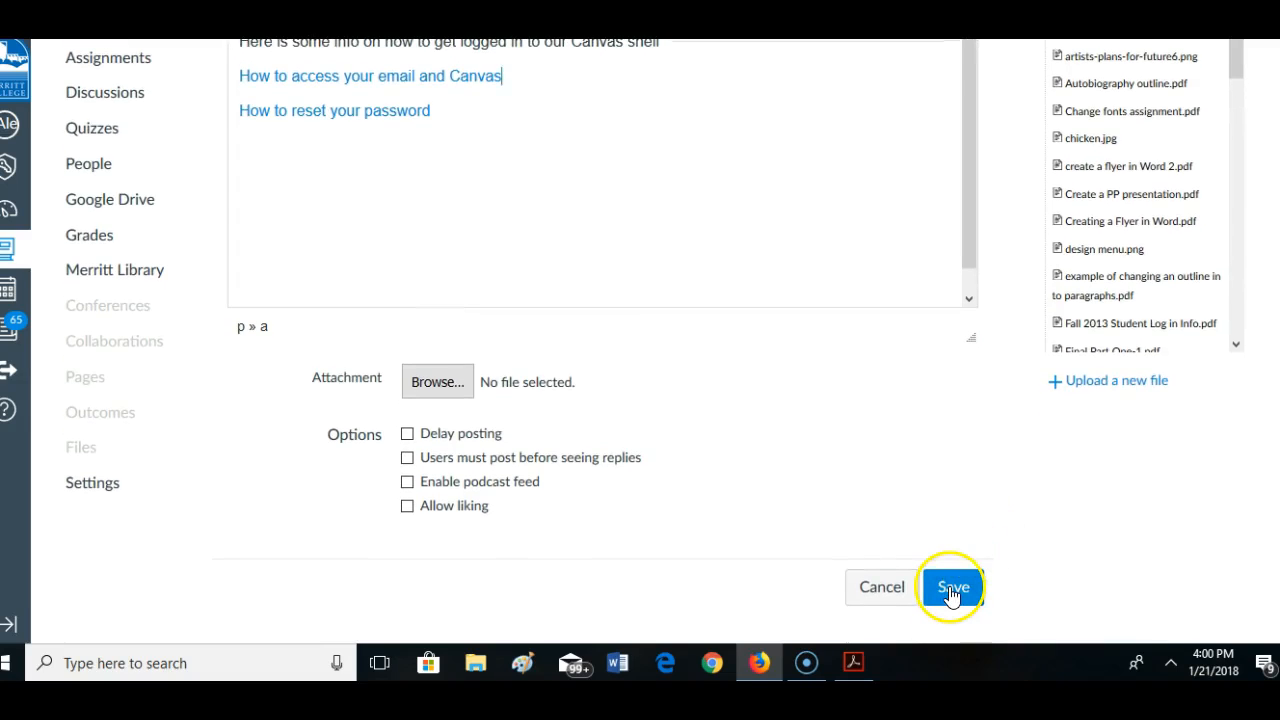
Save the announcement with both renamed links and show the course People roster
{"action": "left_click", "coordinate": [954, 588]}
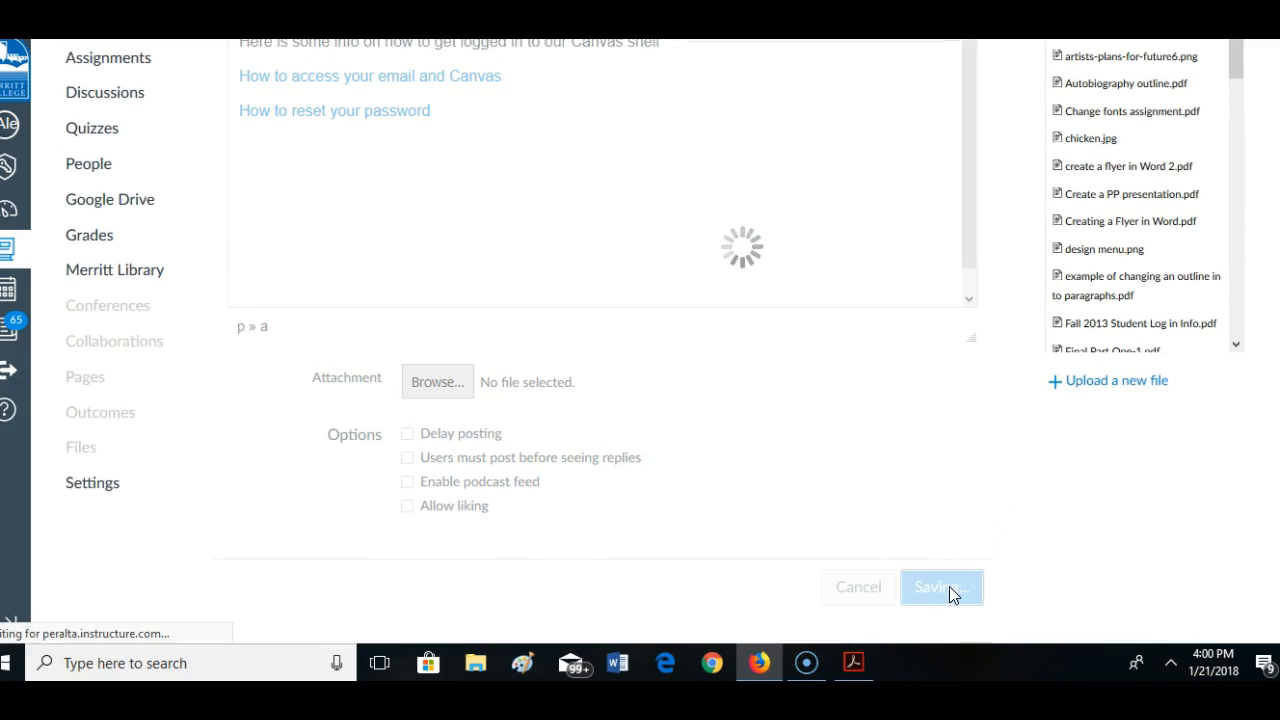
{"action": "left_click", "coordinate": [940, 588]}
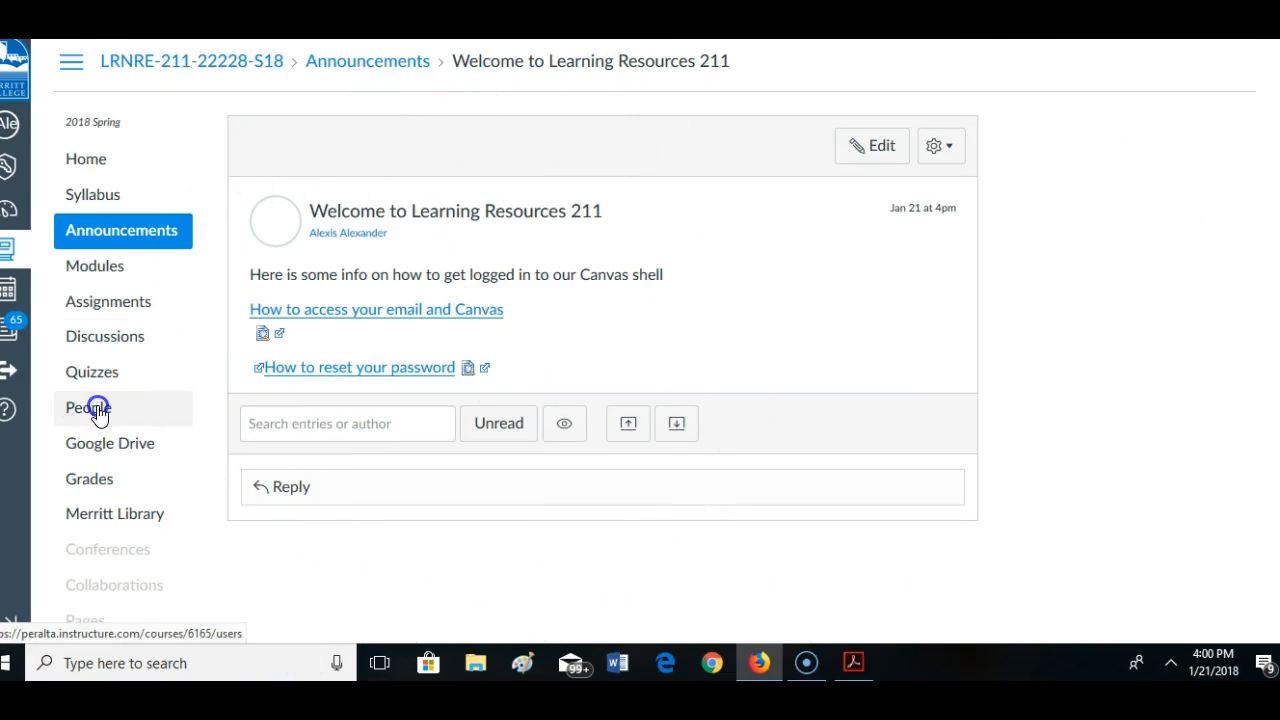
{"action": "left_click", "coordinate": [96, 408]}
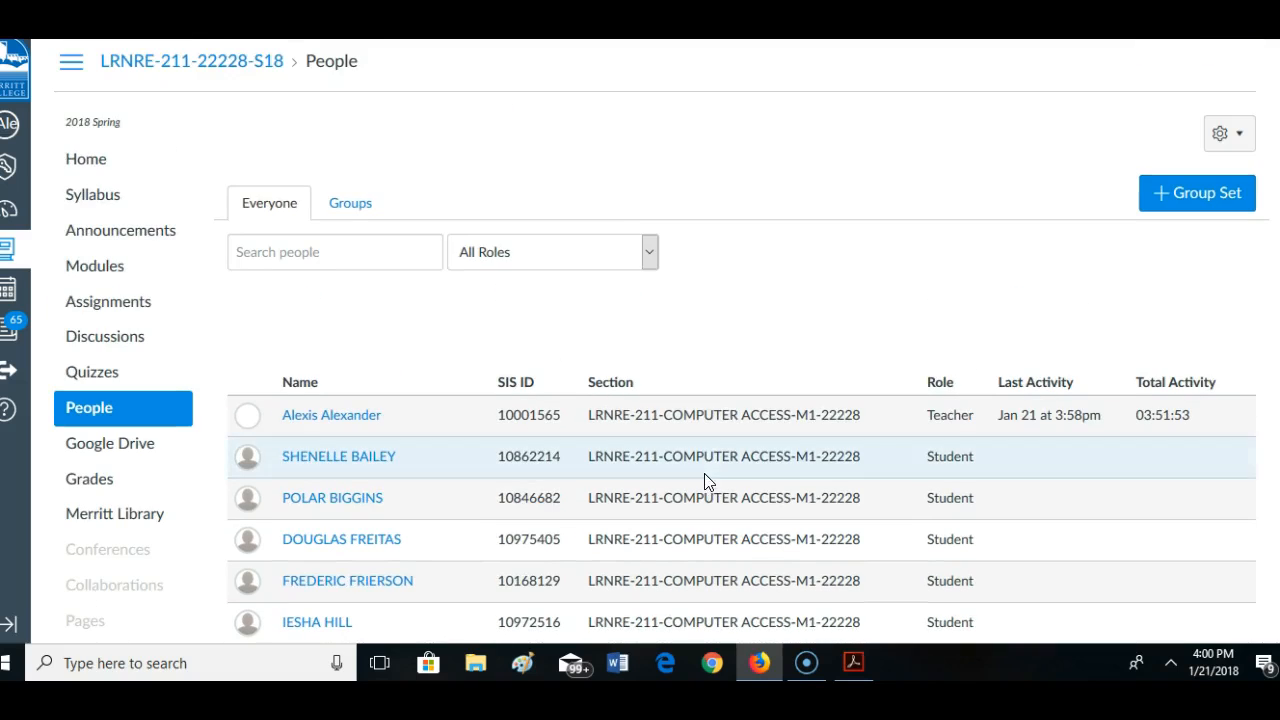
{"action": "mouse_move", "coordinate": [108, 236]}
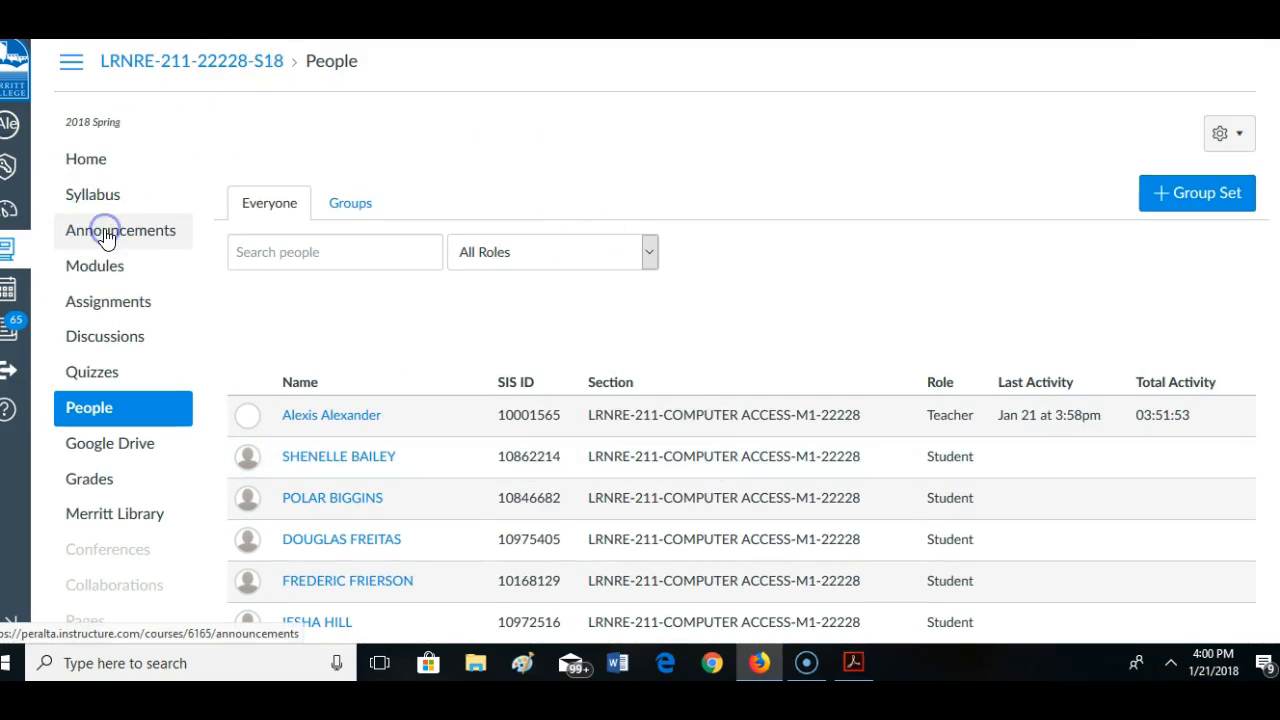
Check the posted welcome announcement in Announcements, then return to the course Home page
{"action": "left_click", "coordinate": [120, 230]}
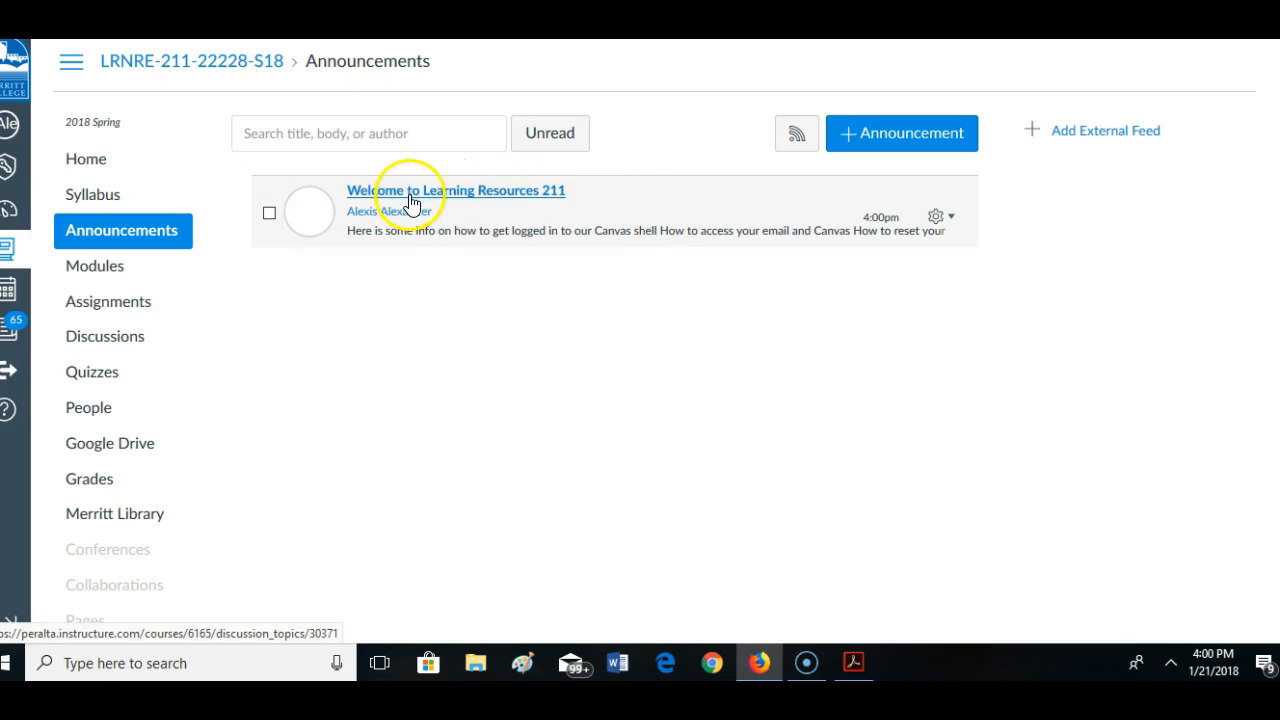
{"action": "mouse_move", "coordinate": [504, 204]}
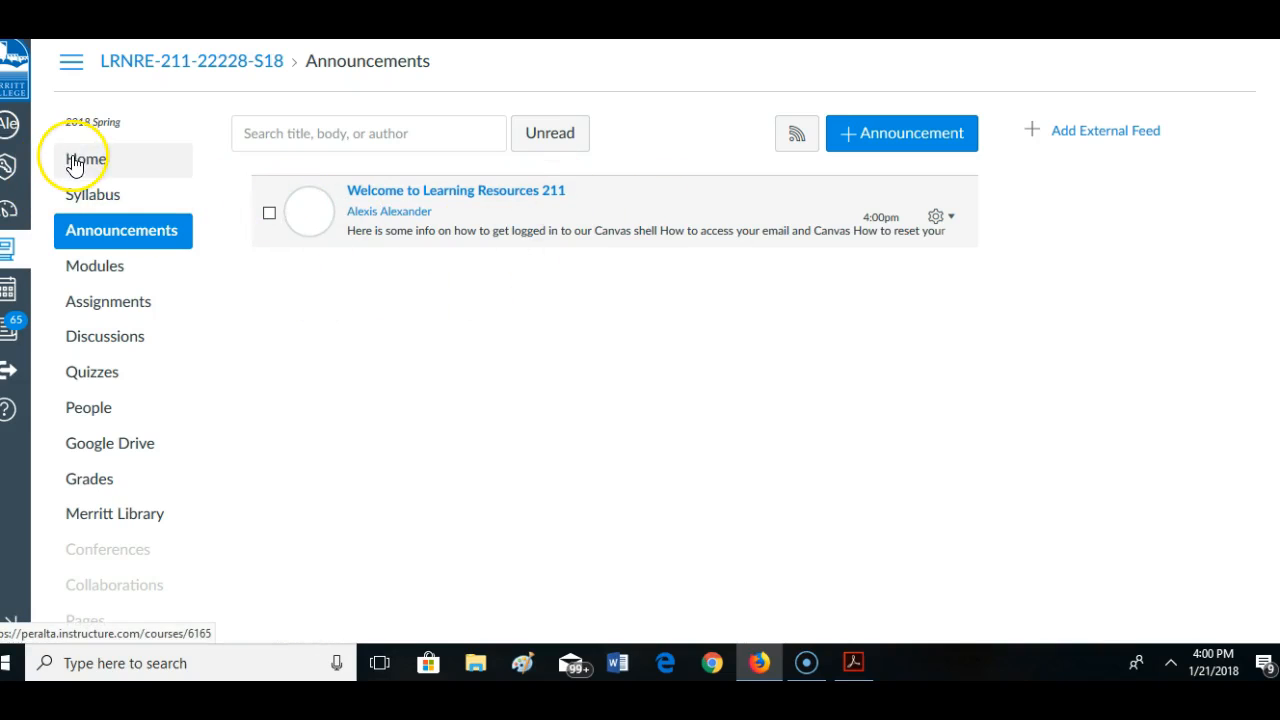
{"action": "left_click", "coordinate": [84, 160]}
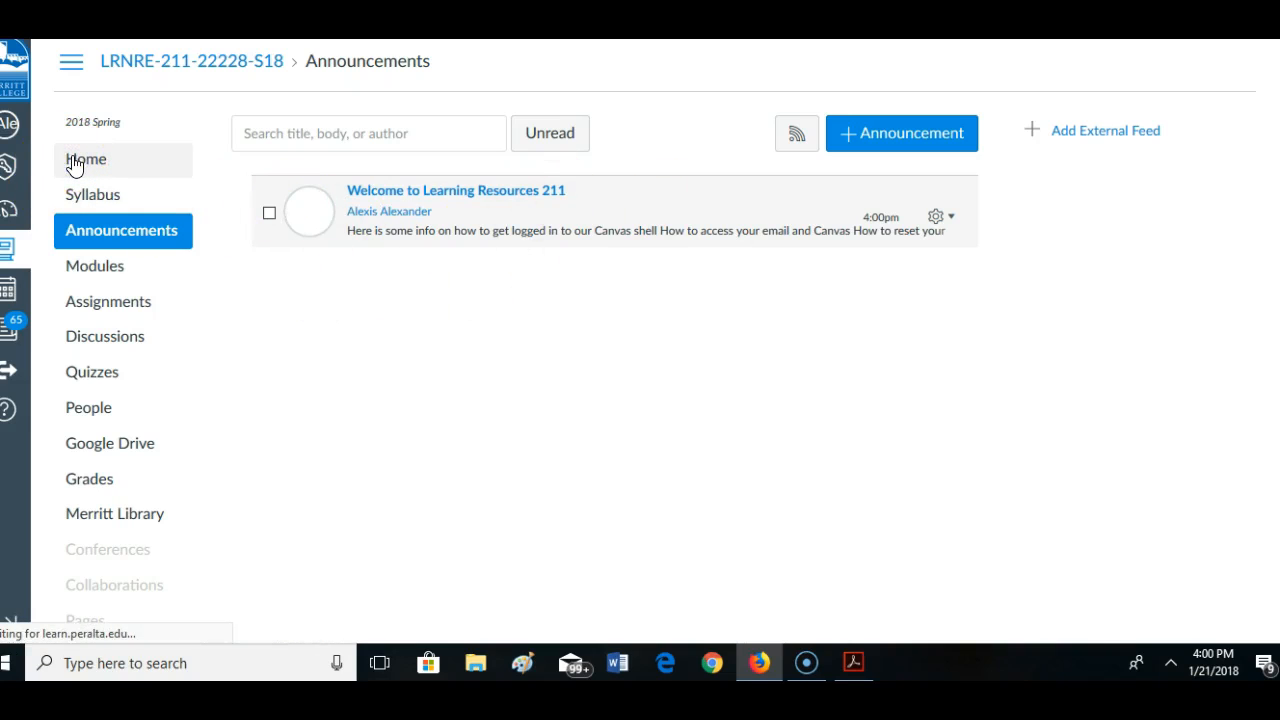
{"action": "left_click", "coordinate": [84, 160]}
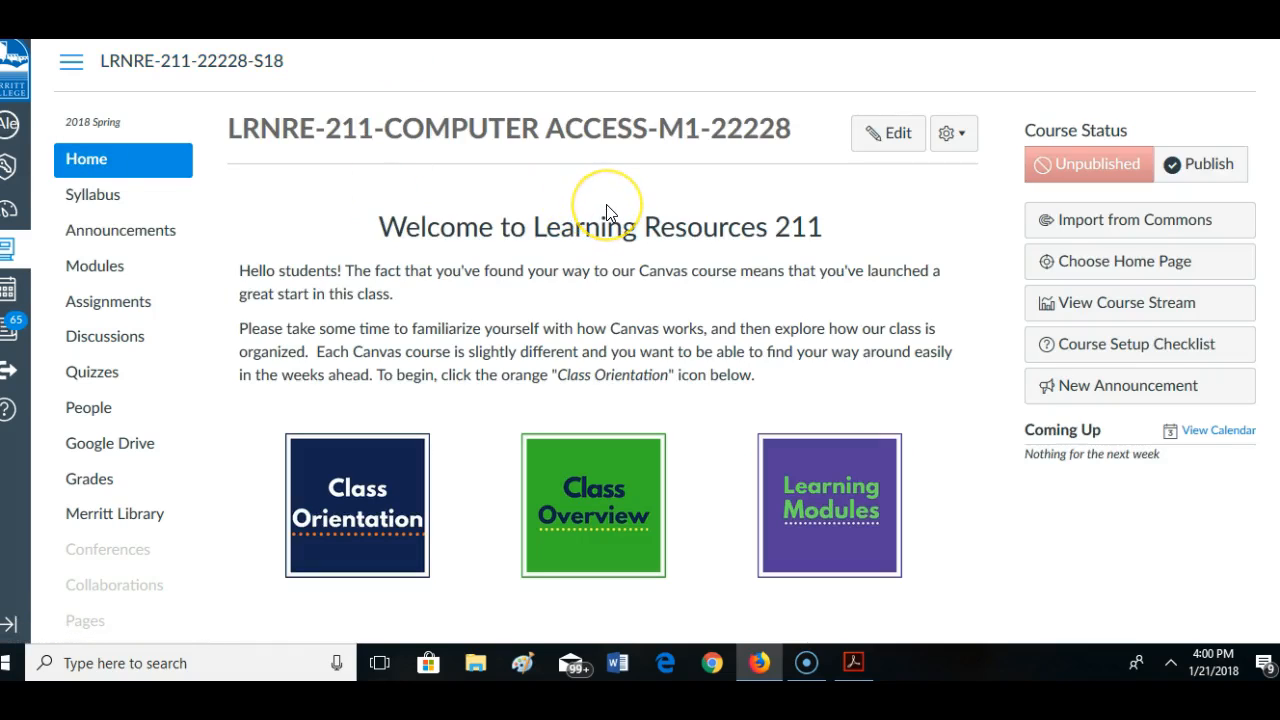